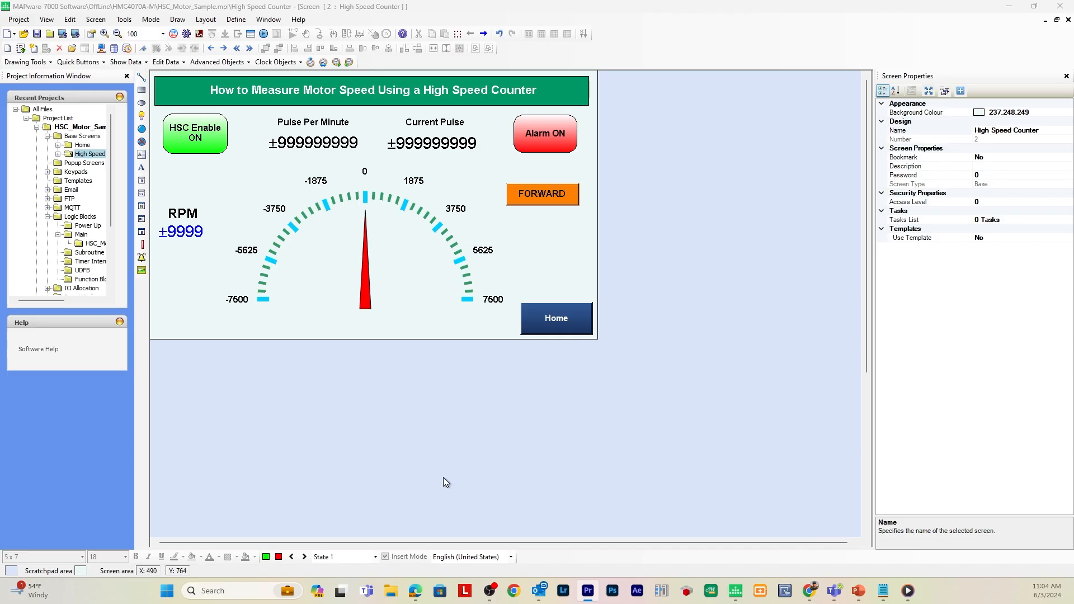
mouse_move(420, 410)
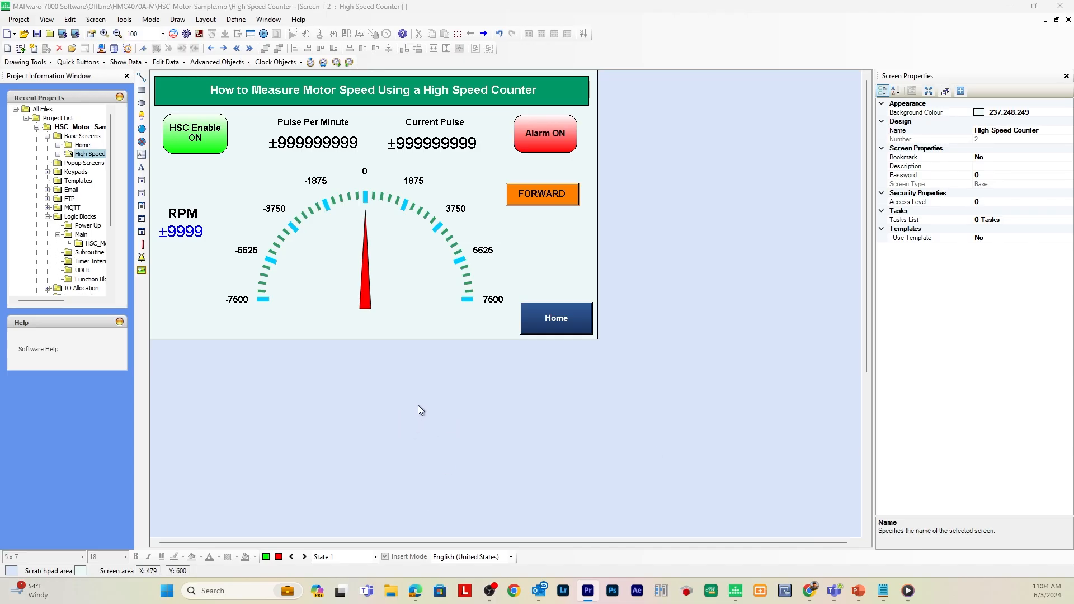
mouse_move(235, 193)
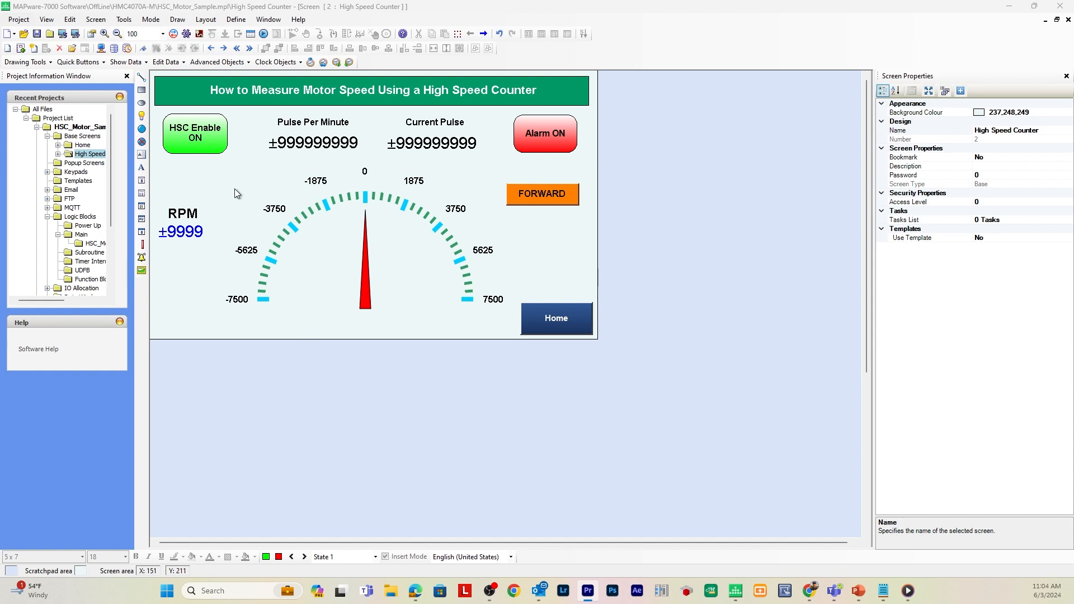
mouse_move(177, 230)
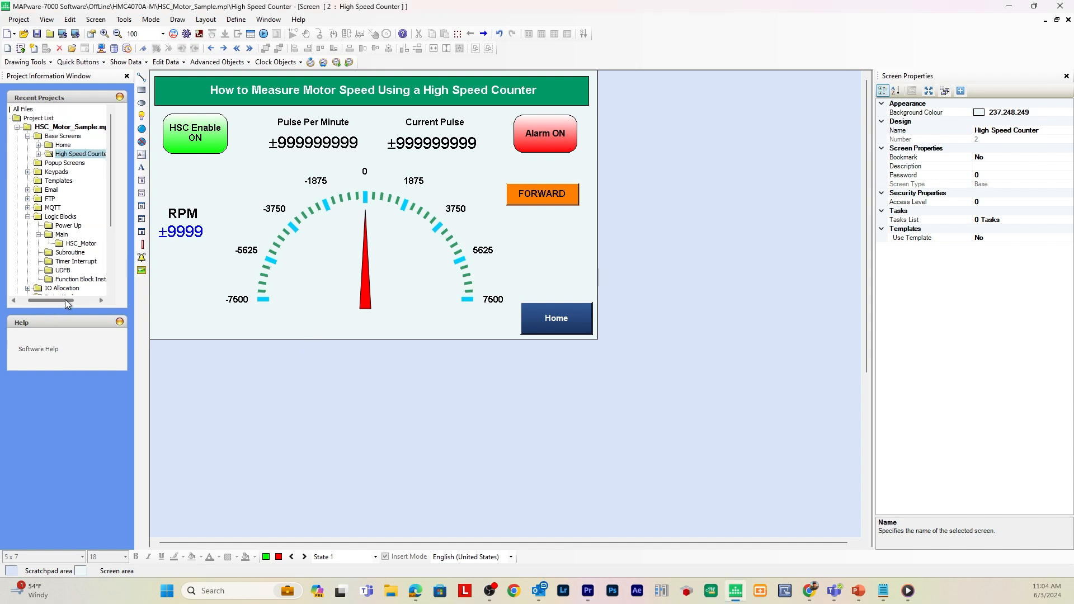
mouse_move(485, 165)
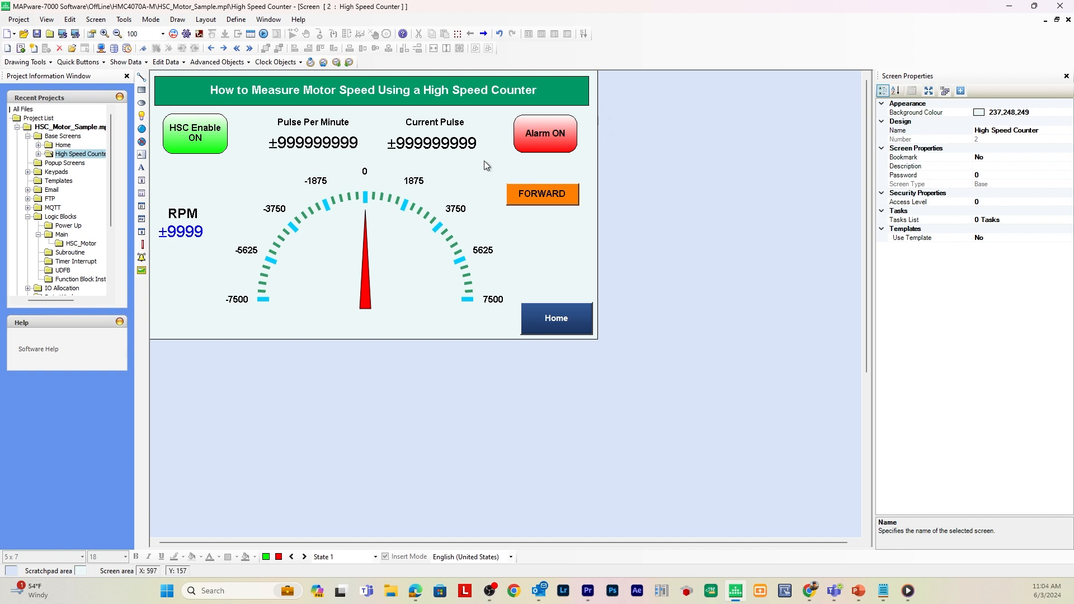
mouse_move(487, 186)
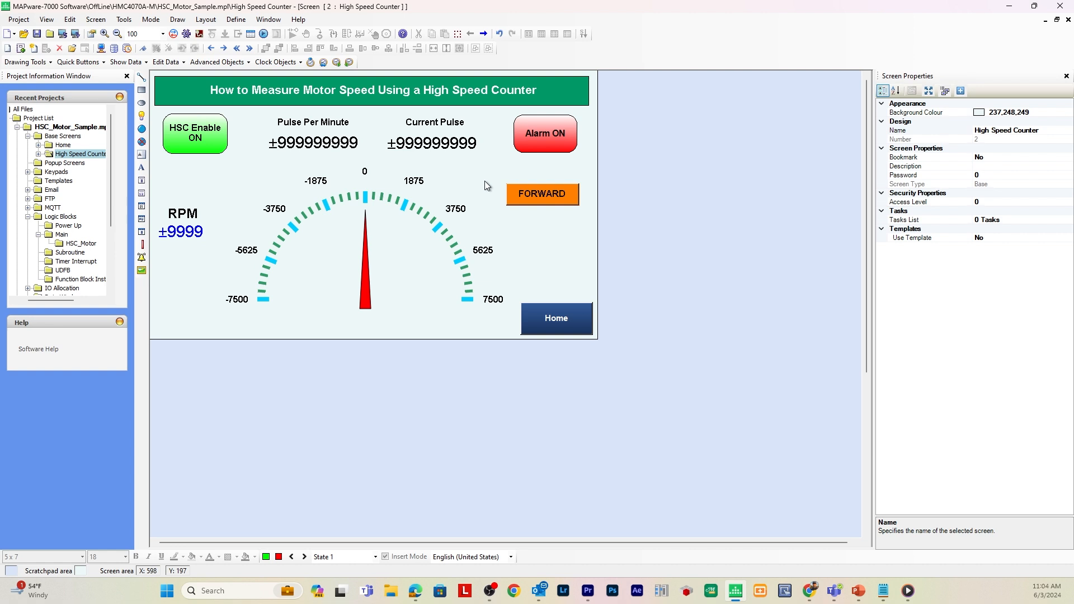
mouse_move(514, 225)
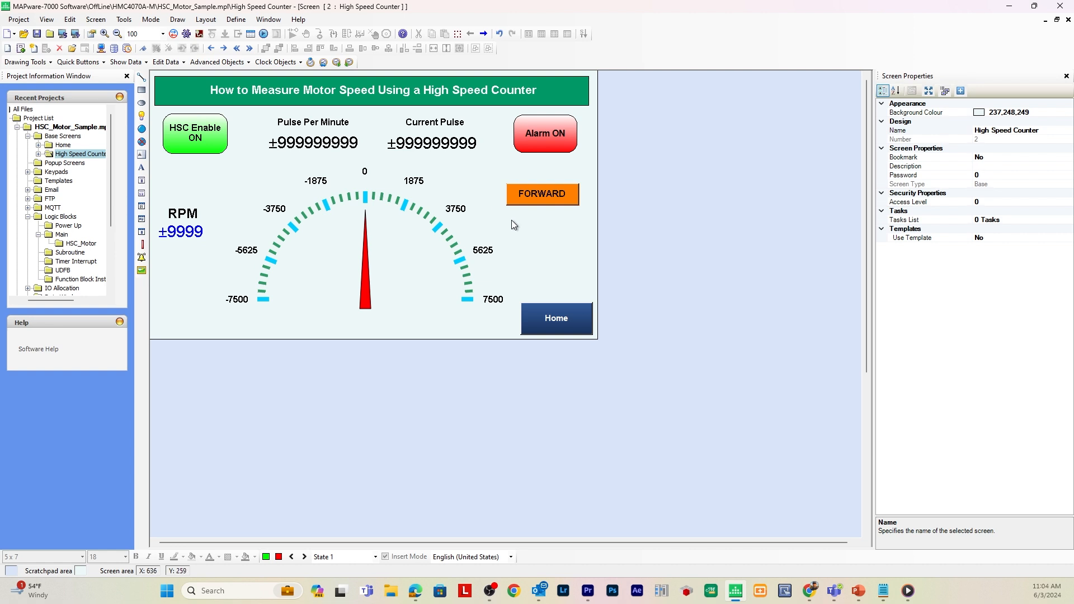
mouse_move(640, 262)
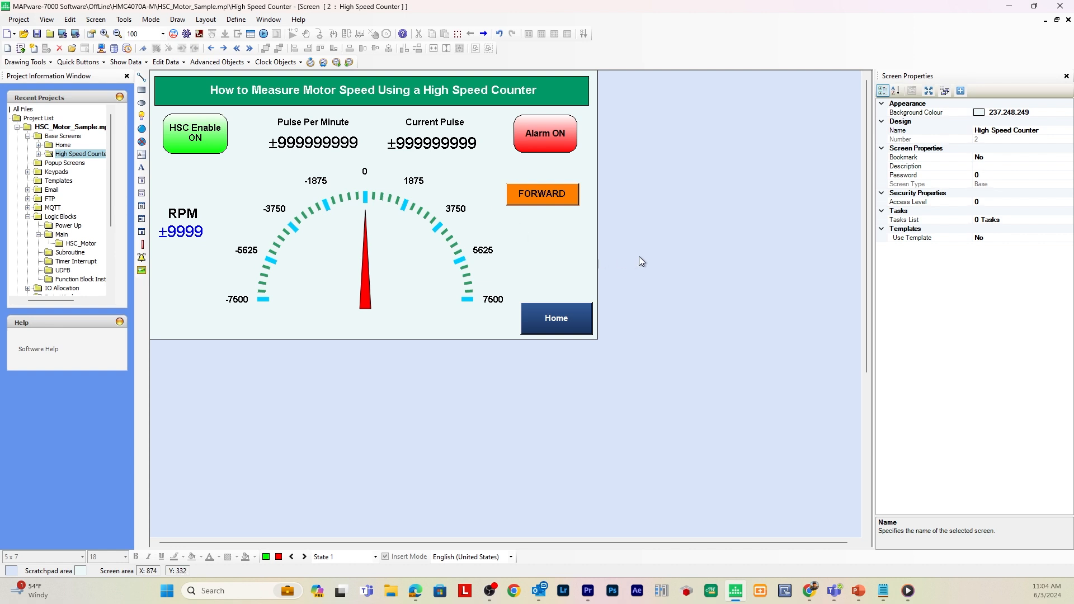
mouse_move(235, 350)
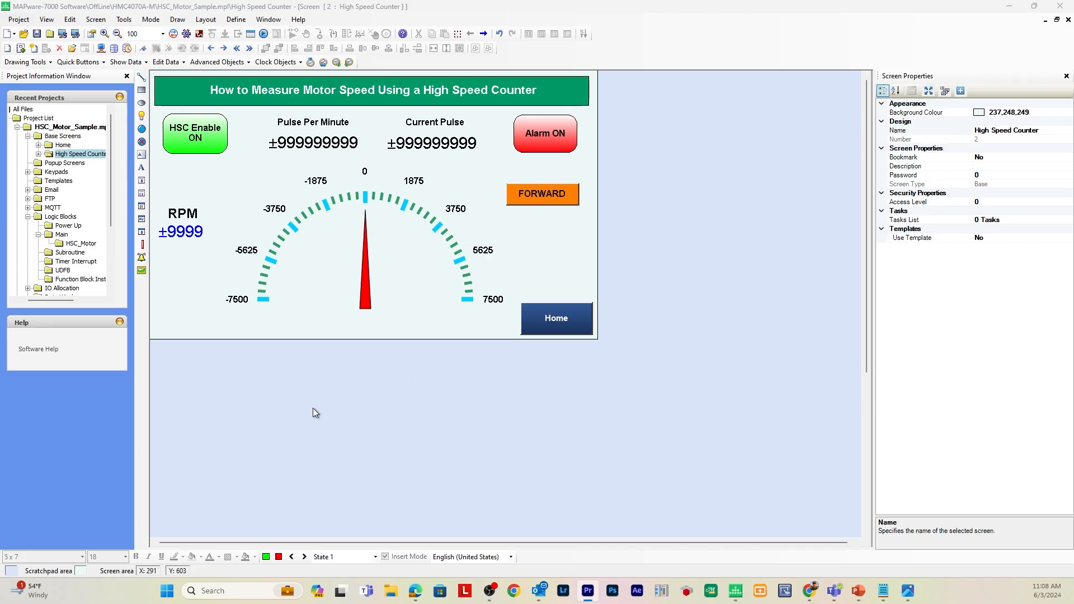
mouse_move(303, 374)
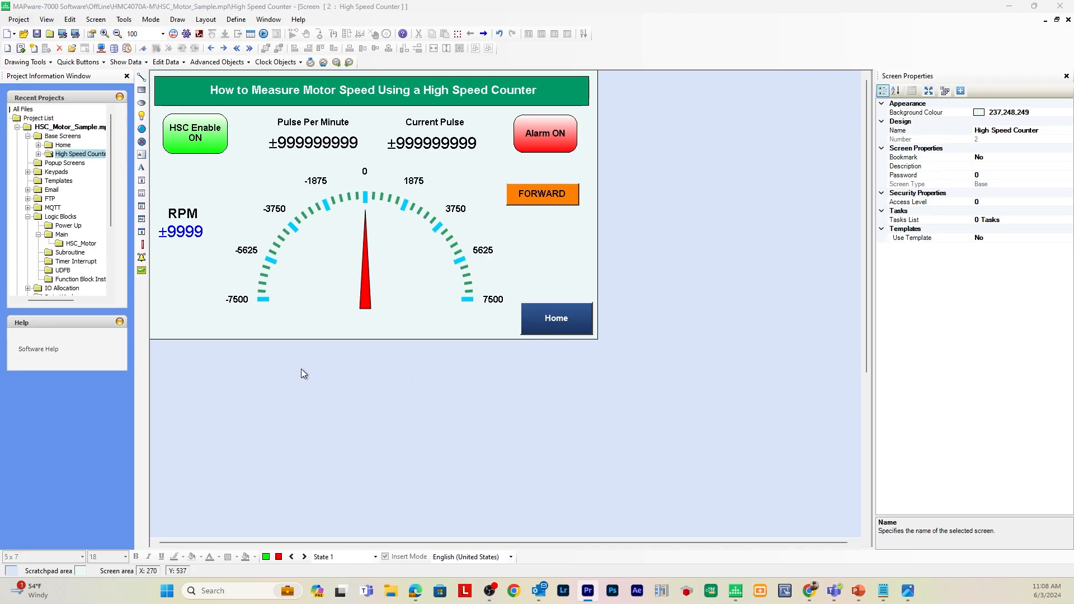
- Show the slot 1 expansion module allocation with Download Configuration Settings kept checked
scroll("down", 3)
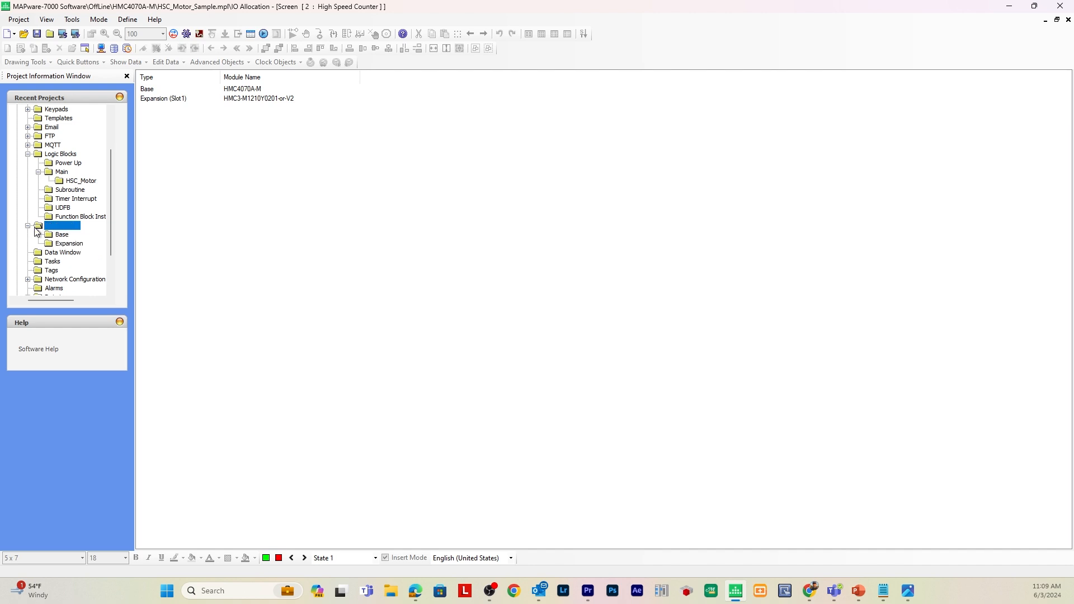
left_click(68, 243)
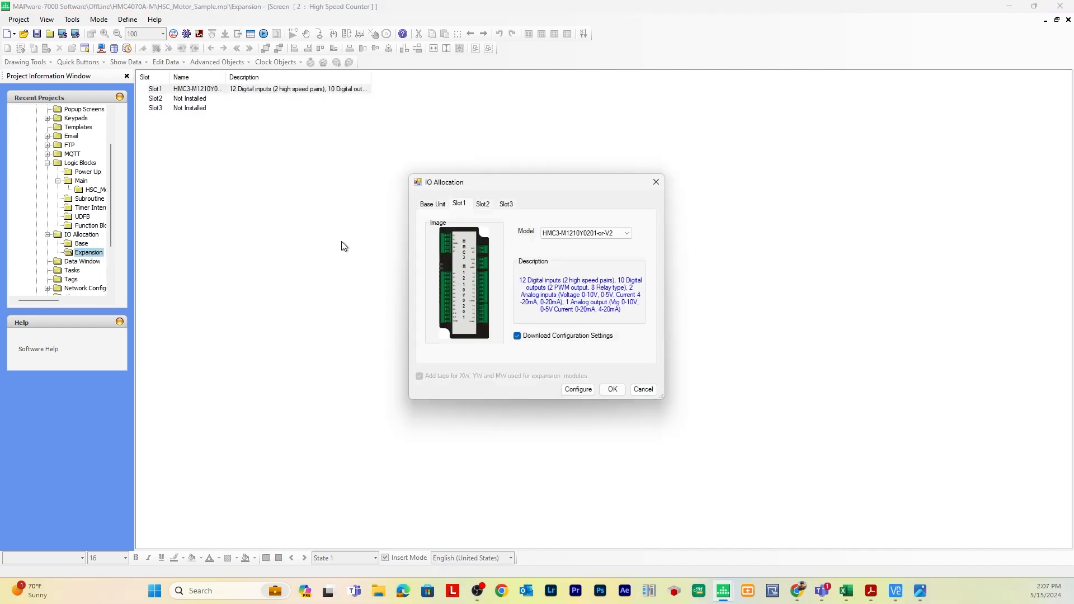
mouse_move(606, 257)
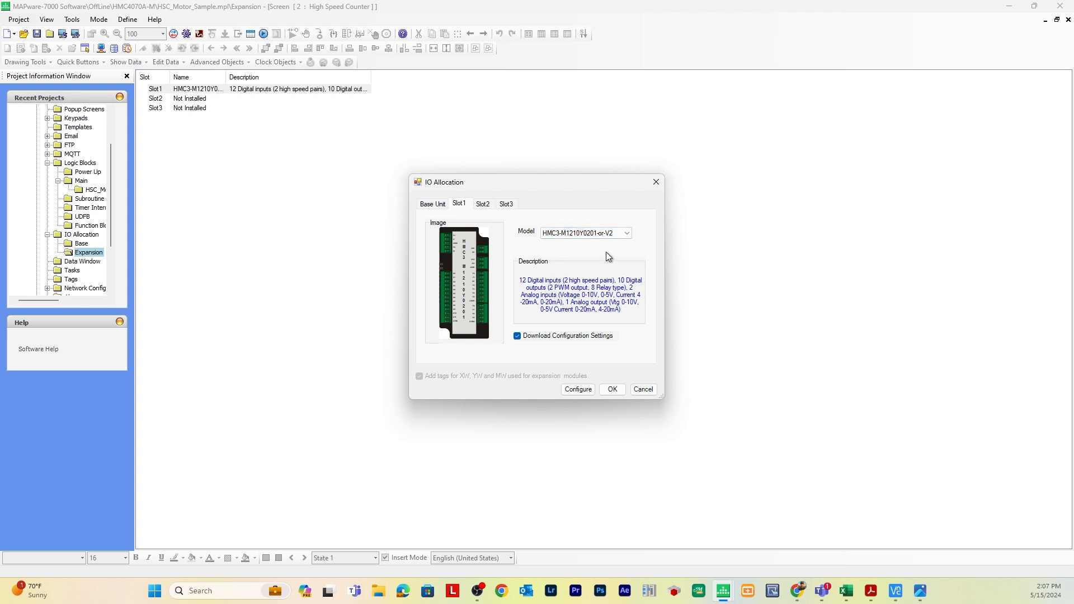
mouse_move(581, 212)
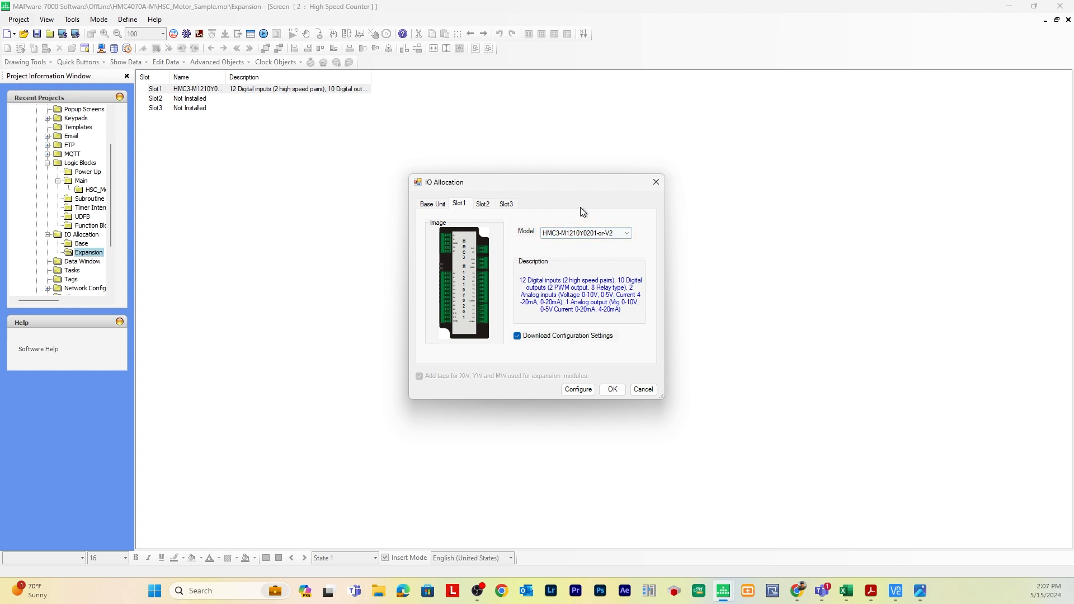
mouse_move(627, 228)
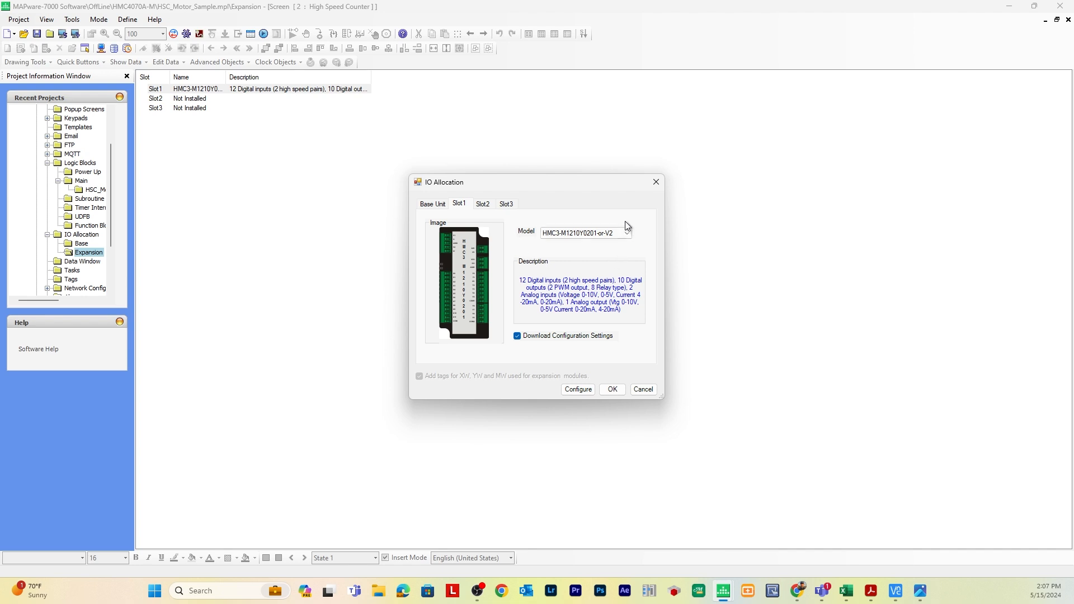
mouse_move(573, 249)
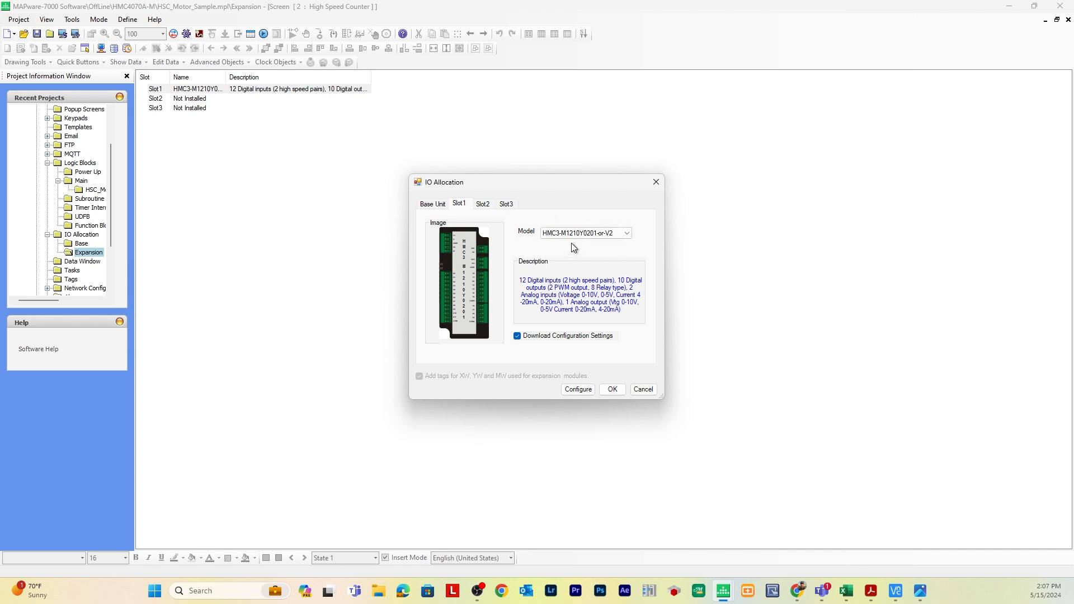
mouse_move(588, 245)
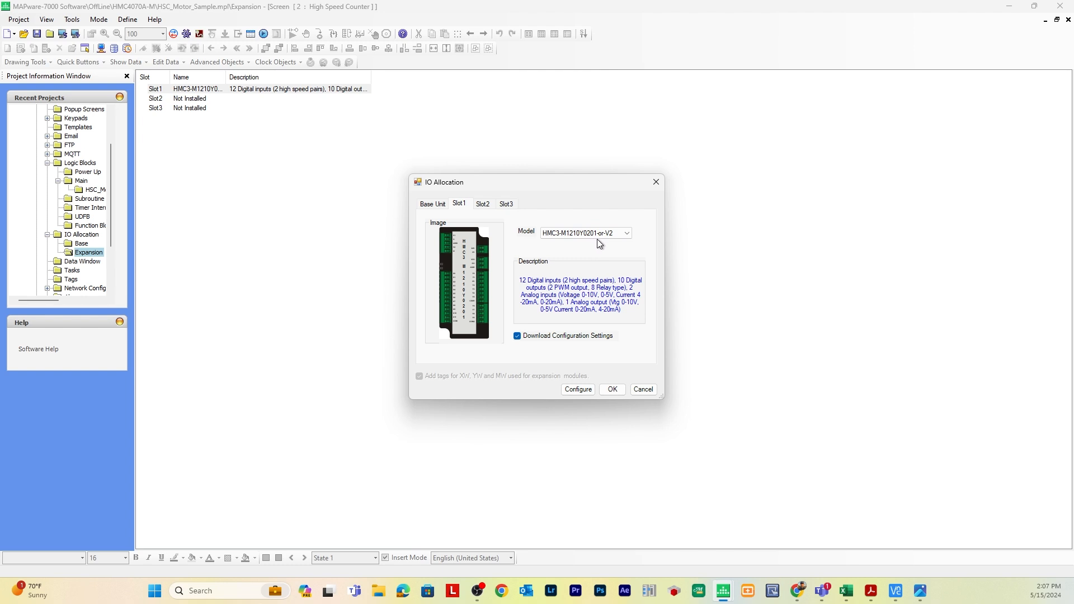
mouse_move(598, 210)
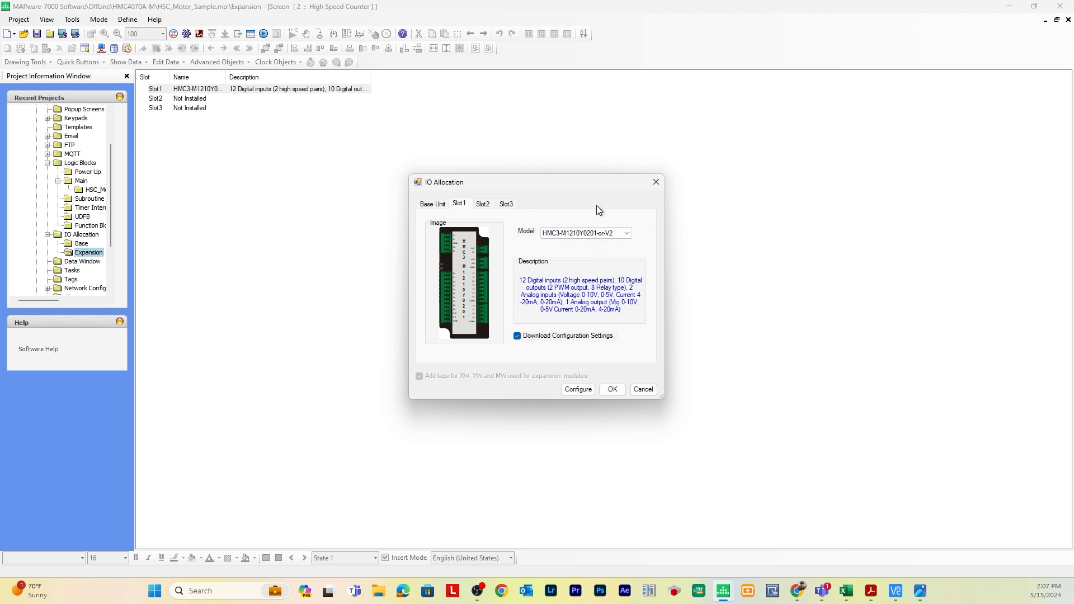
left_click(517, 337)
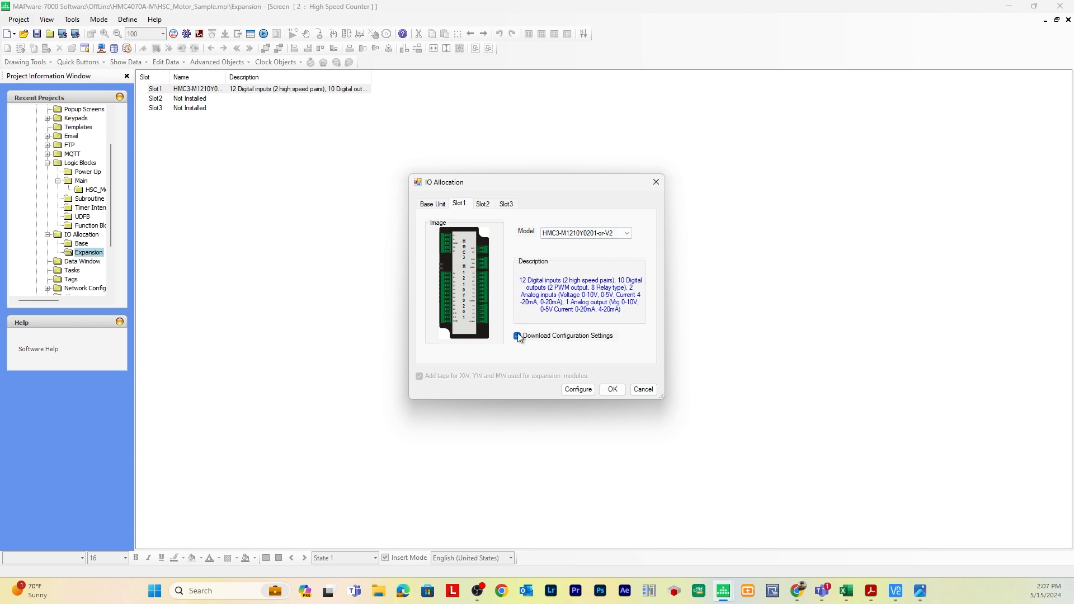
left_click(517, 336)
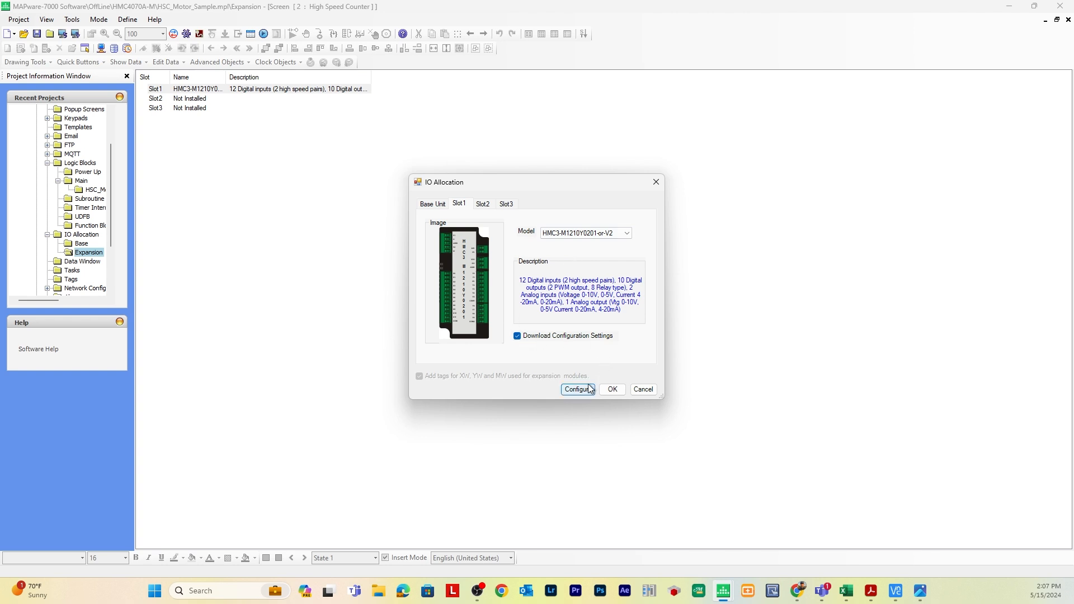
- Configure HSC Channel1 for Quadrature 4X Mode and confirm the channel settings
left_click(577, 390)
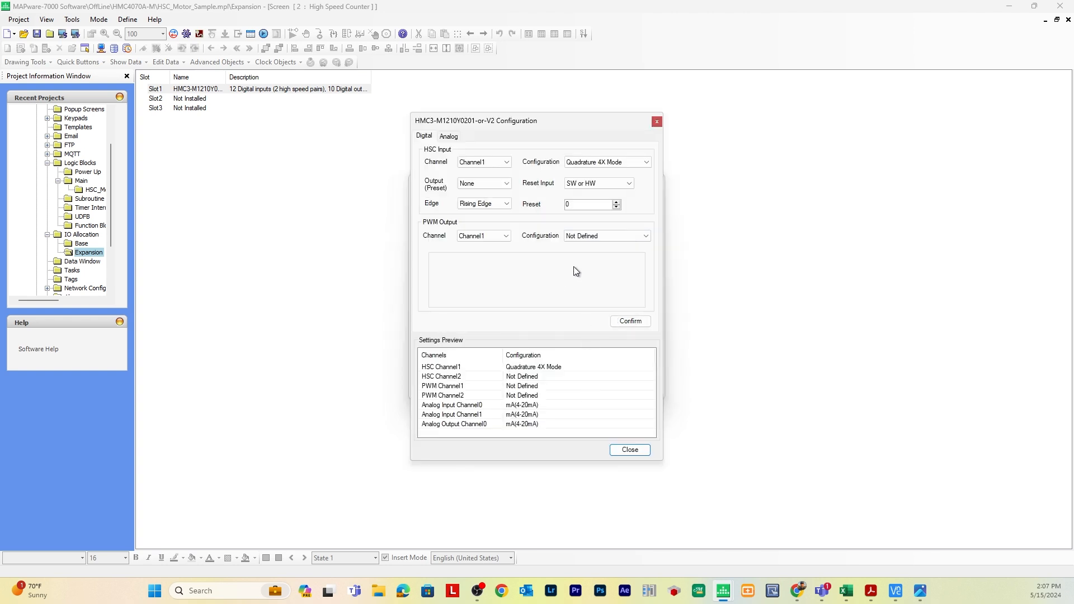
mouse_move(555, 262)
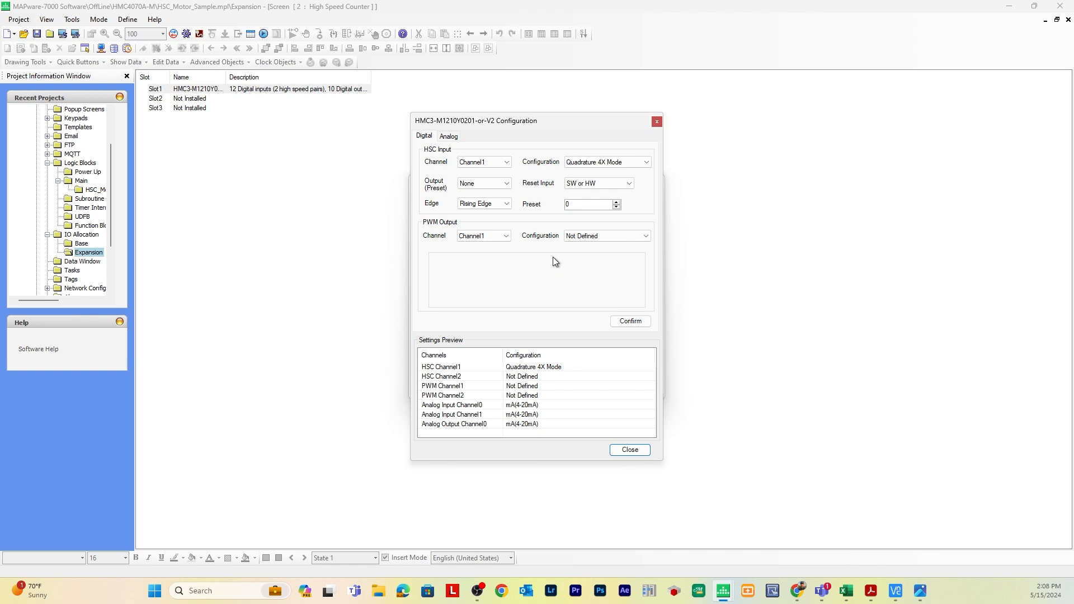
mouse_move(423, 159)
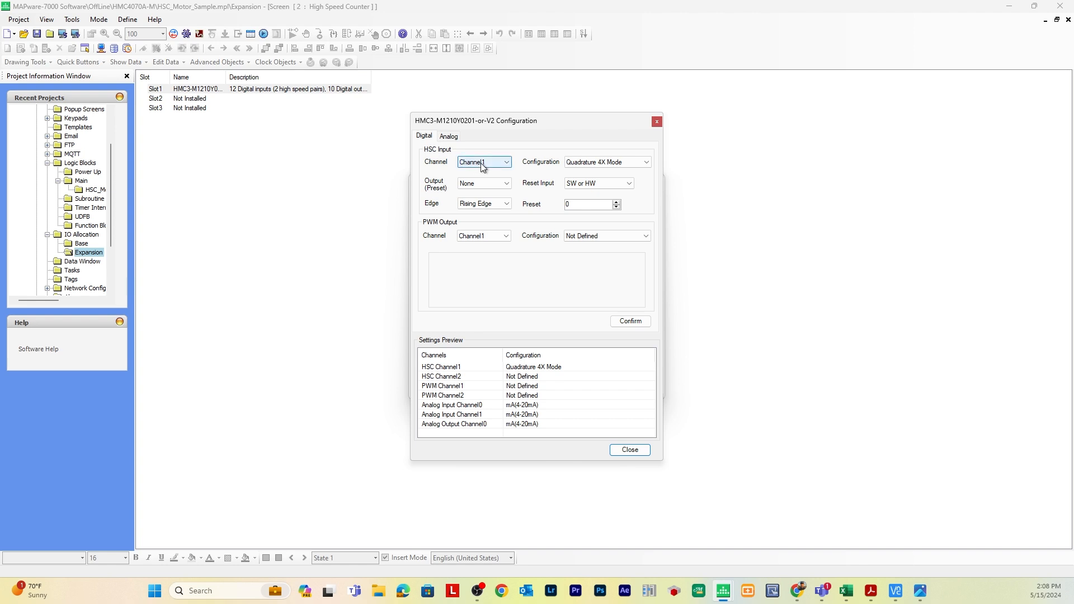
left_click(644, 161)
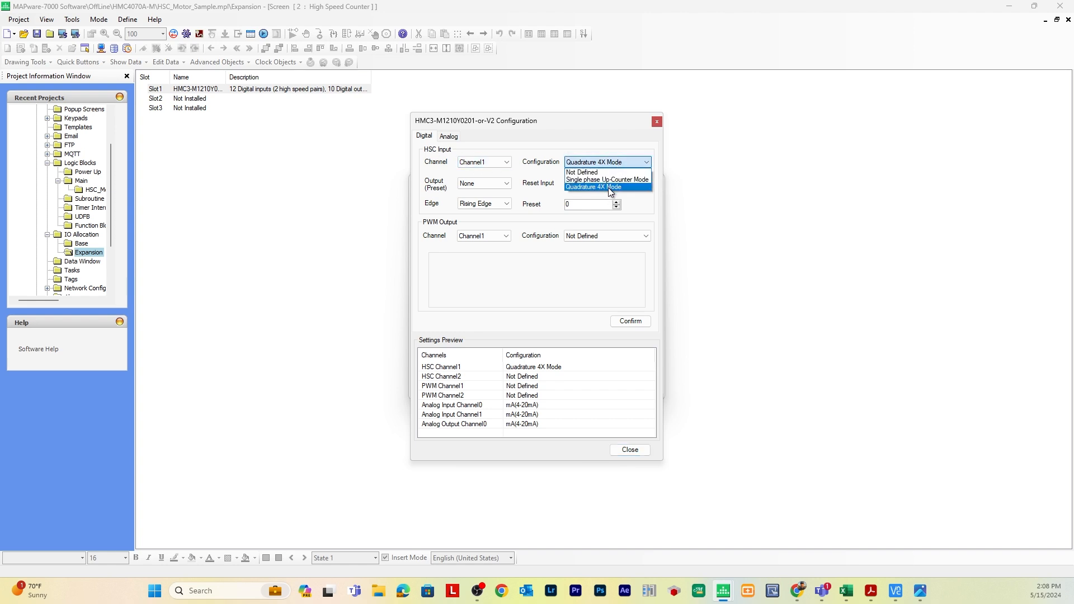
mouse_move(581, 282)
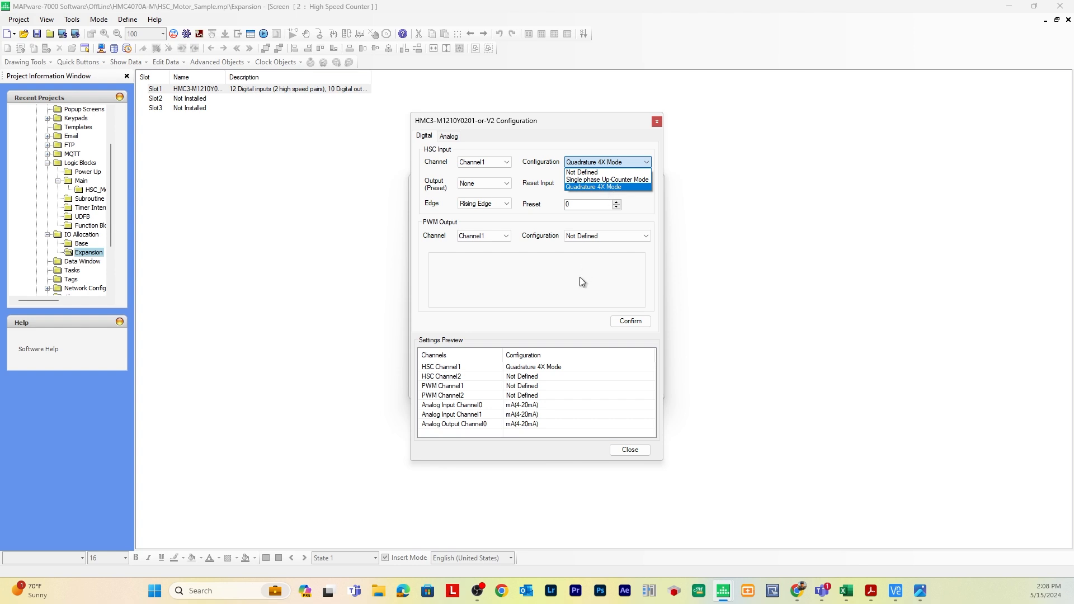
left_click(605, 187)
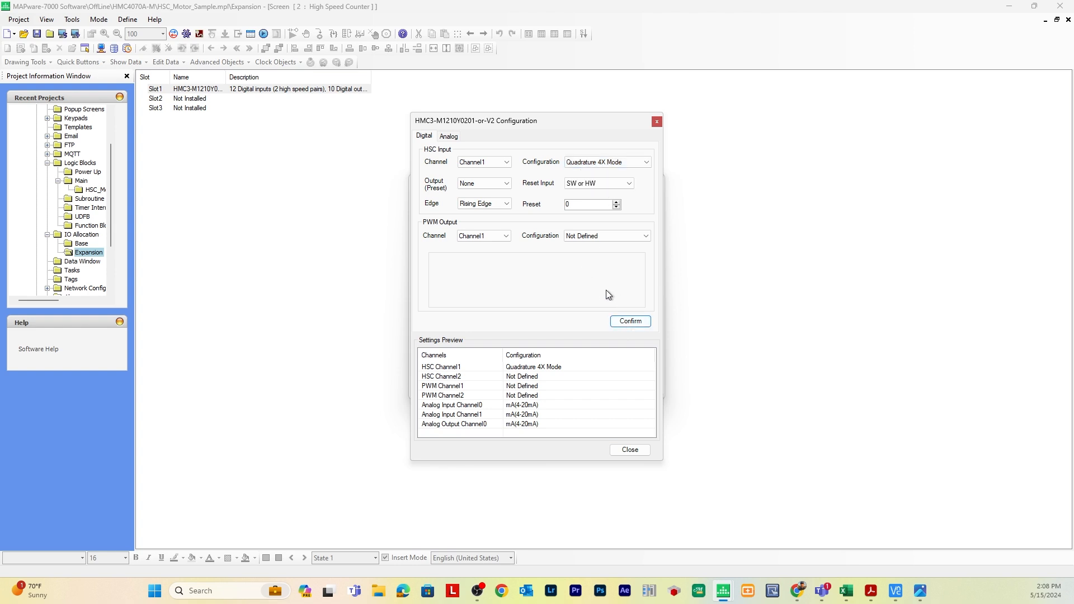
mouse_move(495, 370)
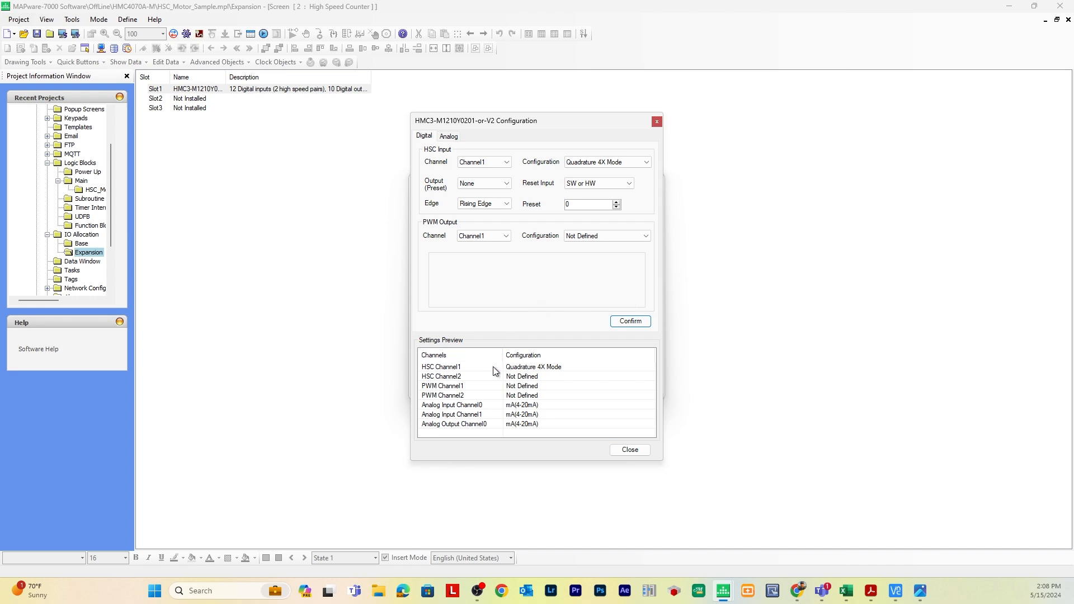
mouse_move(584, 290)
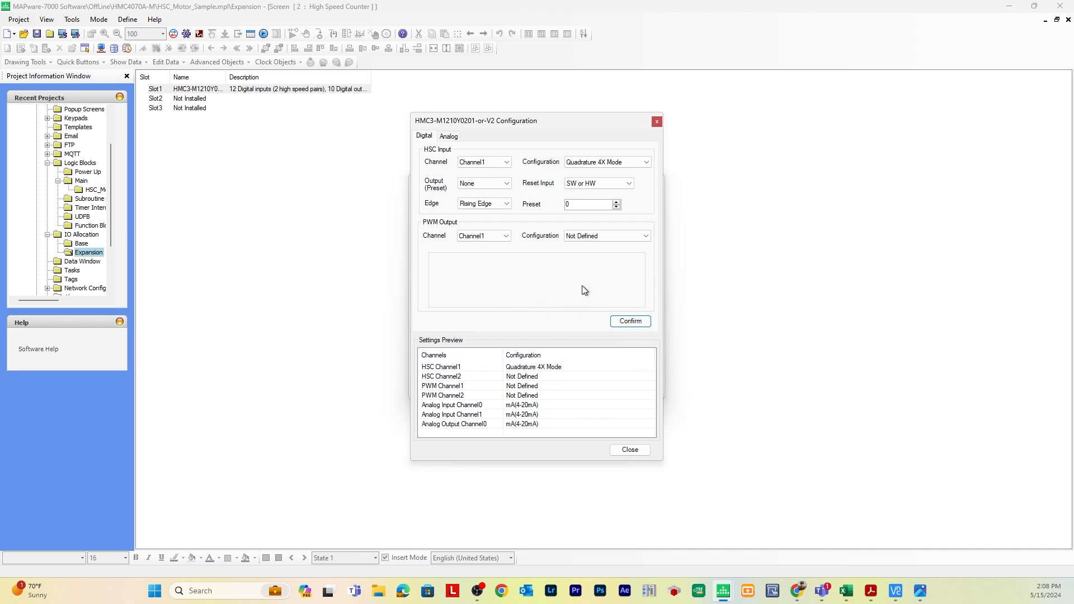
left_click(629, 321)
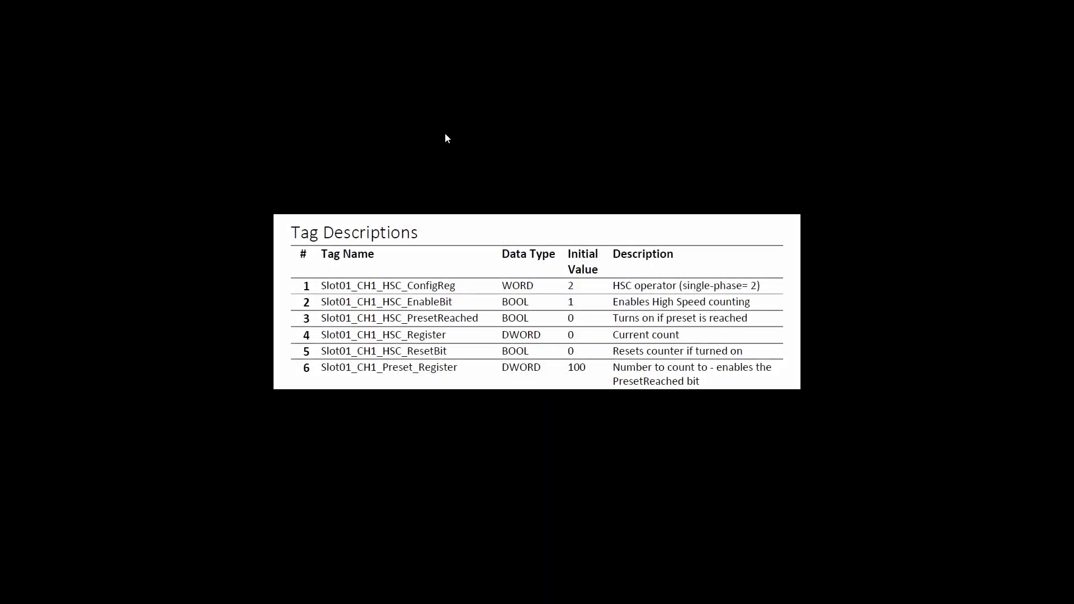
mouse_move(568, 422)
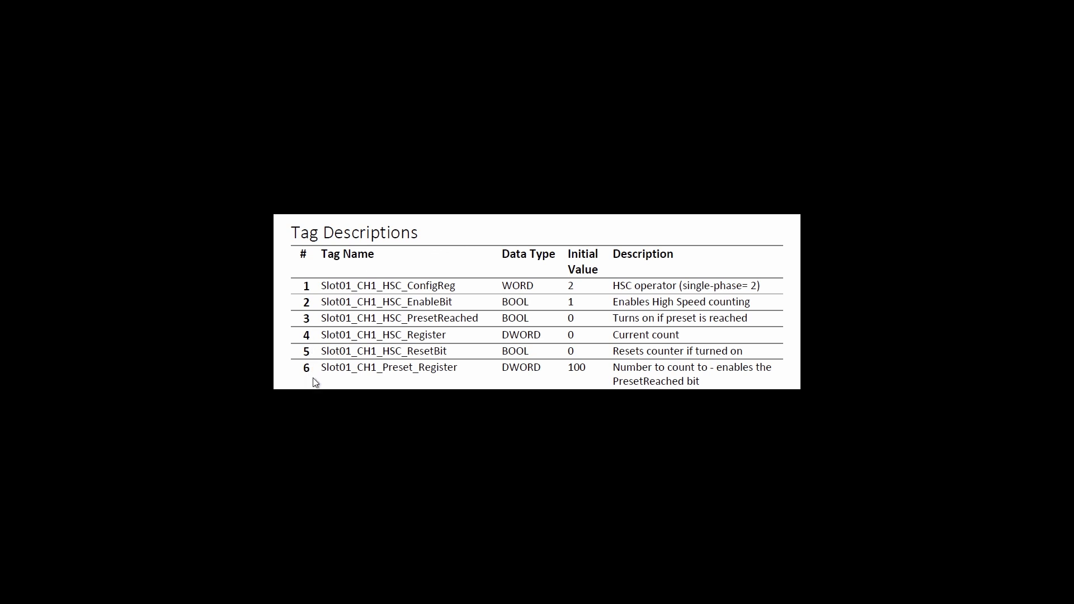
mouse_move(417, 274)
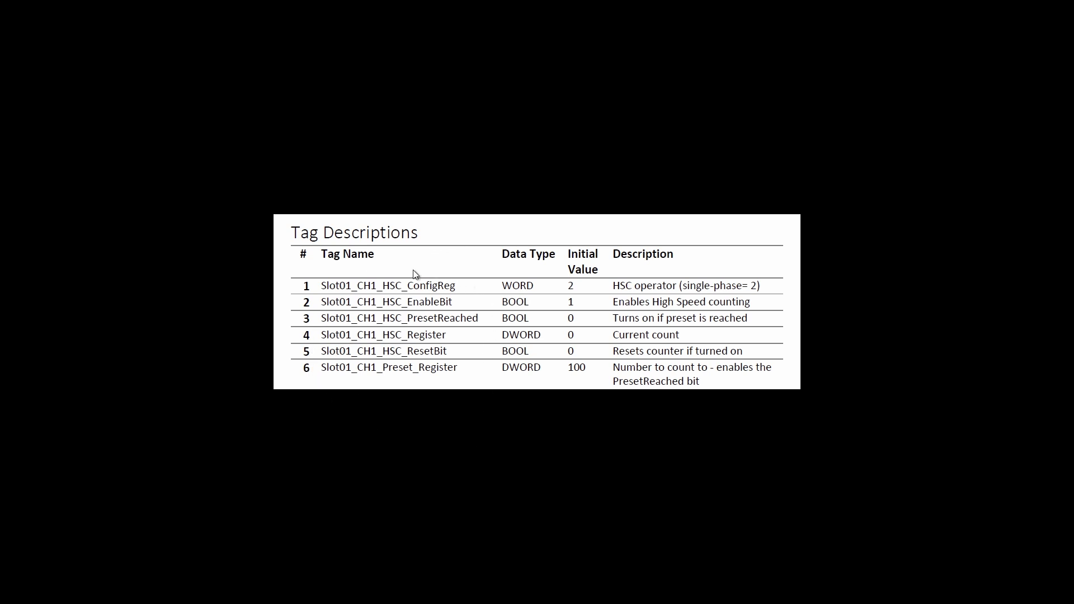
mouse_move(530, 179)
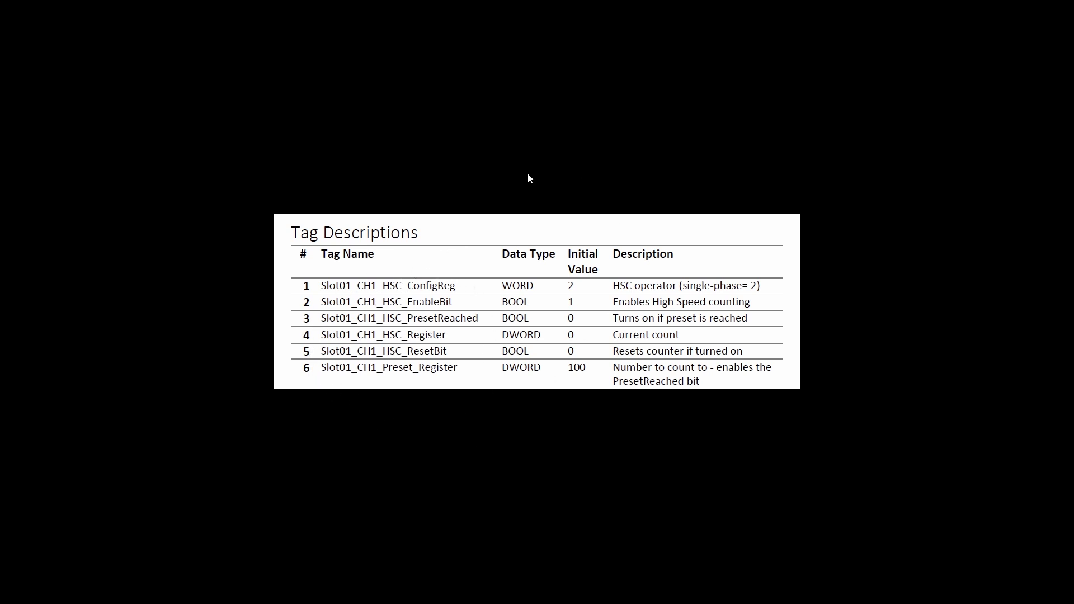
mouse_move(509, 269)
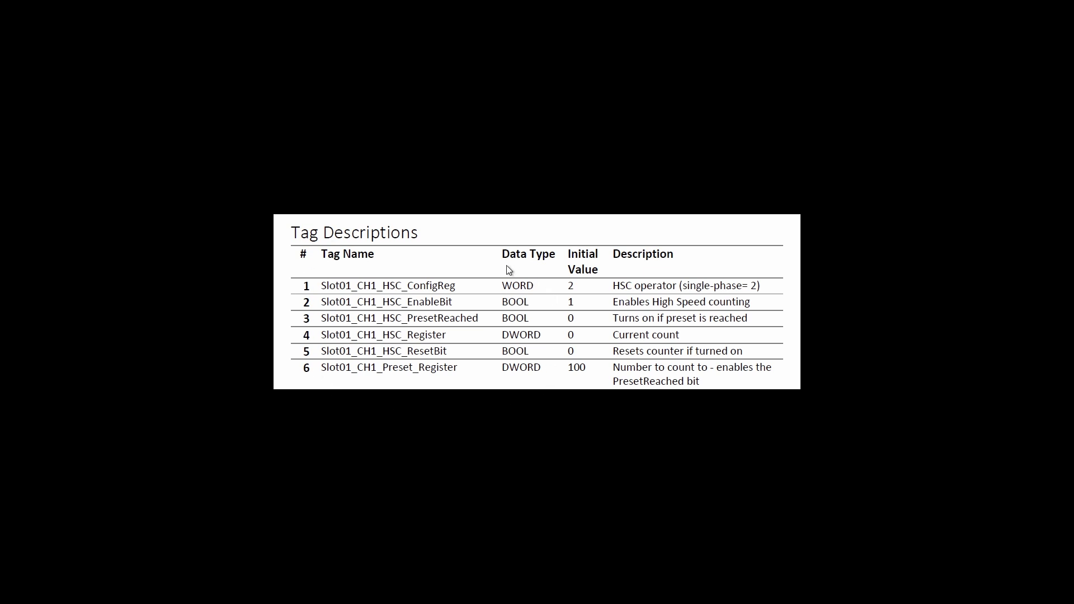
mouse_move(305, 426)
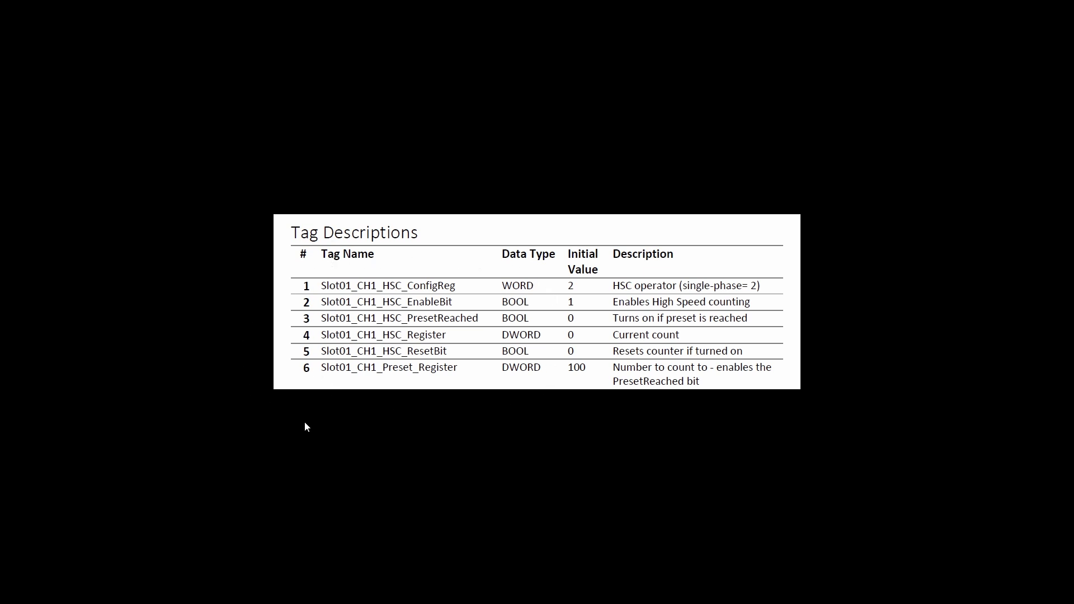
mouse_move(412, 380)
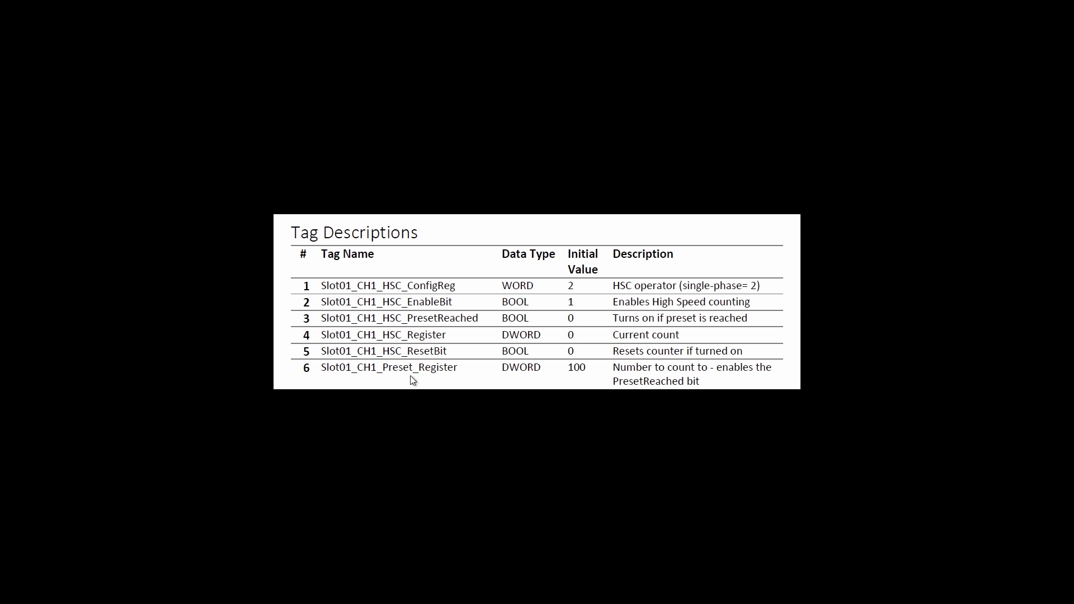
mouse_move(339, 299)
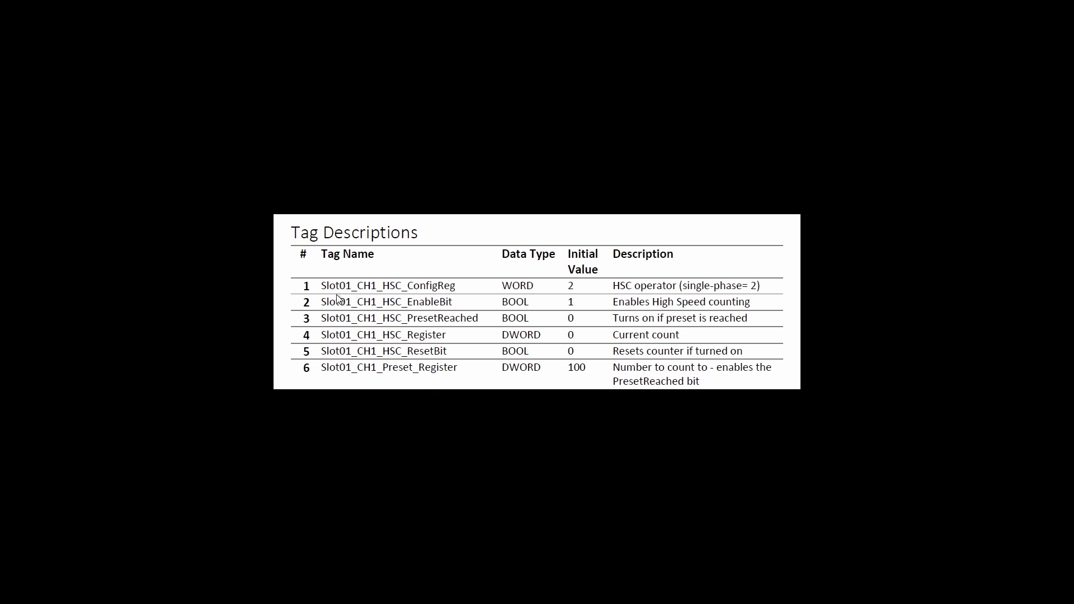
mouse_move(705, 268)
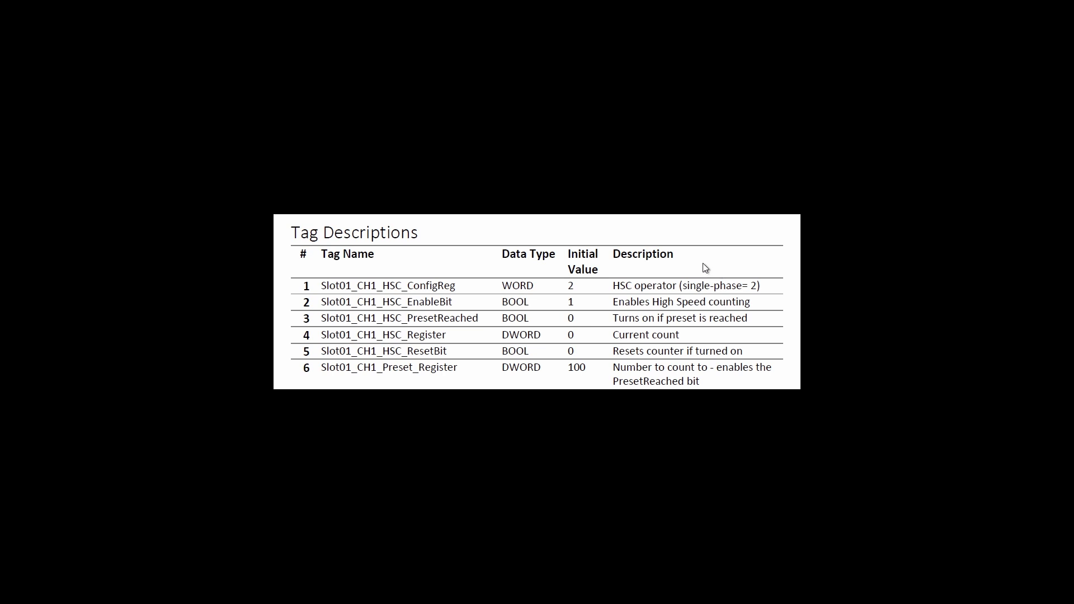
mouse_move(603, 268)
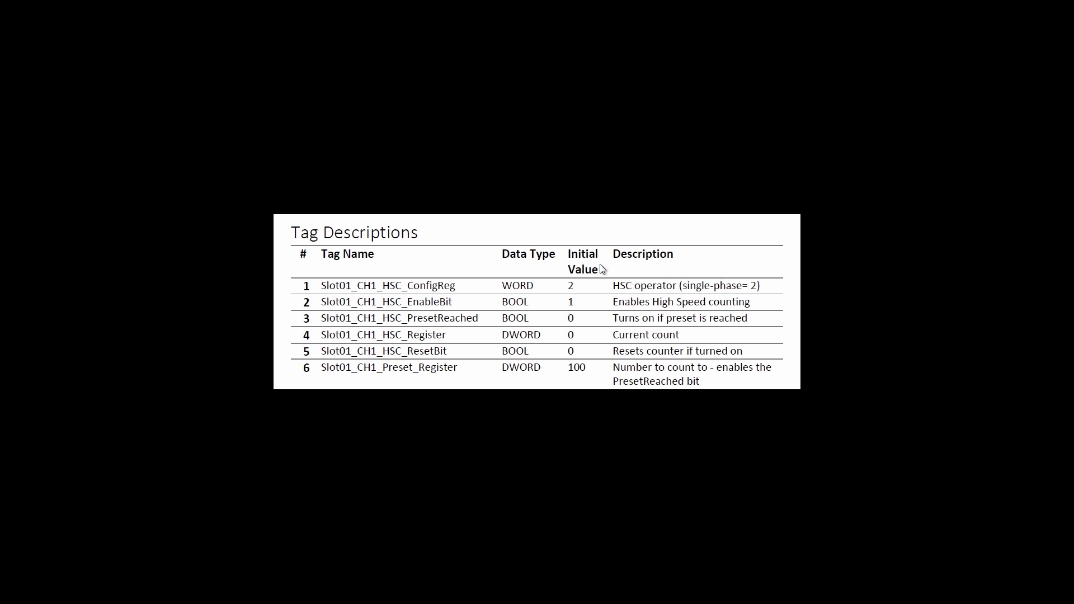
mouse_move(629, 289)
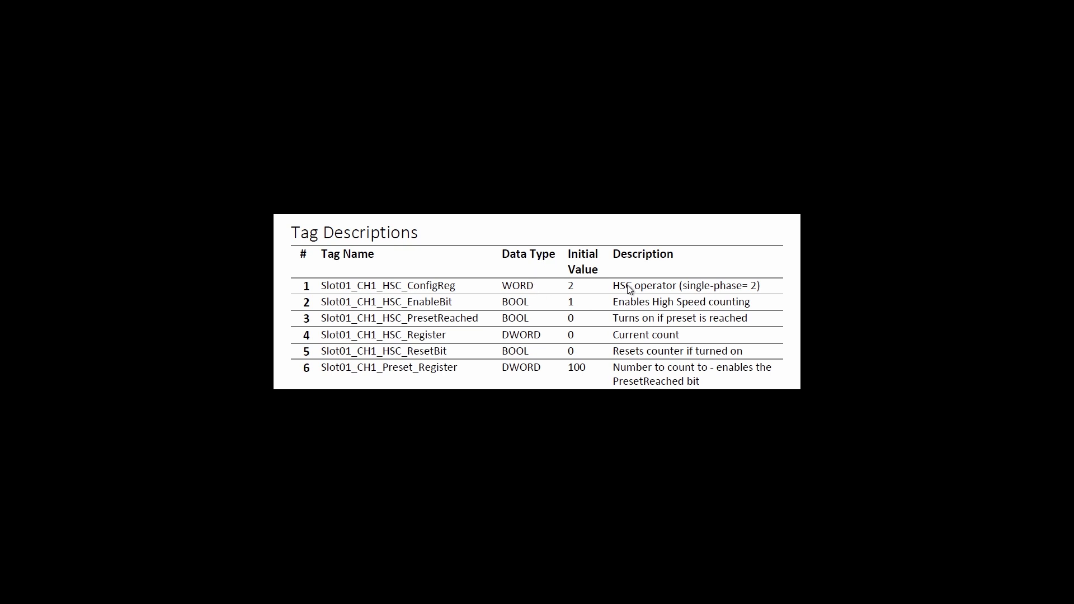
mouse_move(616, 270)
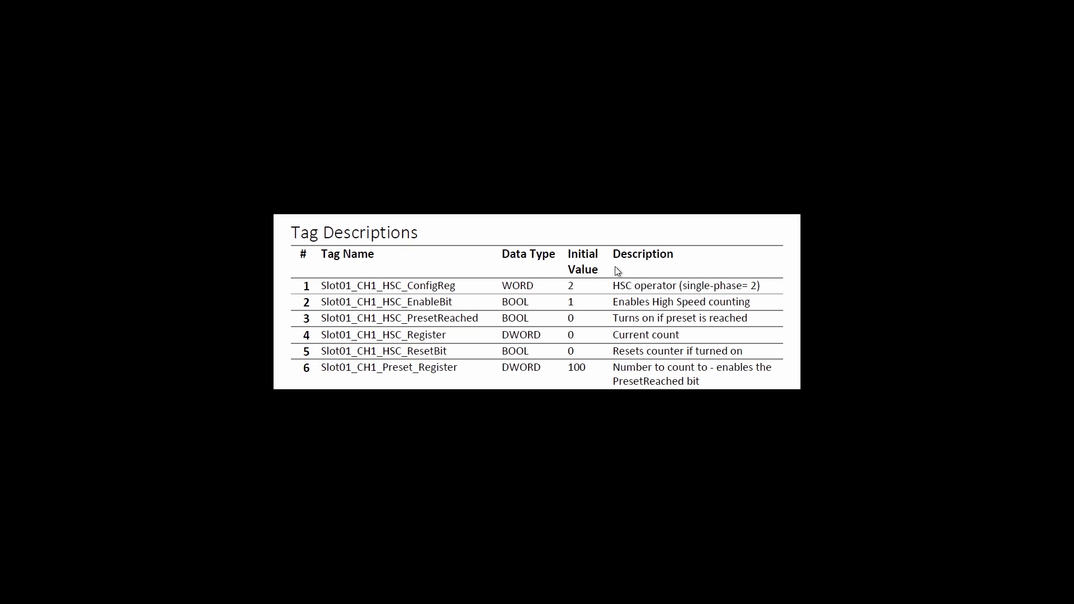
mouse_move(553, 274)
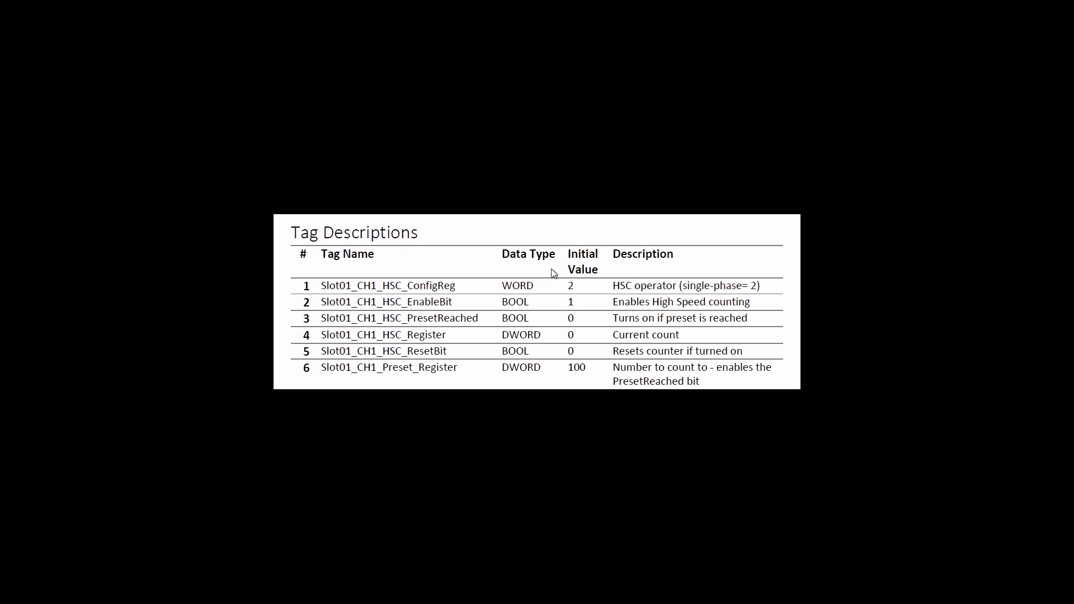
mouse_move(600, 293)
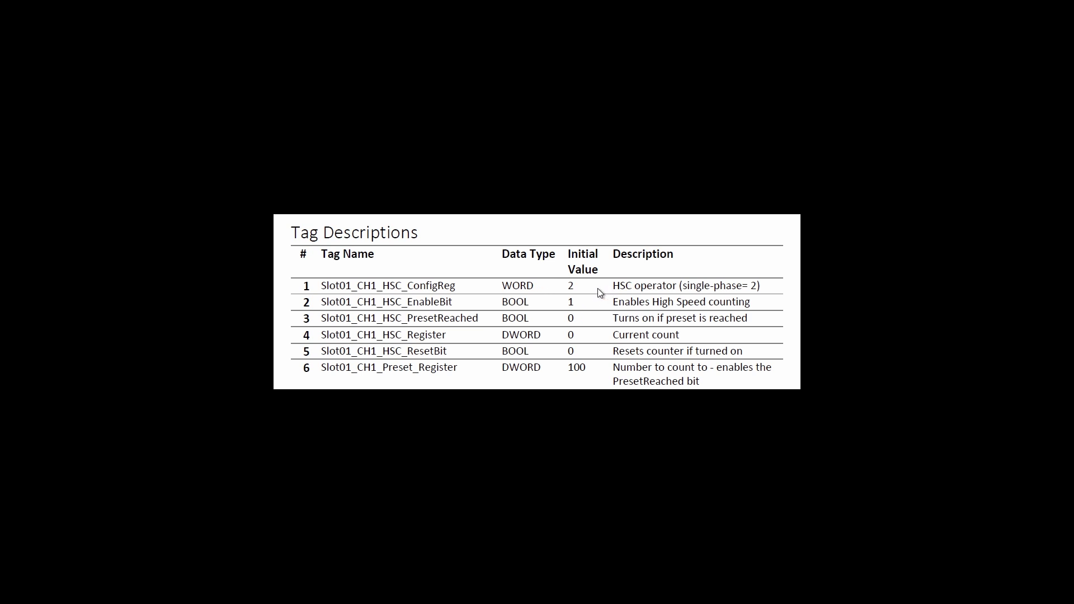
mouse_move(365, 301)
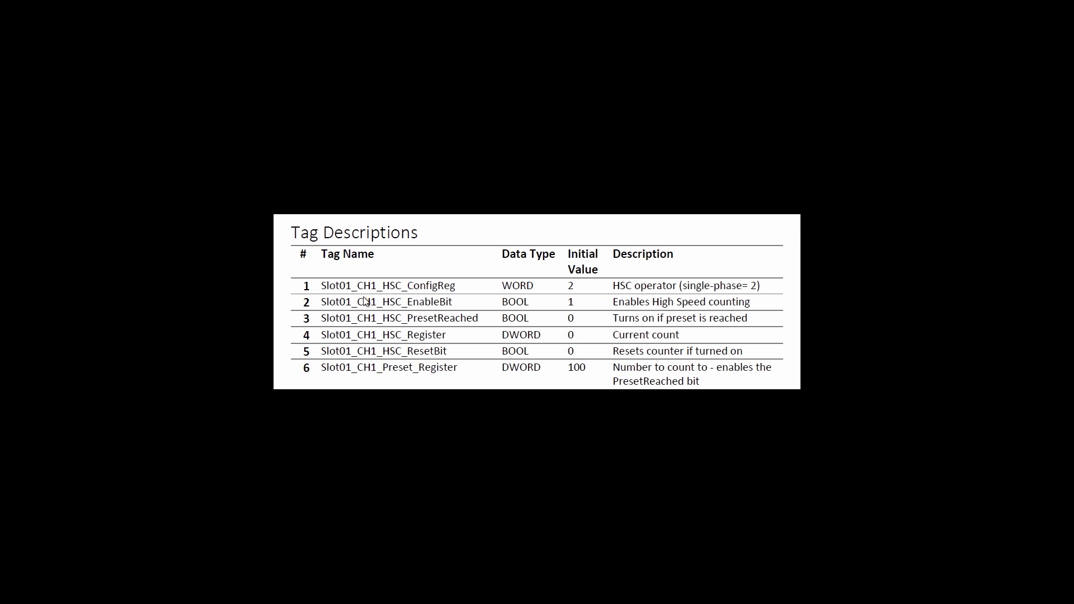
mouse_move(455, 300)
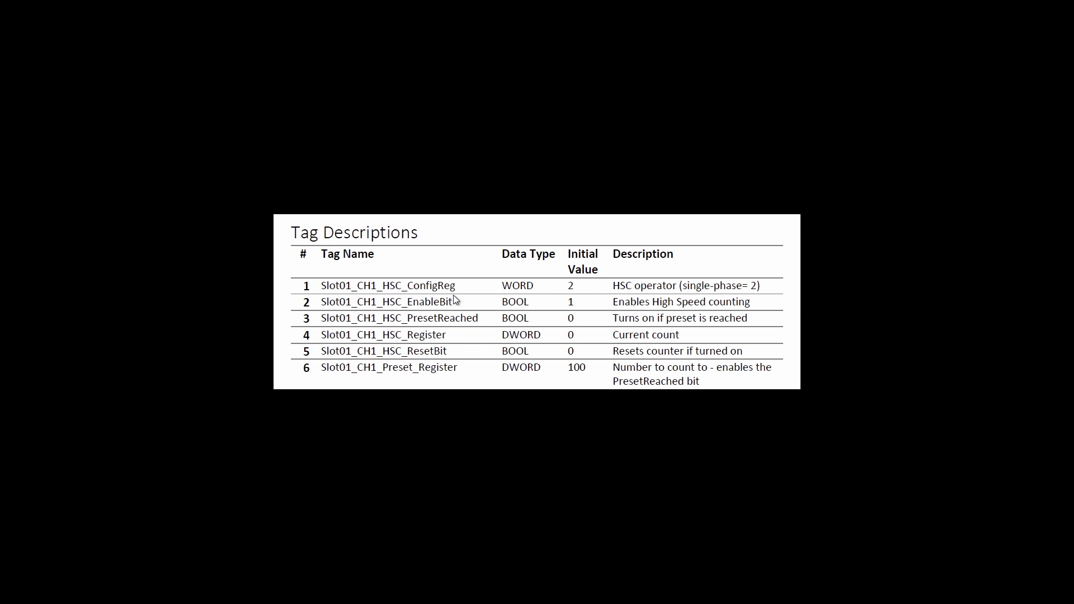
mouse_move(451, 326)
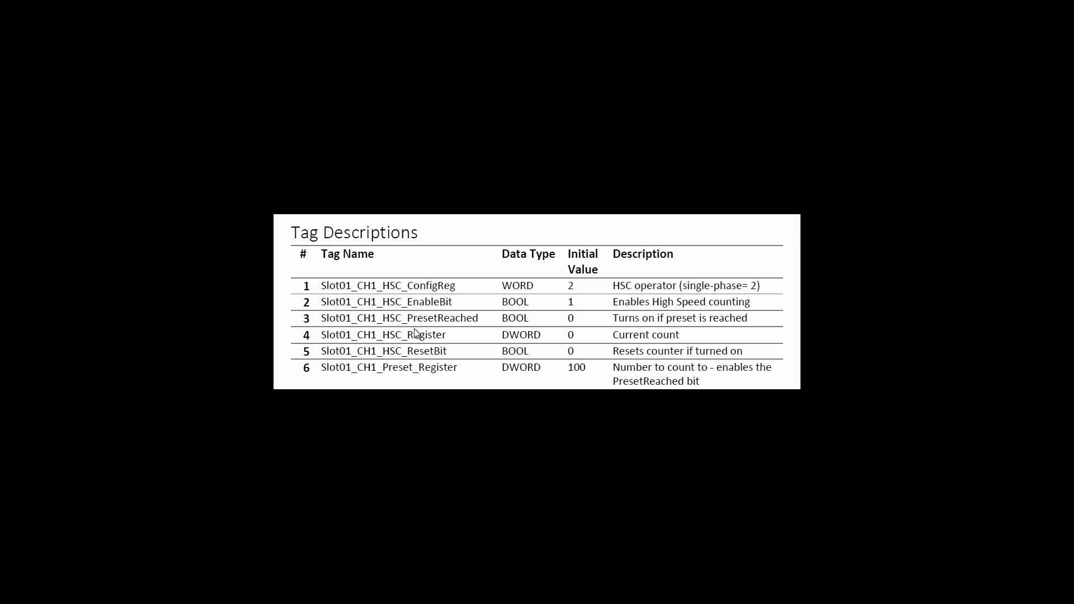
mouse_move(406, 354)
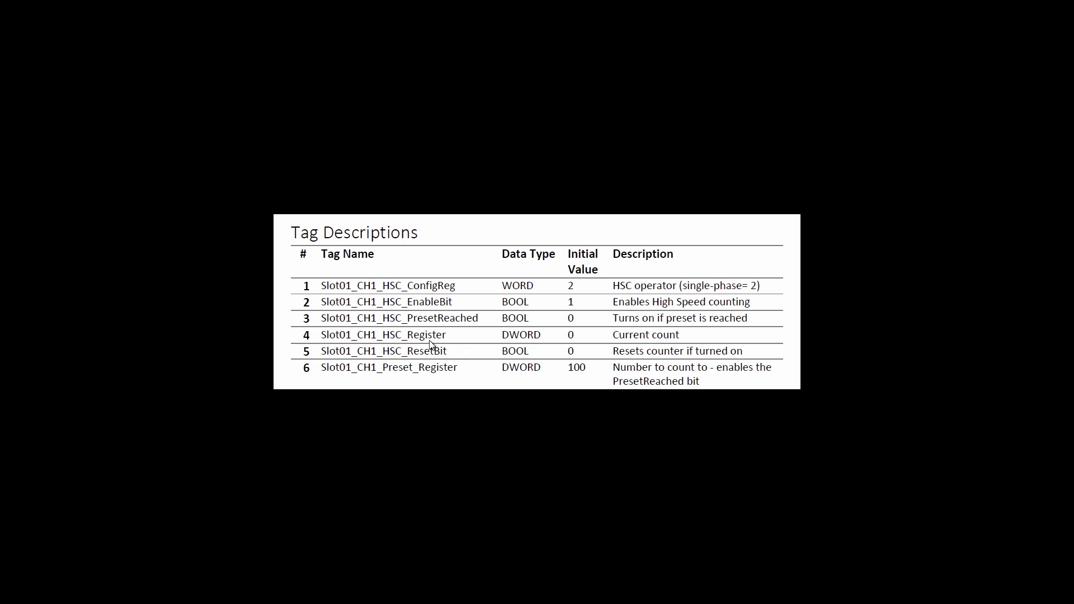
mouse_move(446, 383)
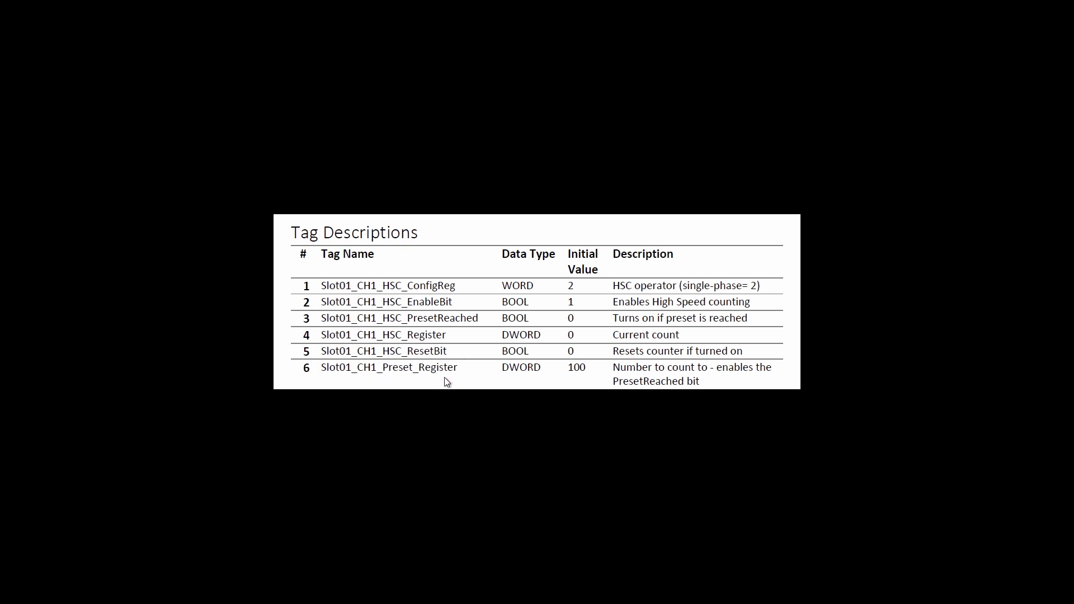
mouse_move(485, 379)
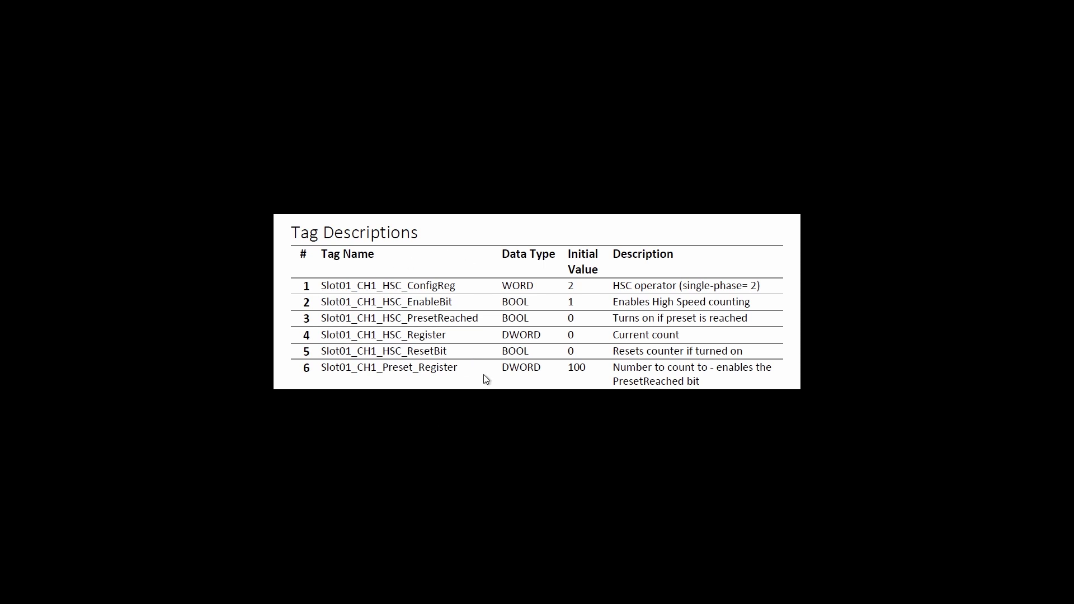
mouse_move(328, 321)
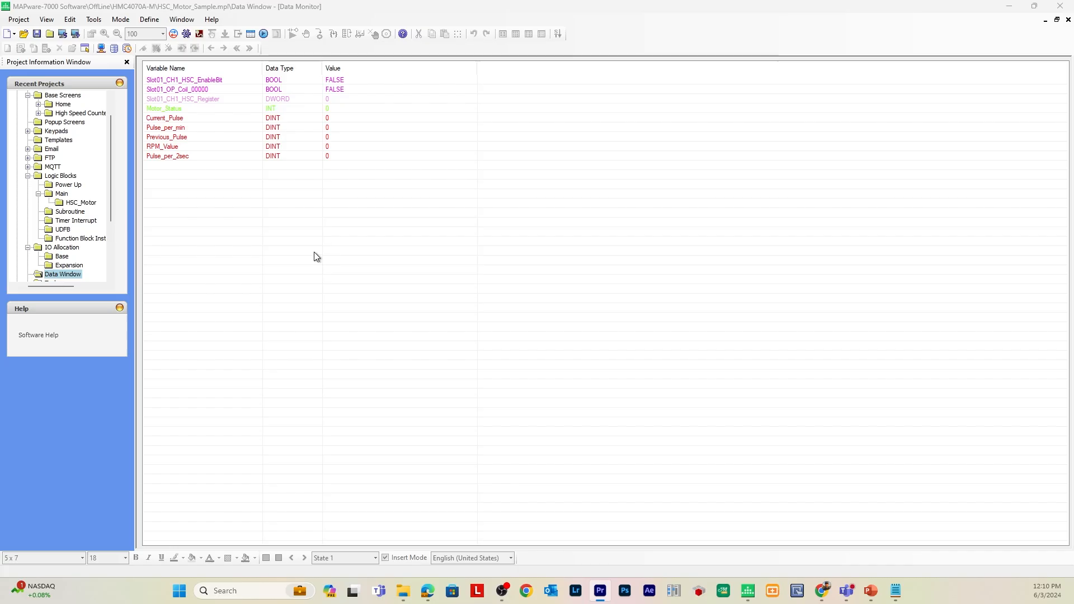
mouse_move(356, 93)
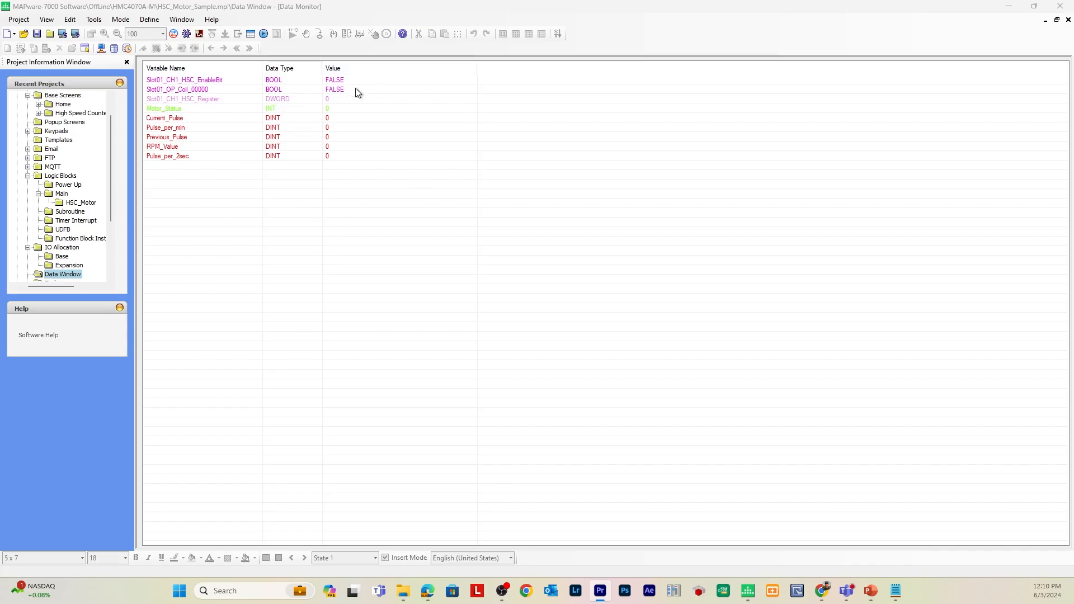
mouse_move(311, 193)
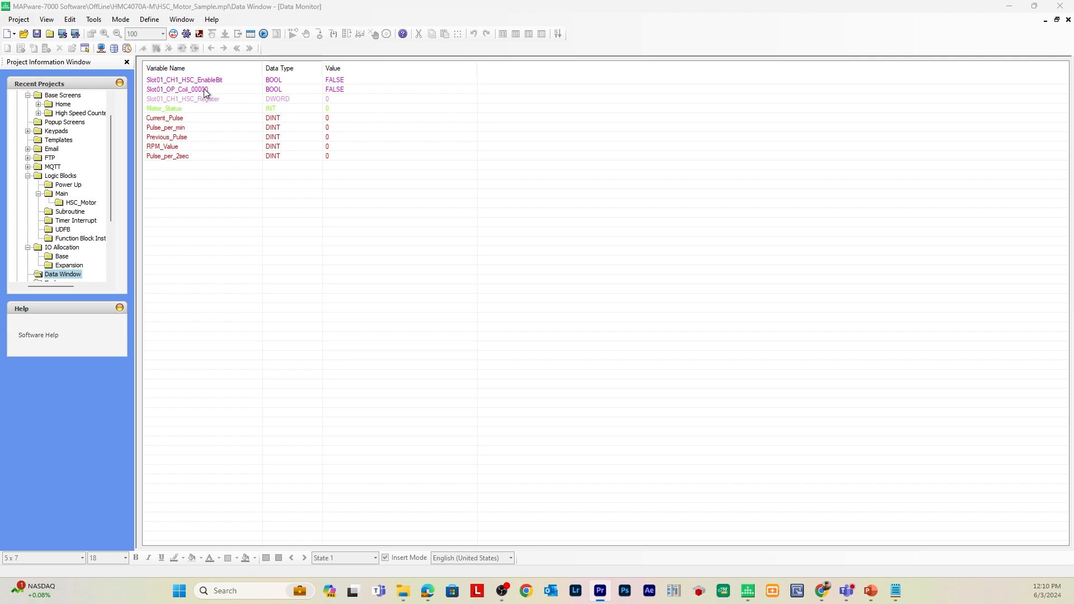
- Review the Slot01_CH1_HSC_Register, Pulse_per_2sec and RPM_Value rows in the Data Monitor
left_click(183, 99)
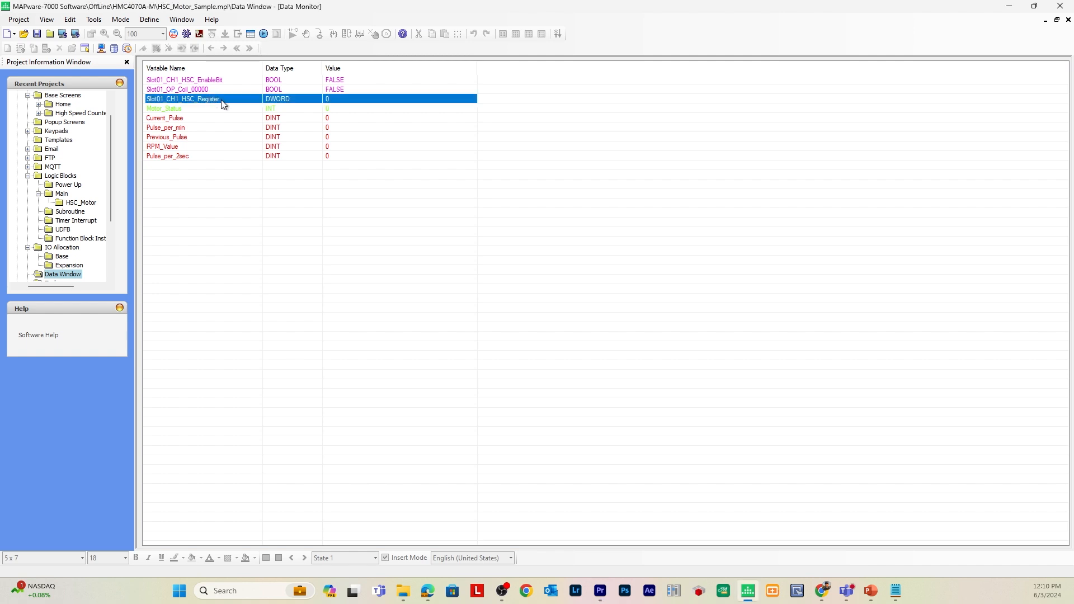
mouse_move(236, 94)
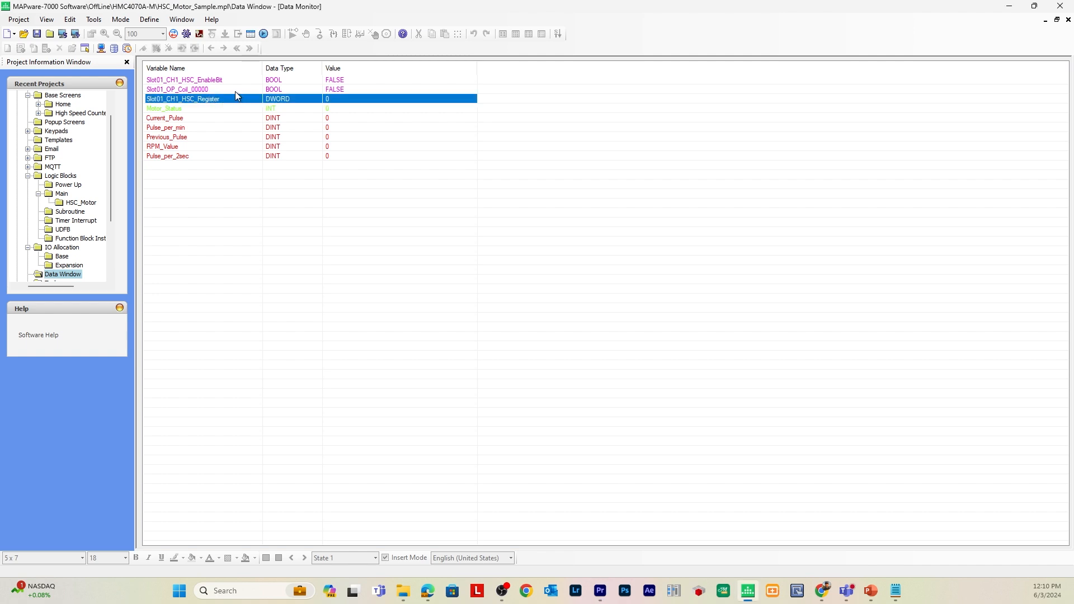
left_click(177, 90)
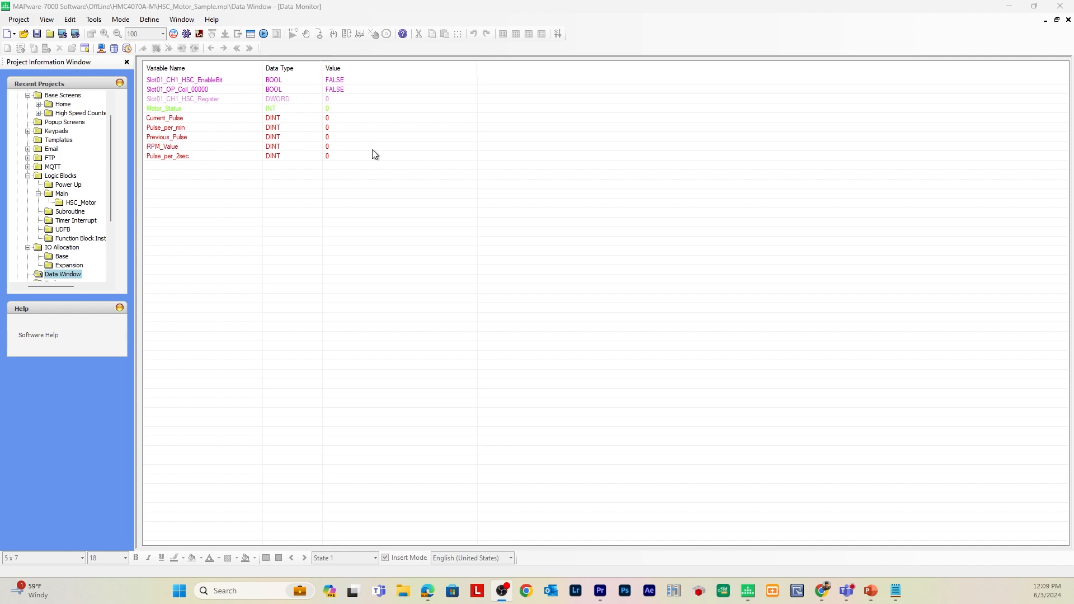
mouse_move(323, 130)
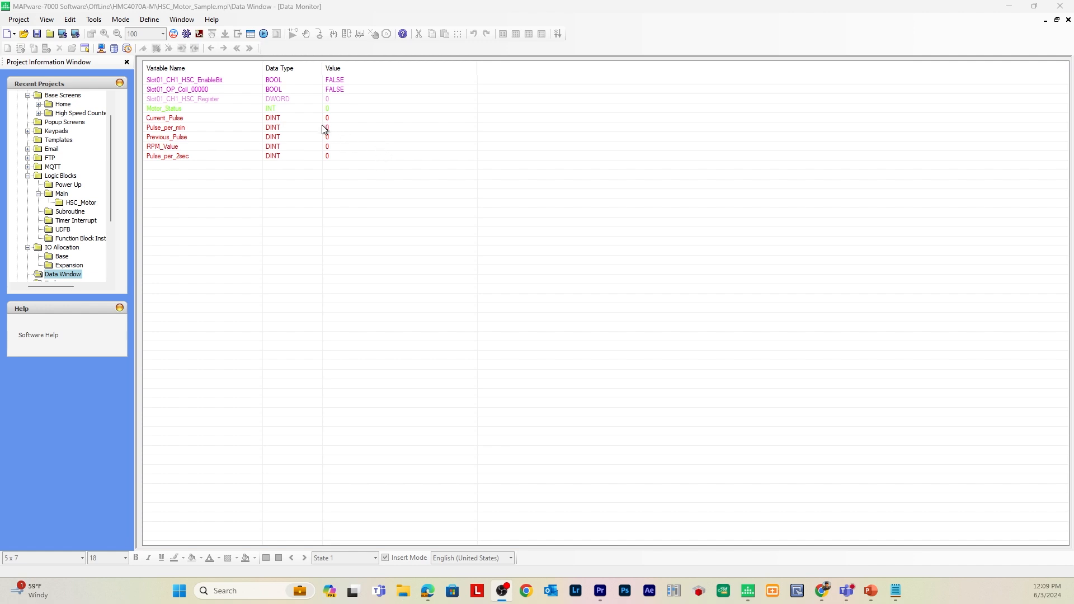
mouse_move(324, 130)
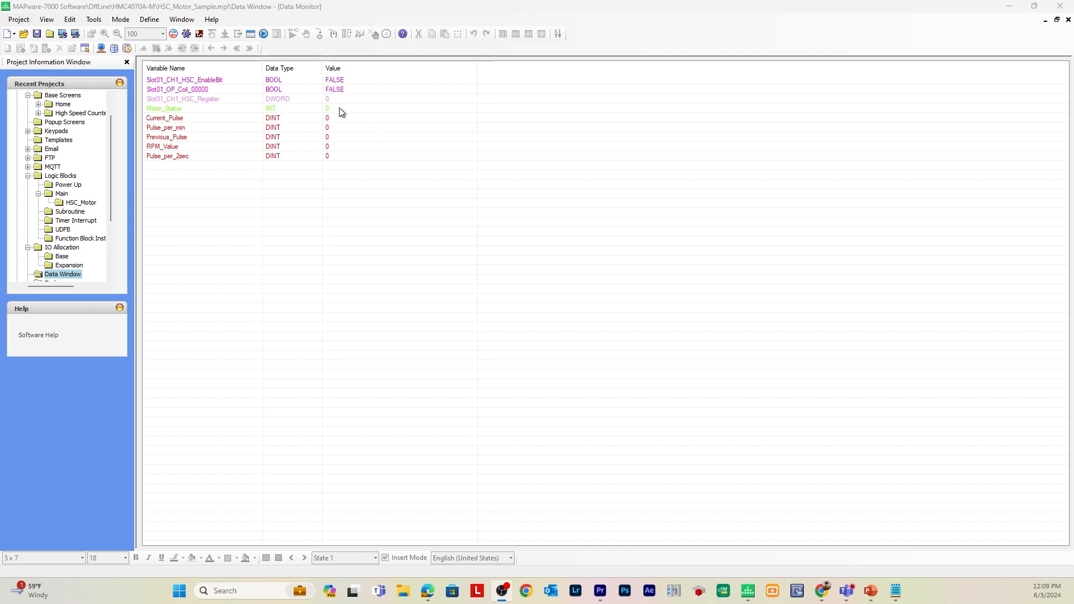
mouse_move(336, 113)
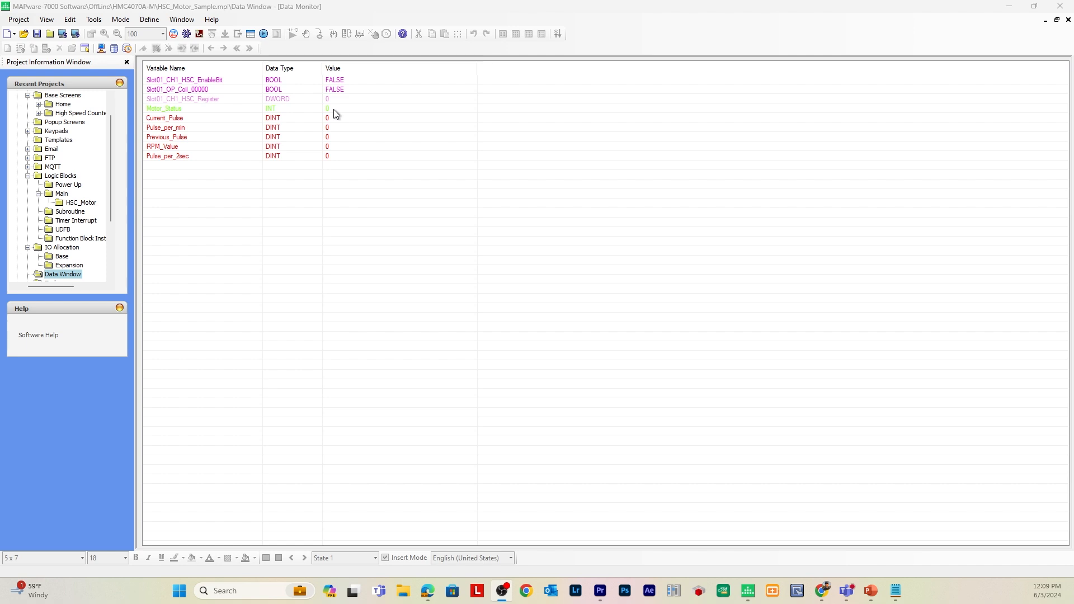
mouse_move(261, 101)
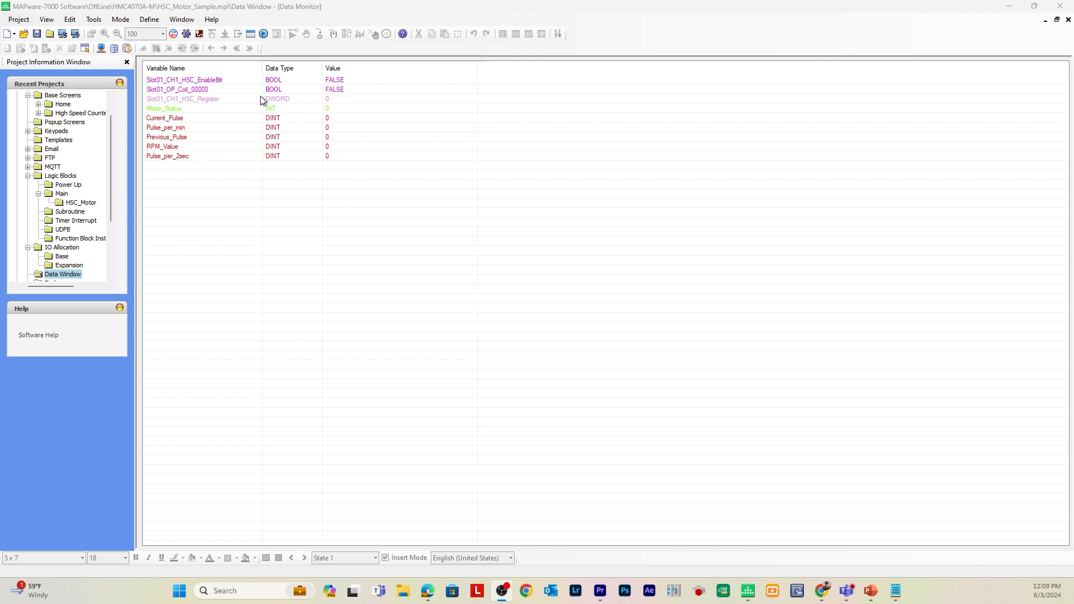
mouse_move(79, 291)
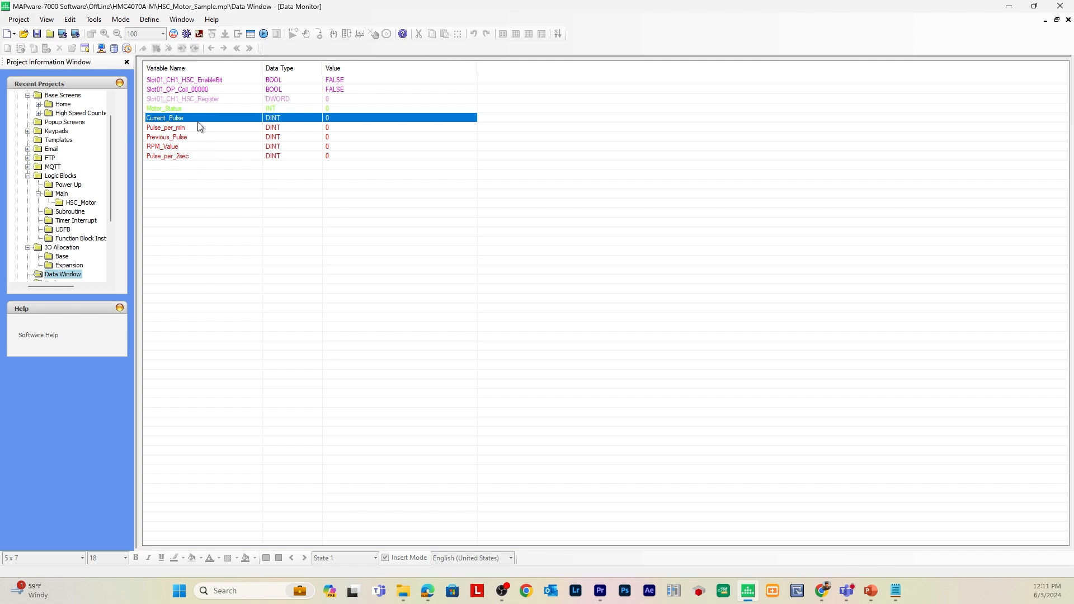
mouse_move(193, 131)
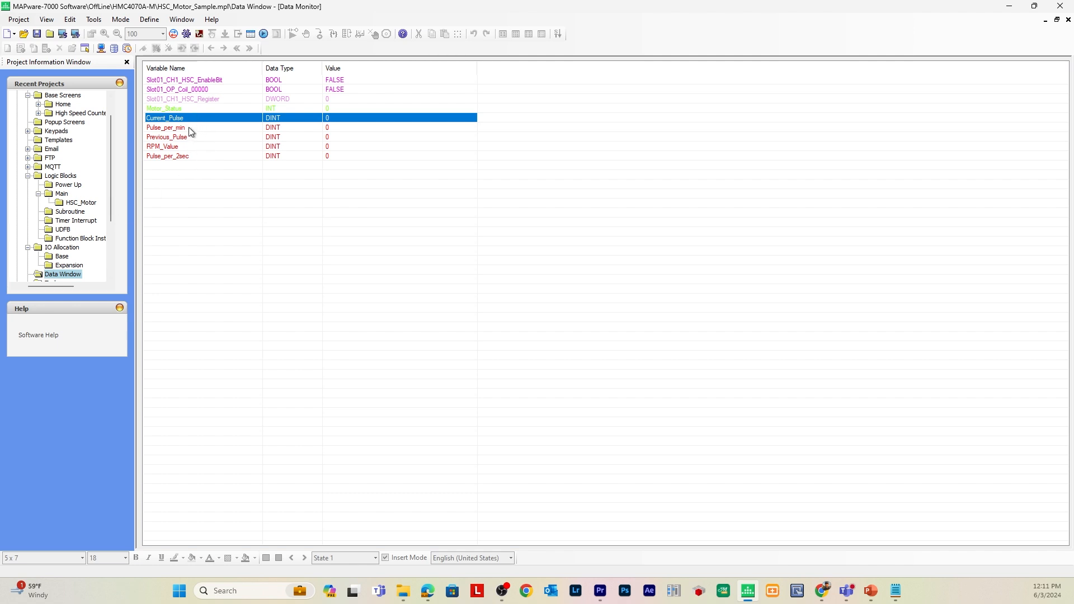
left_click(166, 156)
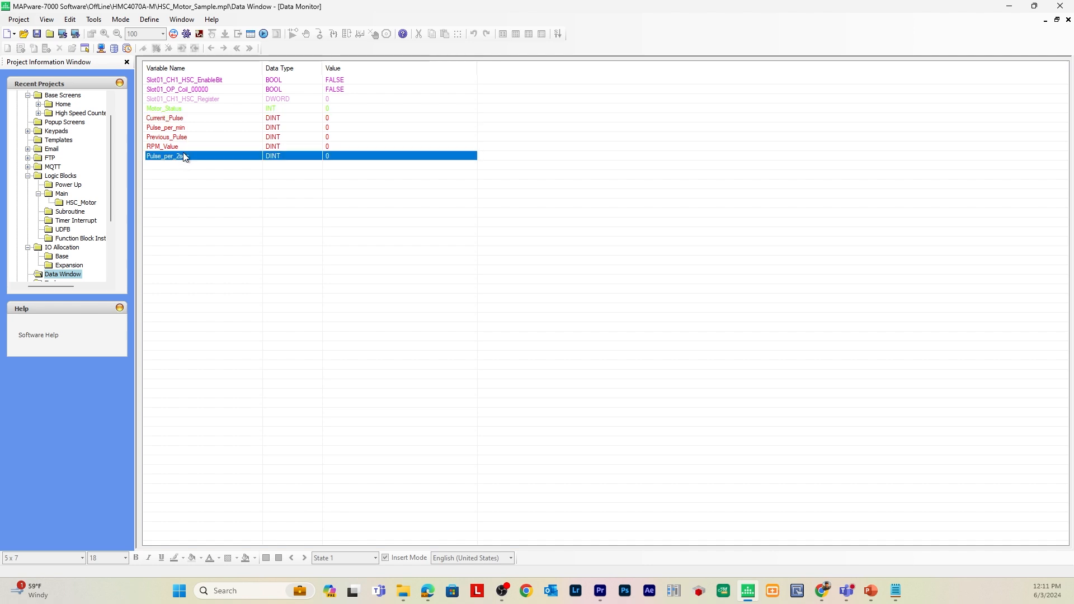
left_click(164, 147)
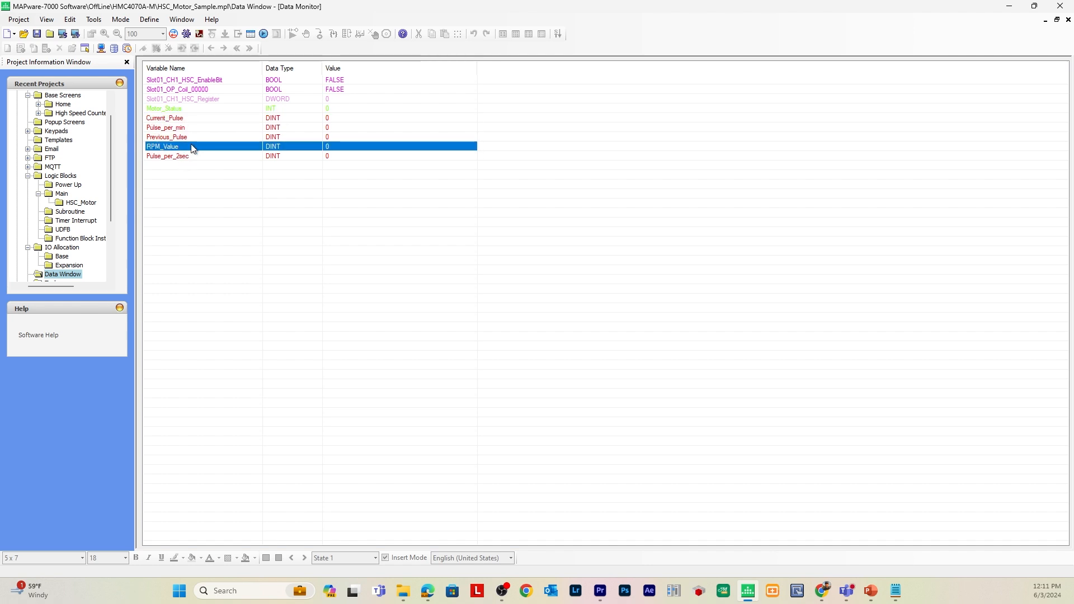
mouse_move(202, 141)
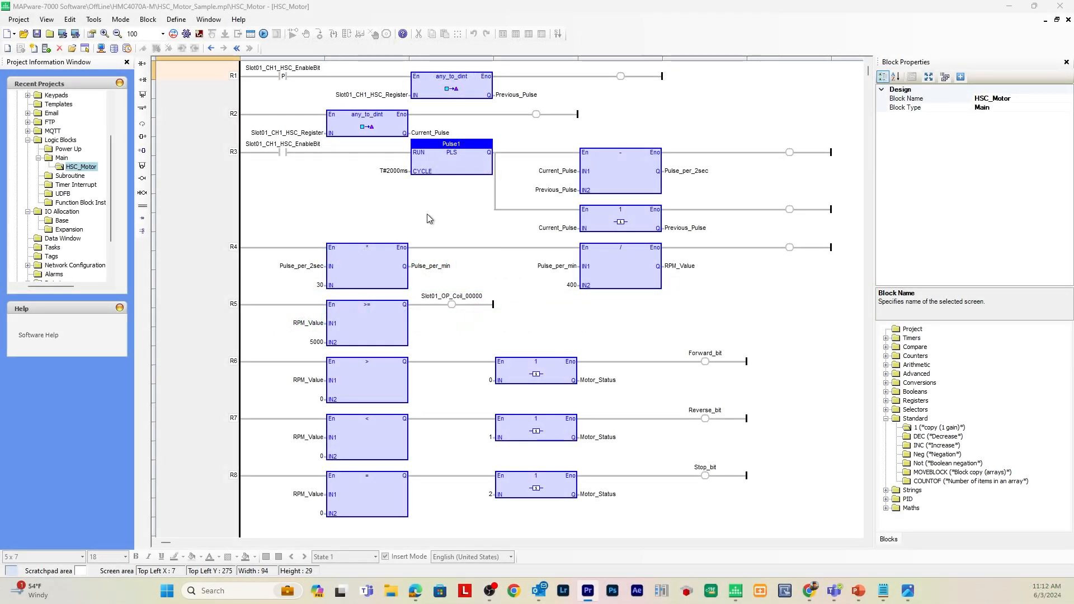
mouse_move(415, 381)
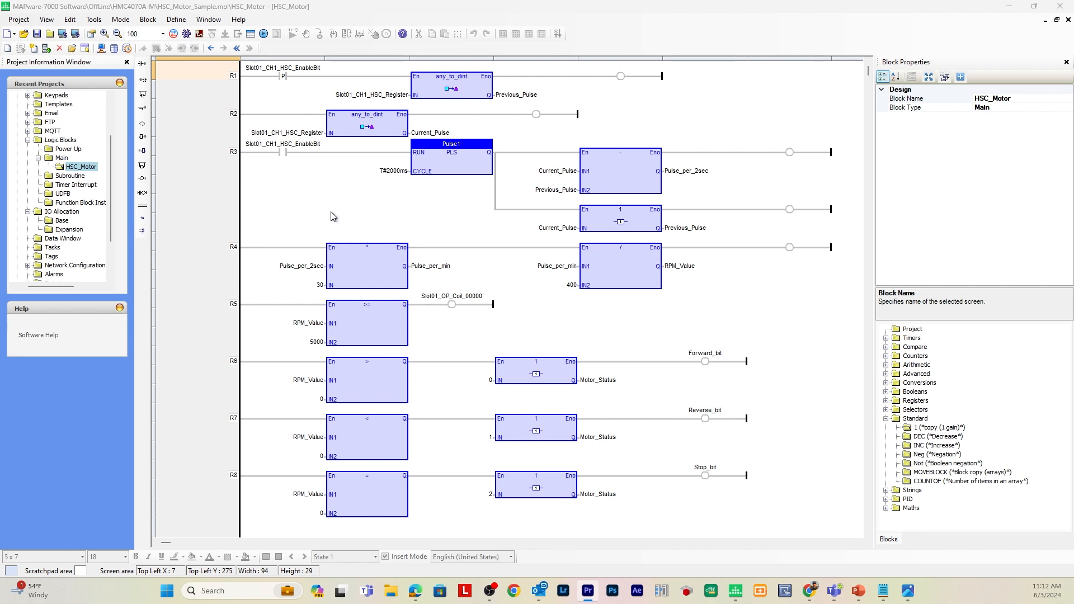
mouse_move(347, 202)
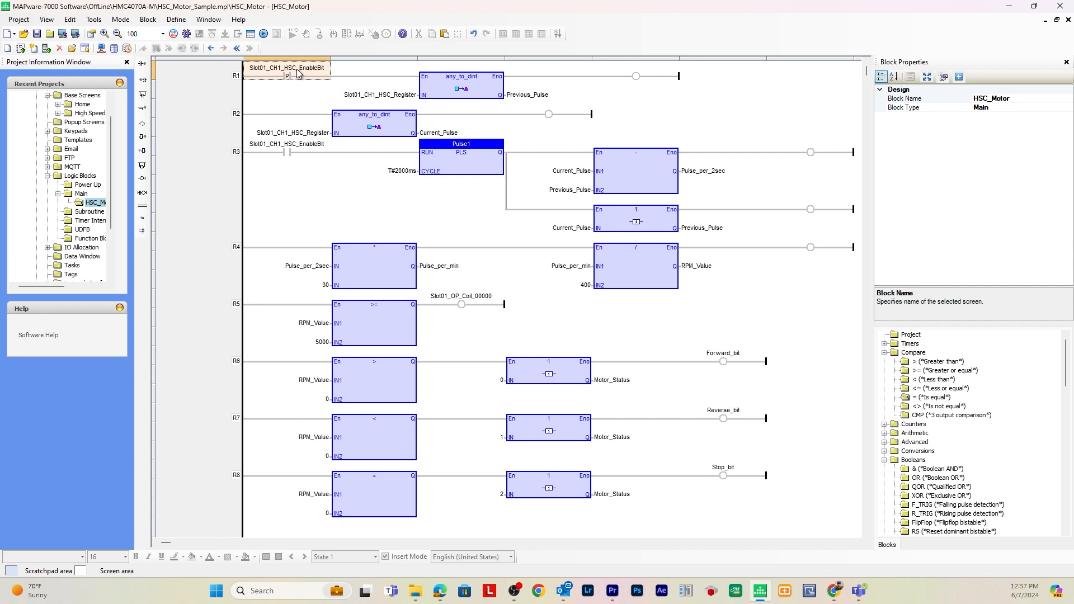
mouse_move(291, 82)
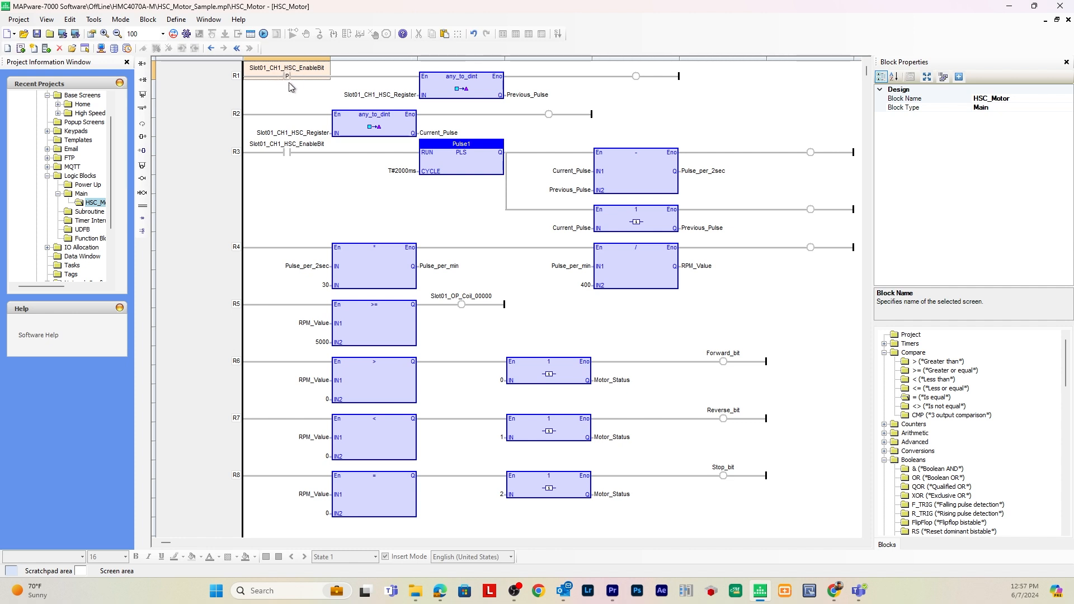
mouse_move(284, 74)
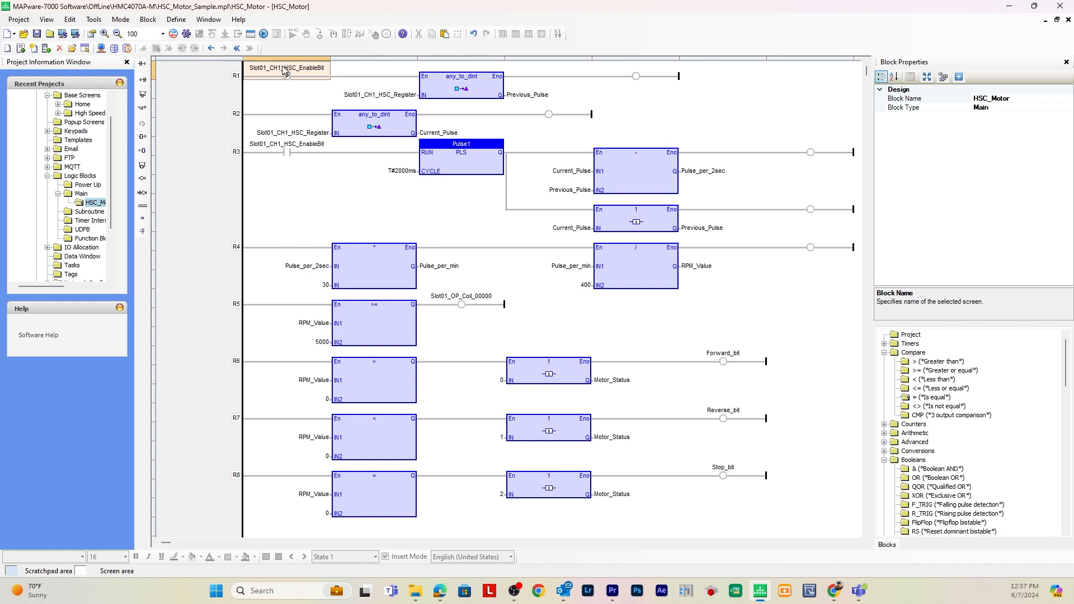
mouse_move(319, 82)
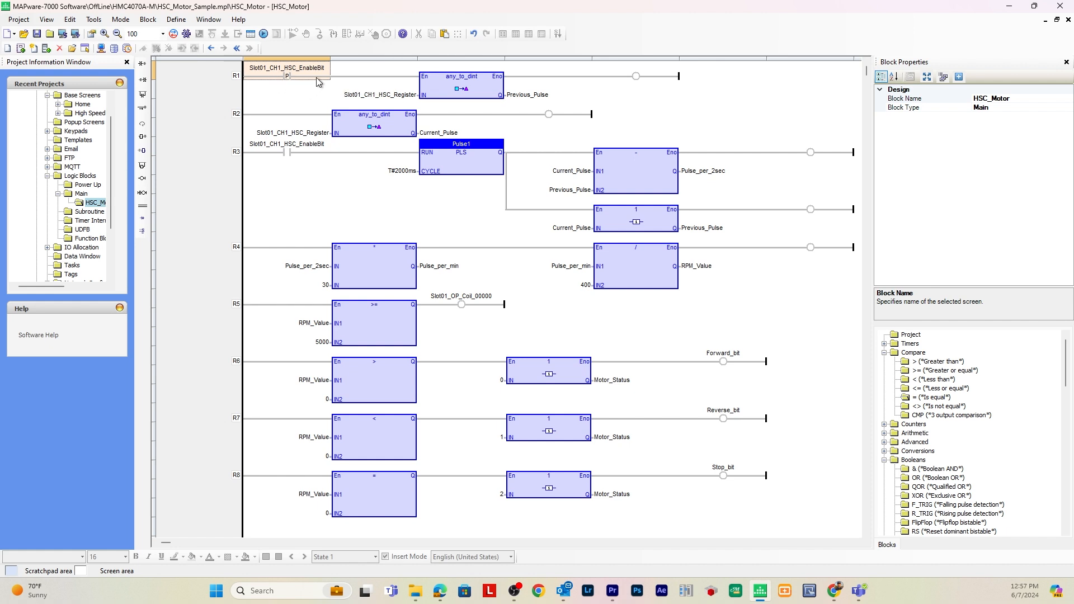
mouse_move(287, 94)
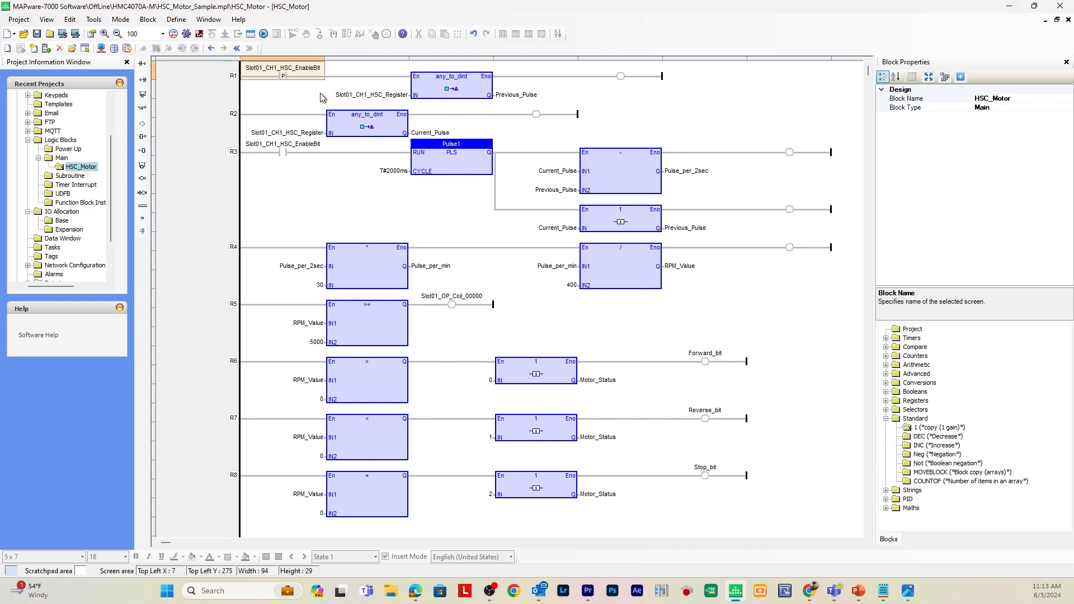
mouse_move(390, 82)
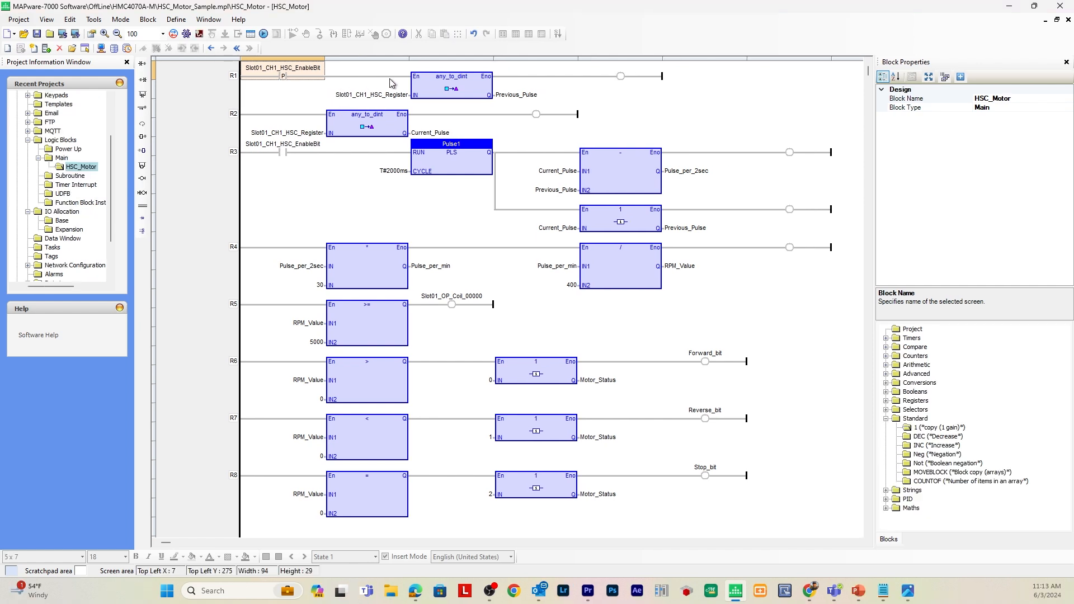
mouse_move(572, 89)
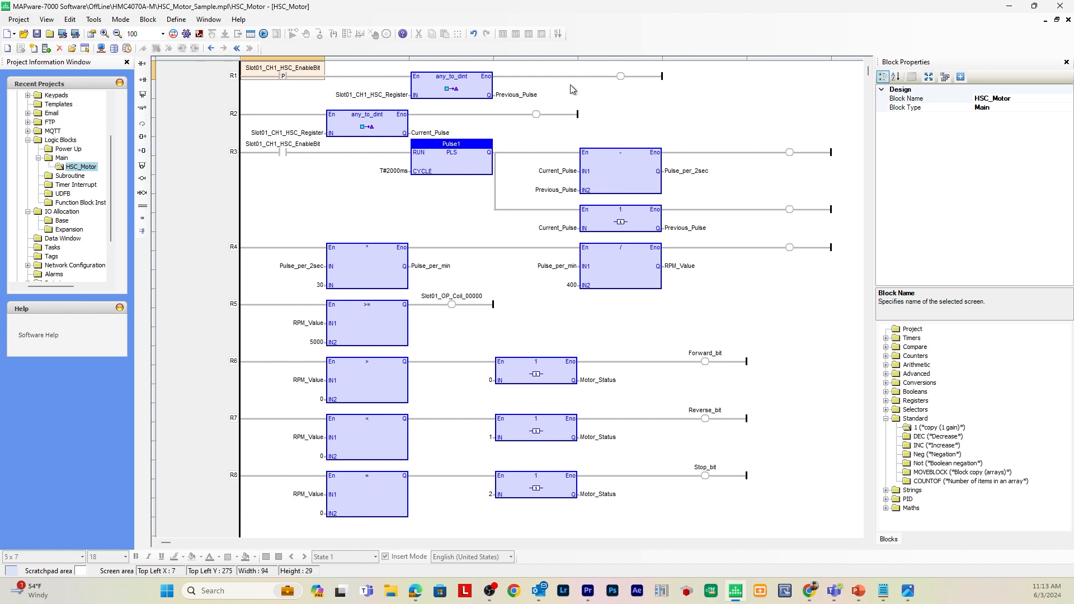
mouse_move(497, 94)
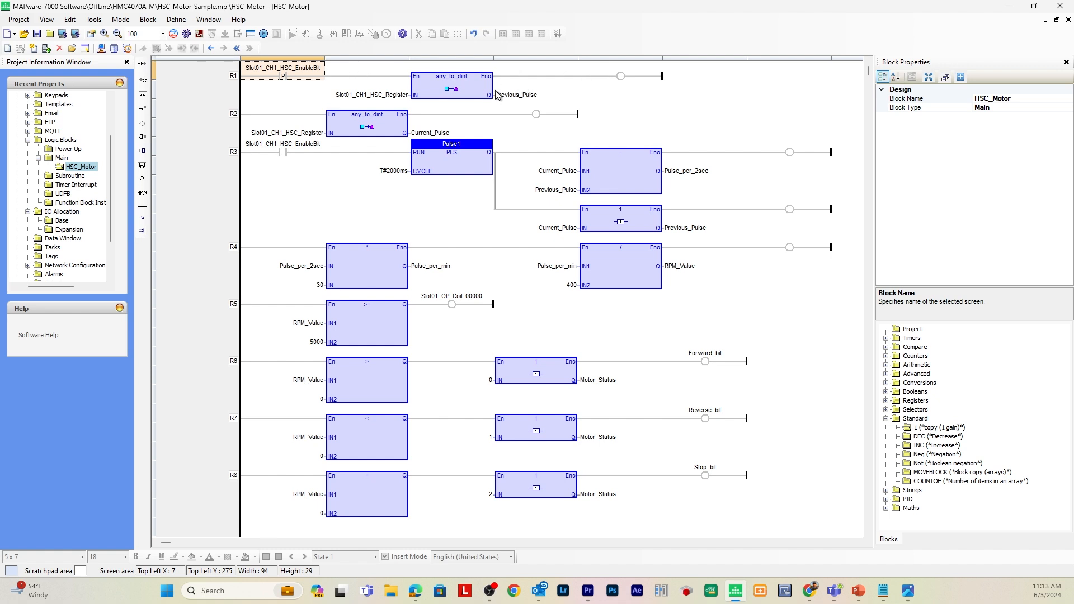
mouse_move(420, 130)
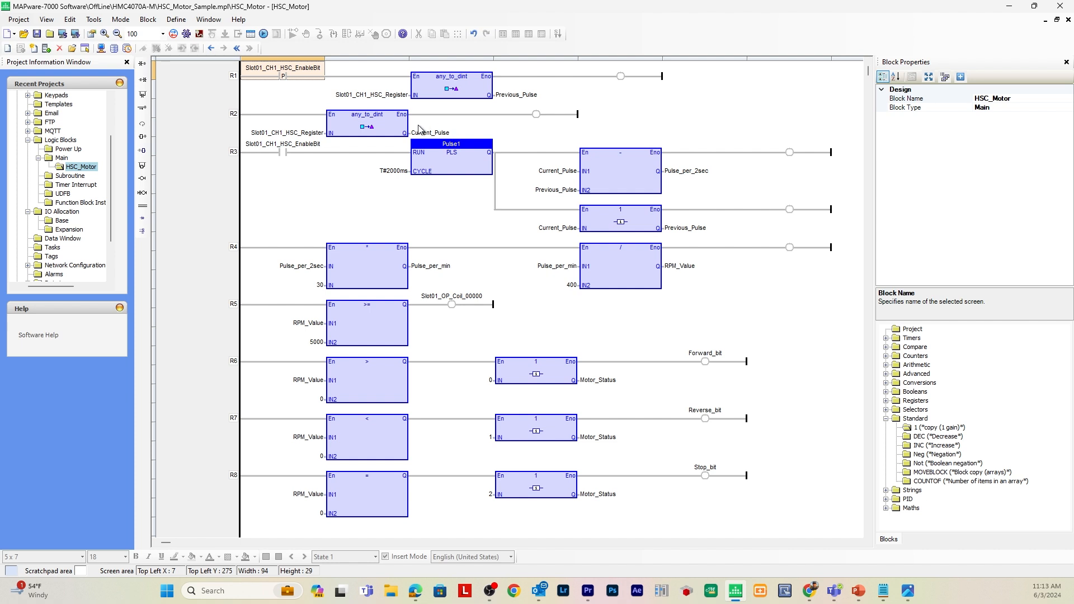
mouse_move(400, 89)
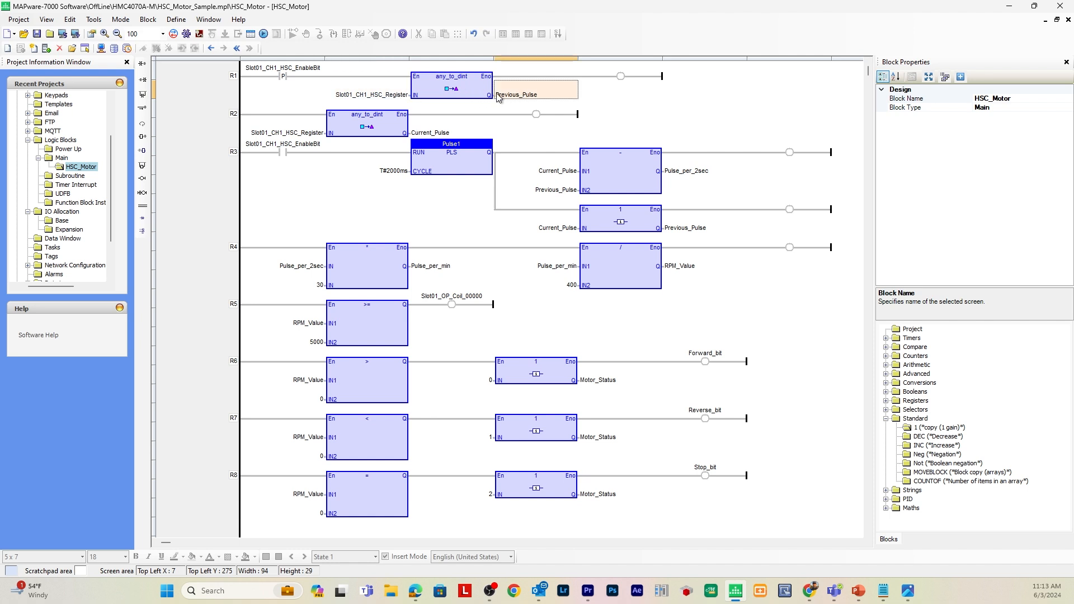
mouse_move(455, 101)
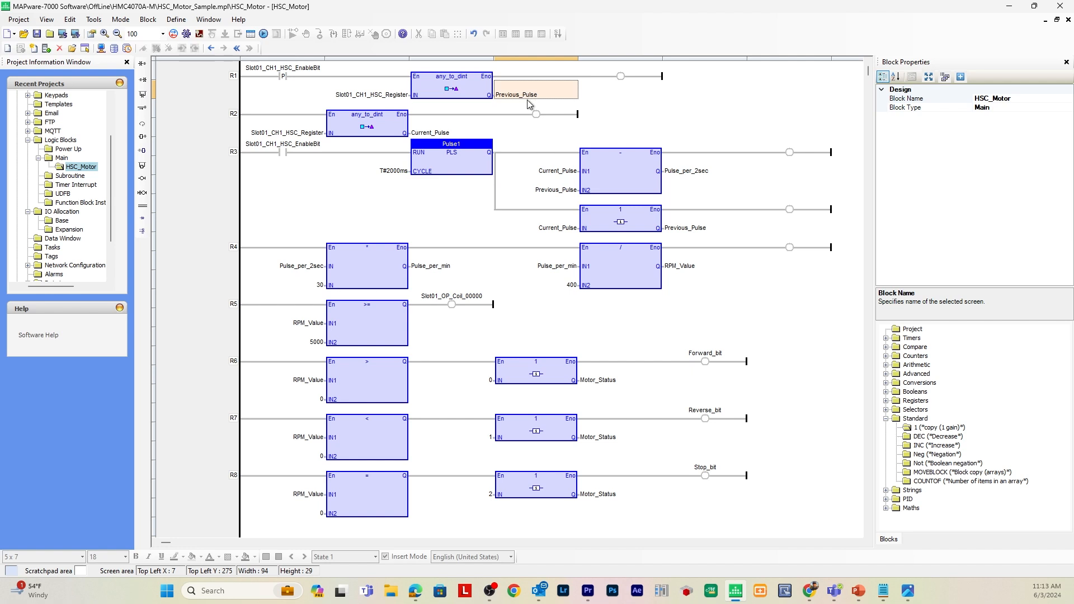
mouse_move(545, 111)
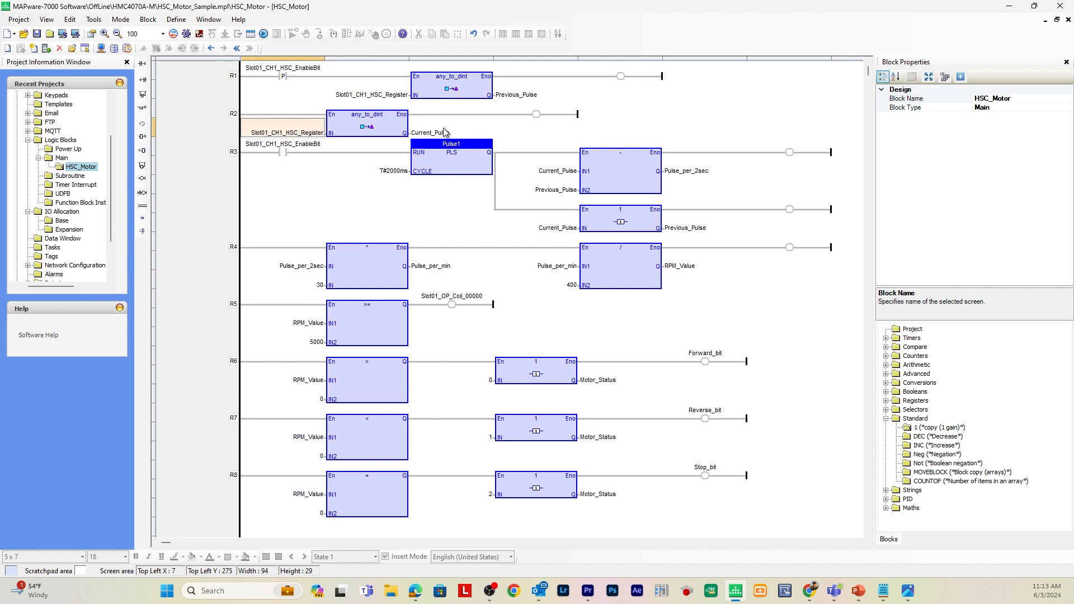
left_click(451, 128)
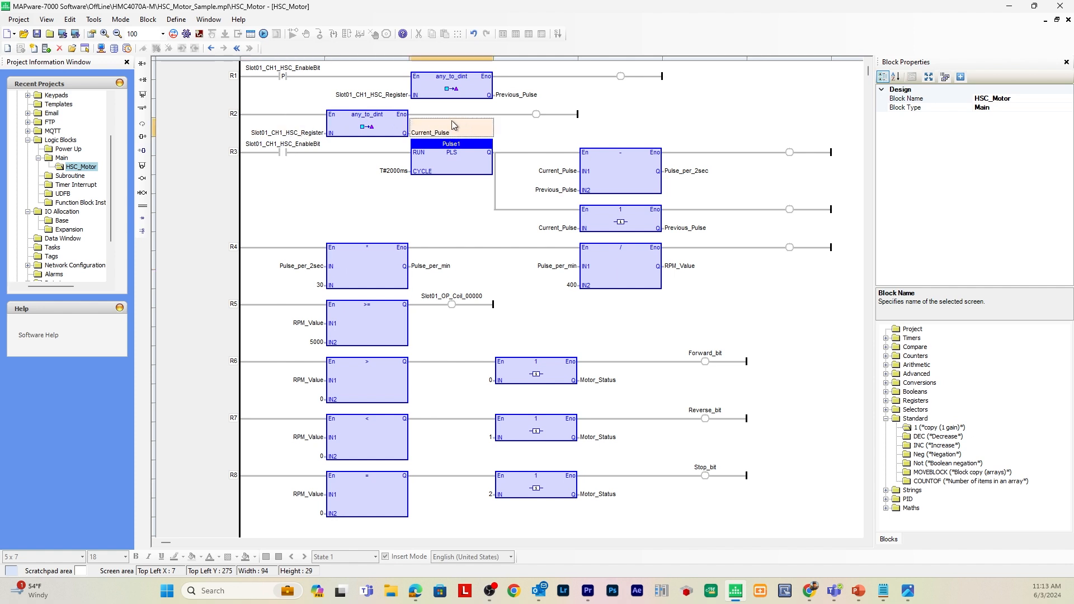
mouse_move(301, 149)
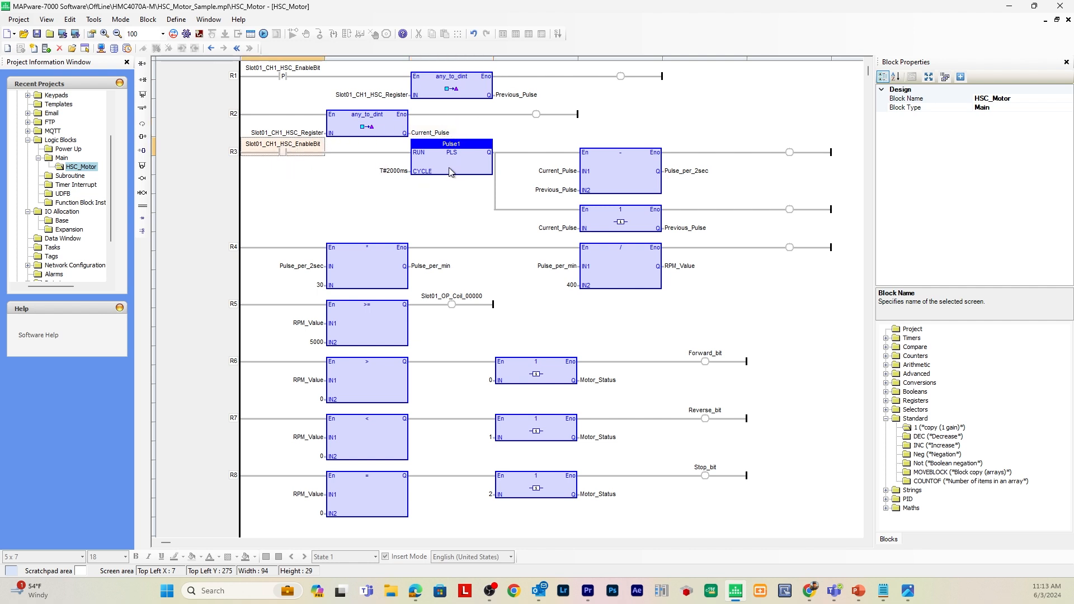
mouse_move(445, 135)
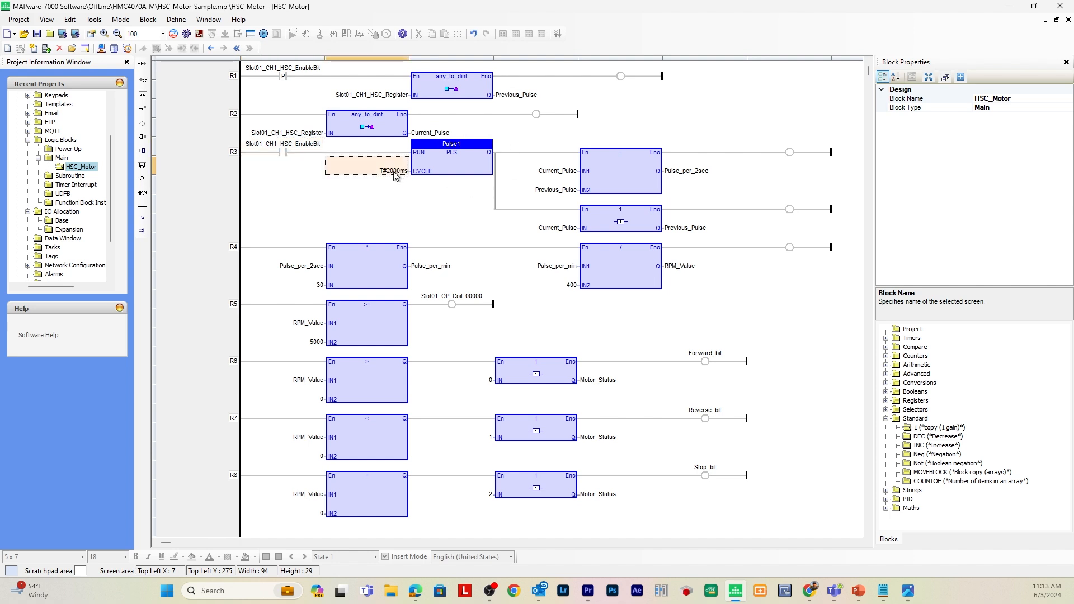
mouse_move(387, 208)
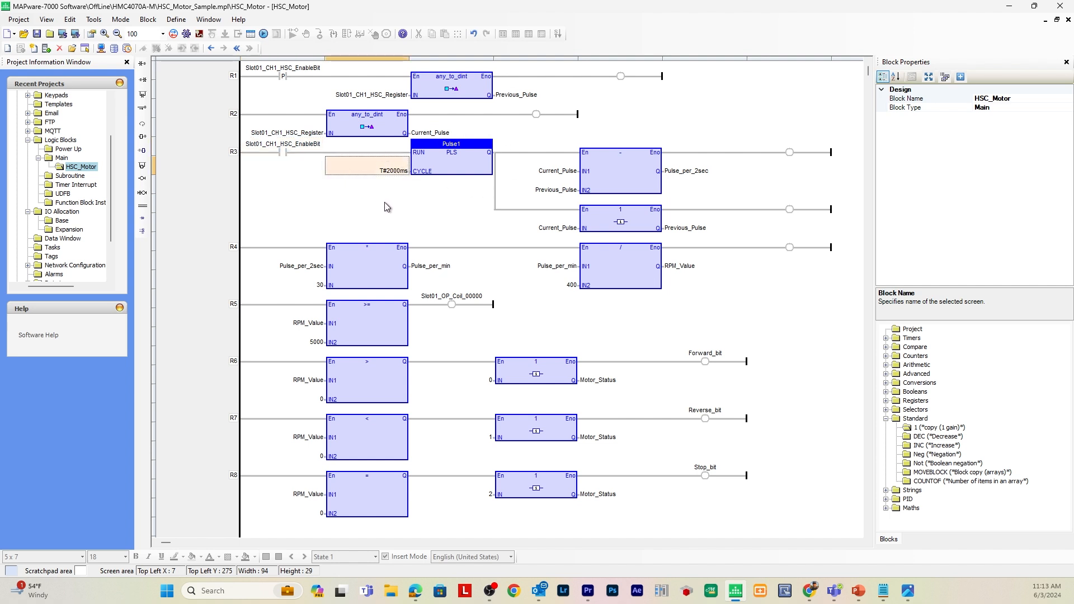
mouse_move(645, 181)
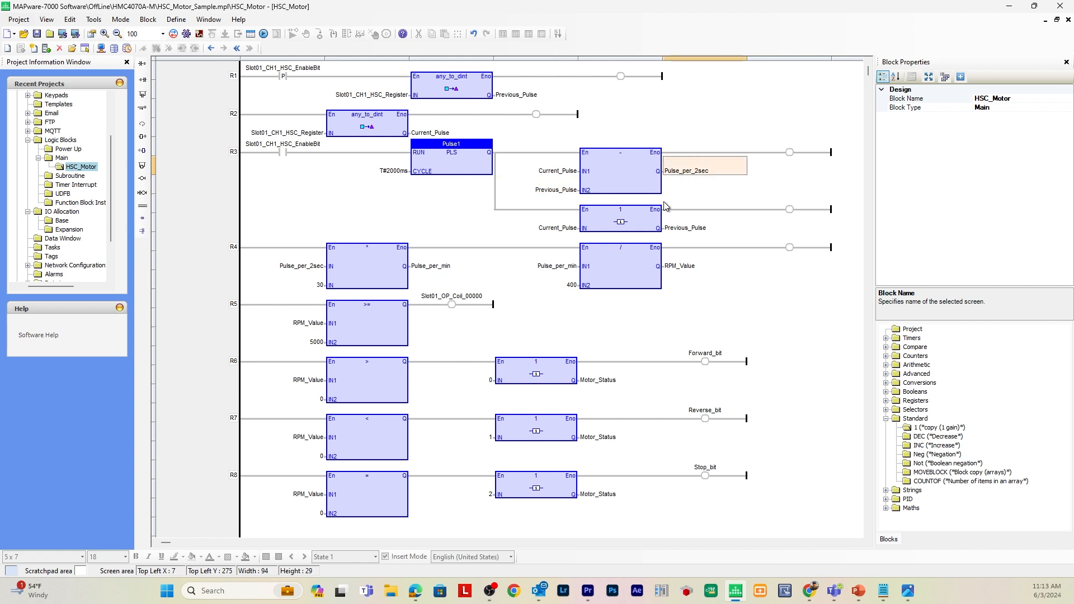
mouse_move(542, 203)
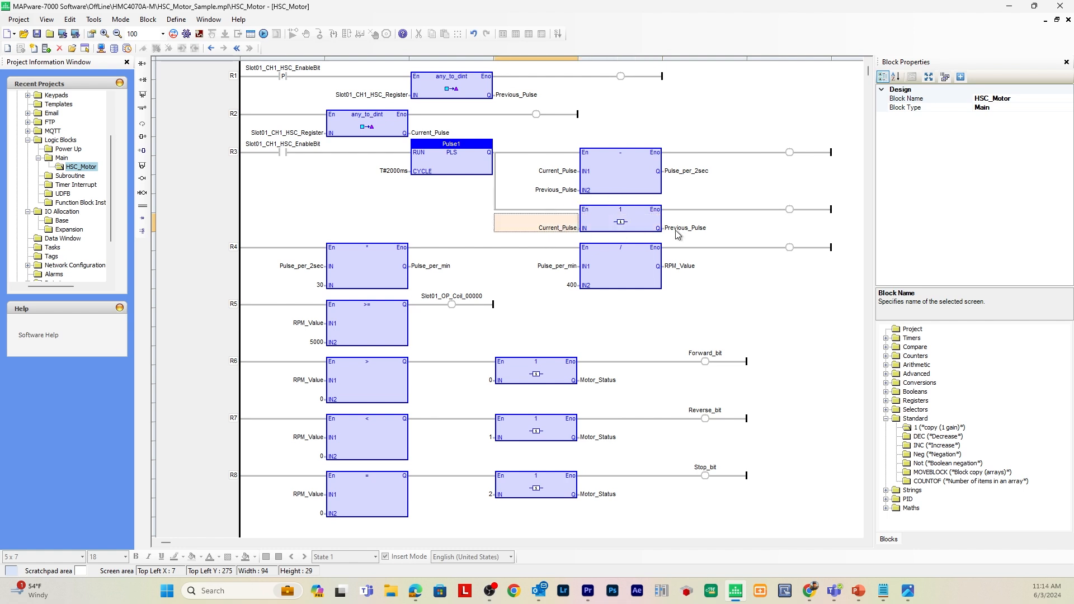
left_click(704, 227)
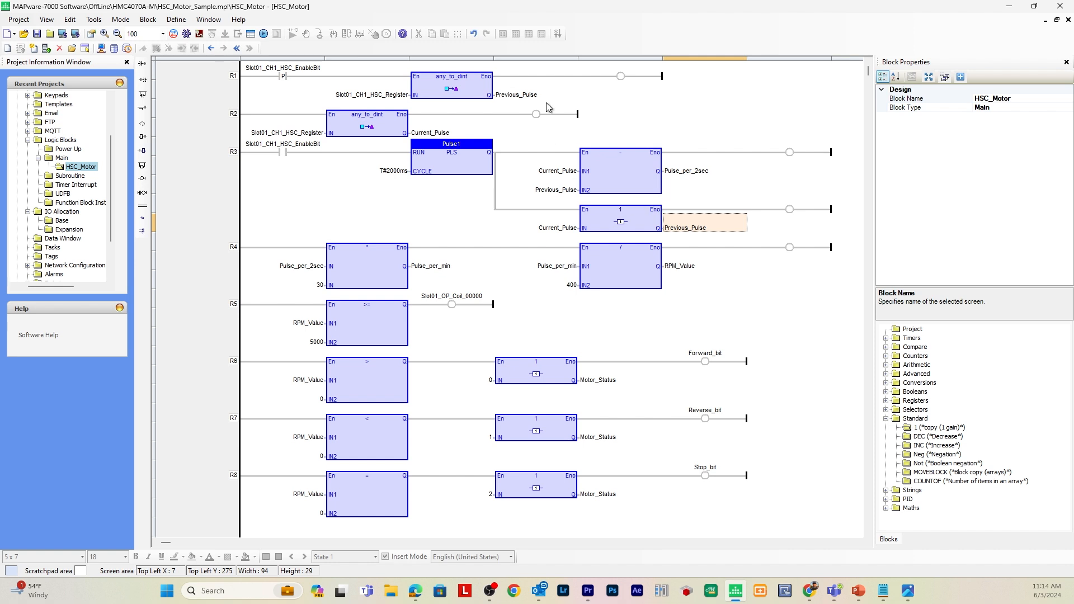
left_click(515, 94)
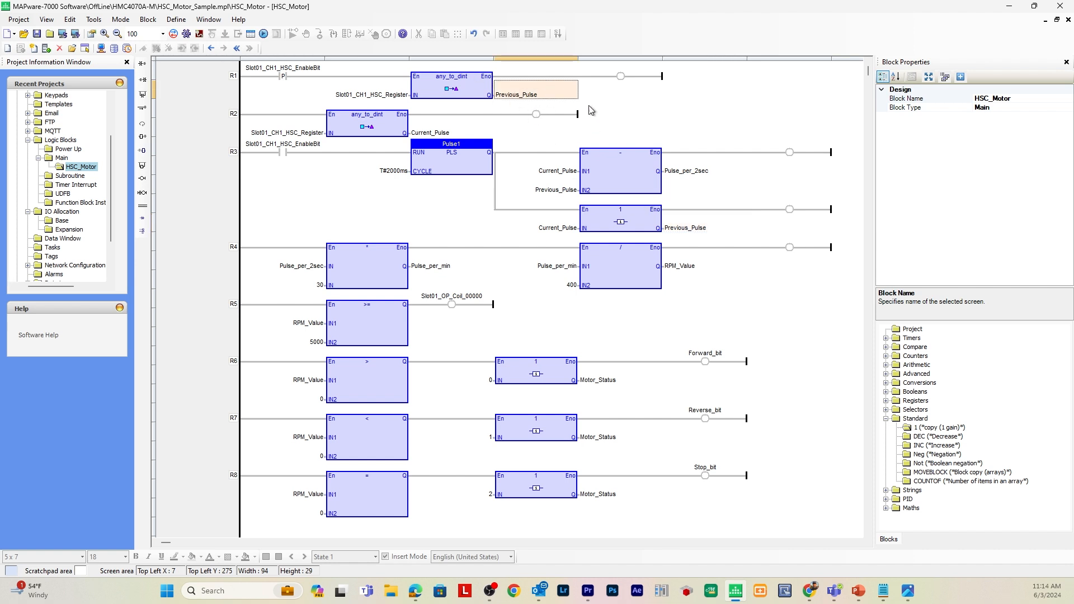
mouse_move(526, 83)
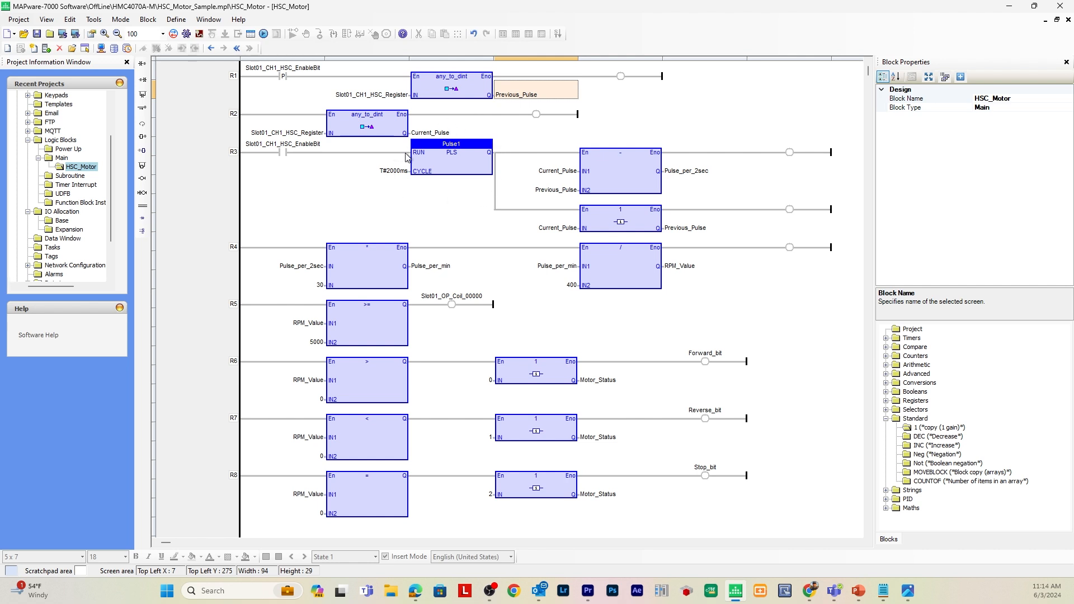
mouse_move(322, 277)
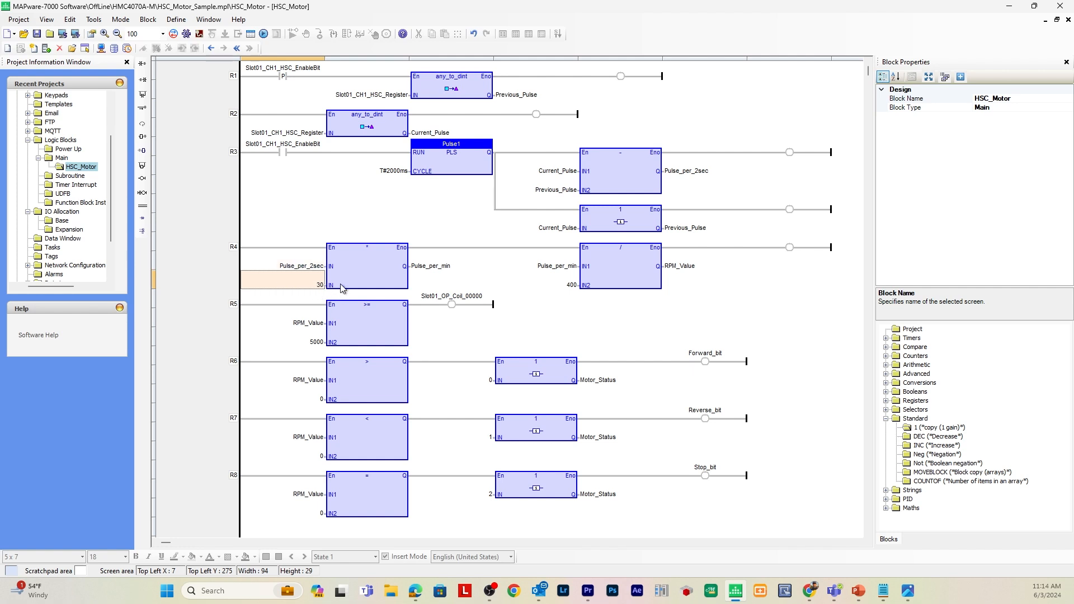
mouse_move(368, 185)
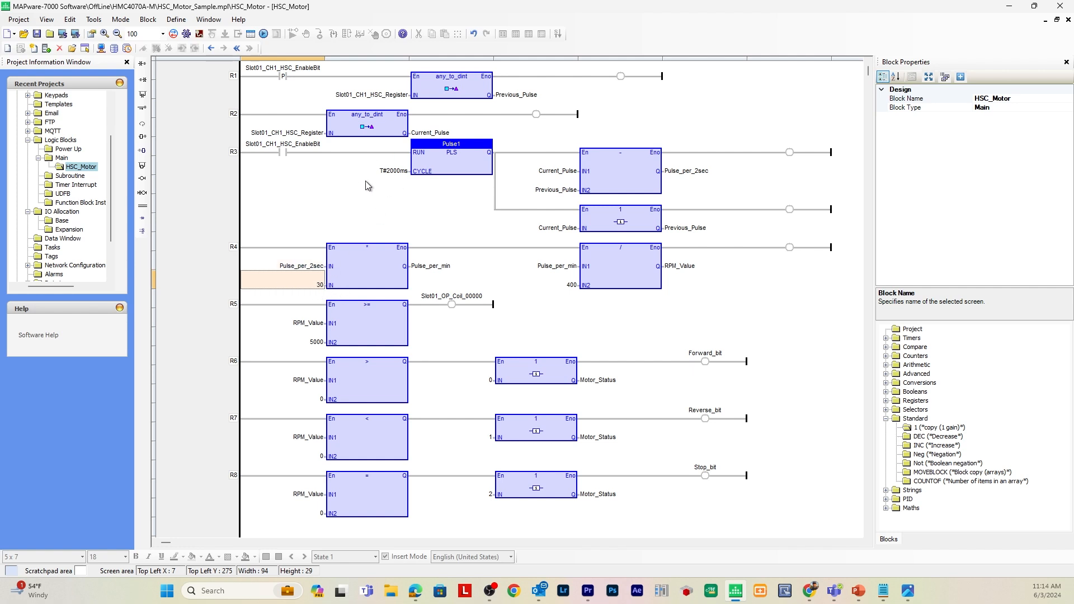
left_click(451, 265)
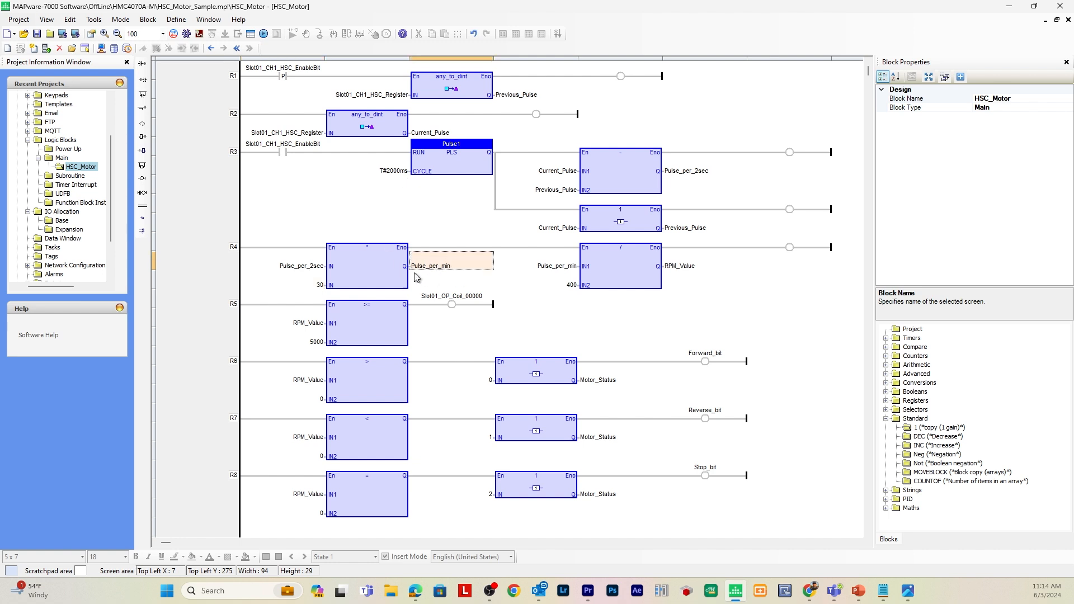
mouse_move(568, 266)
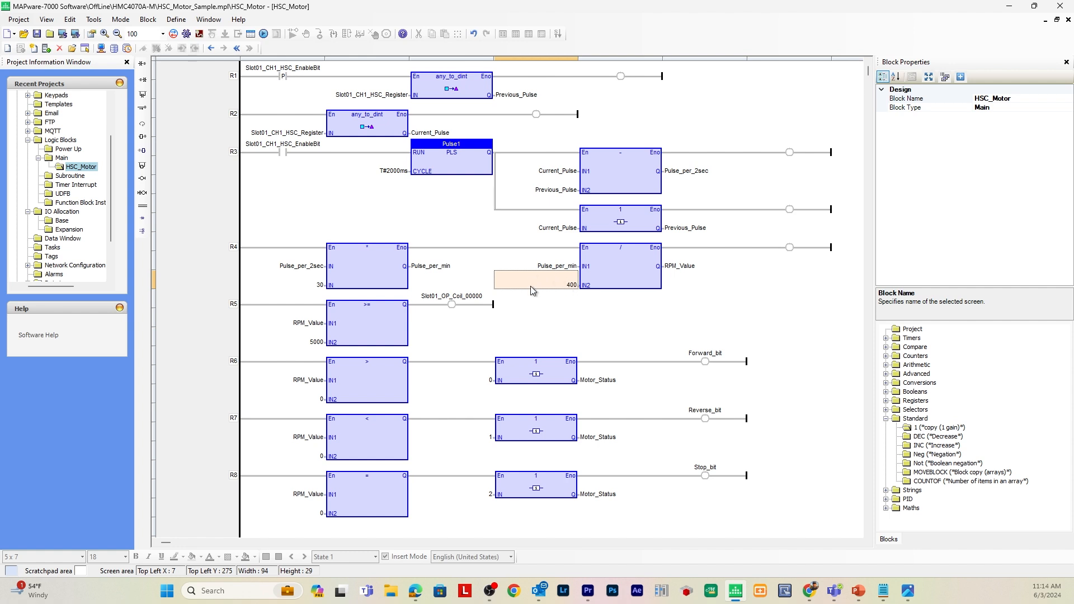
mouse_move(559, 302)
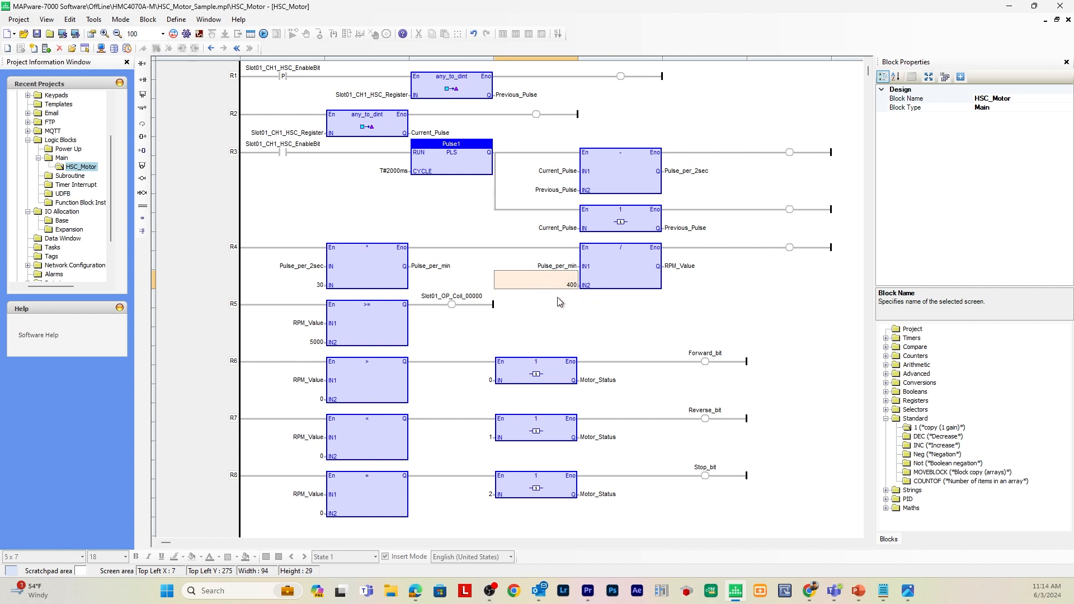
mouse_move(685, 267)
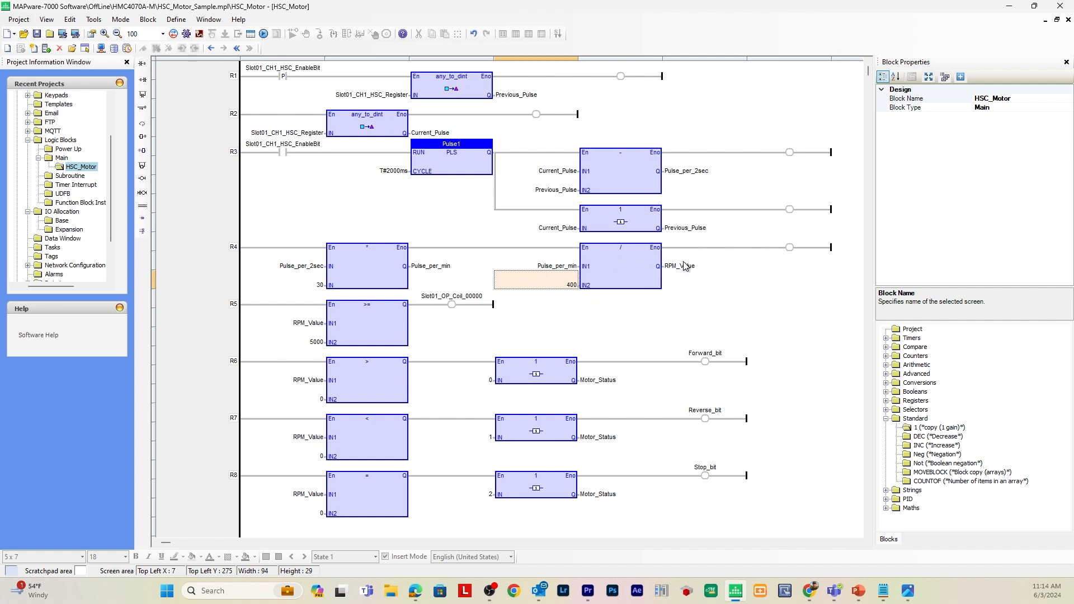
left_click(703, 267)
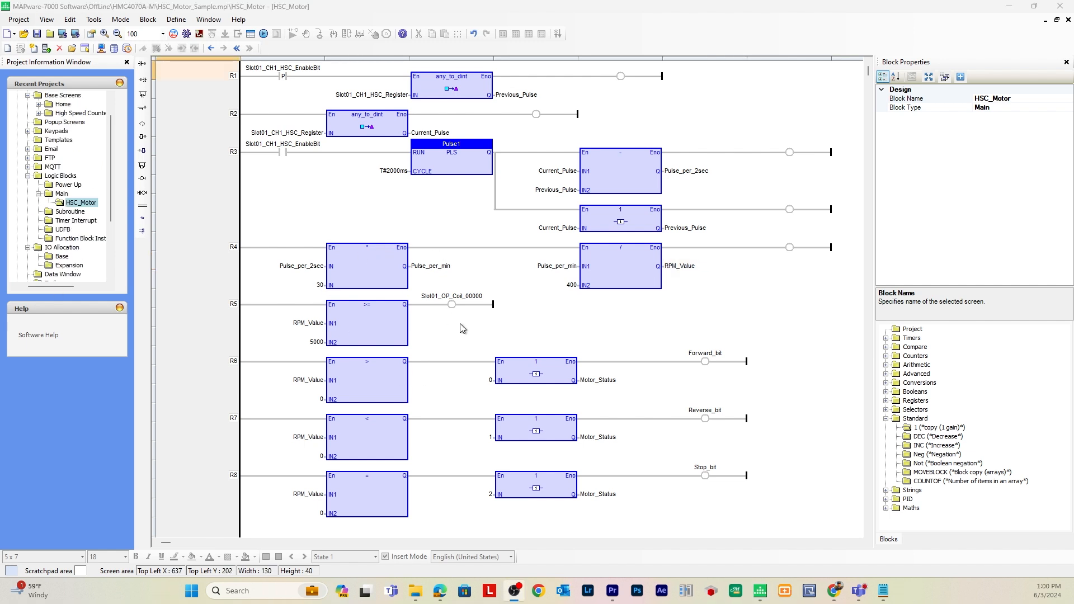
mouse_move(371, 293)
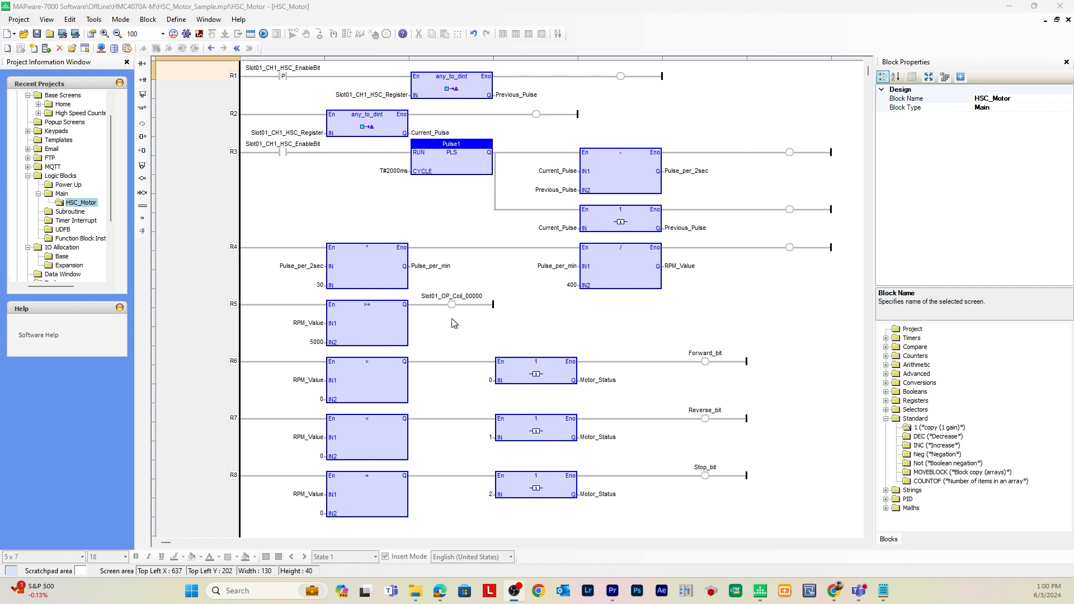
mouse_move(464, 316)
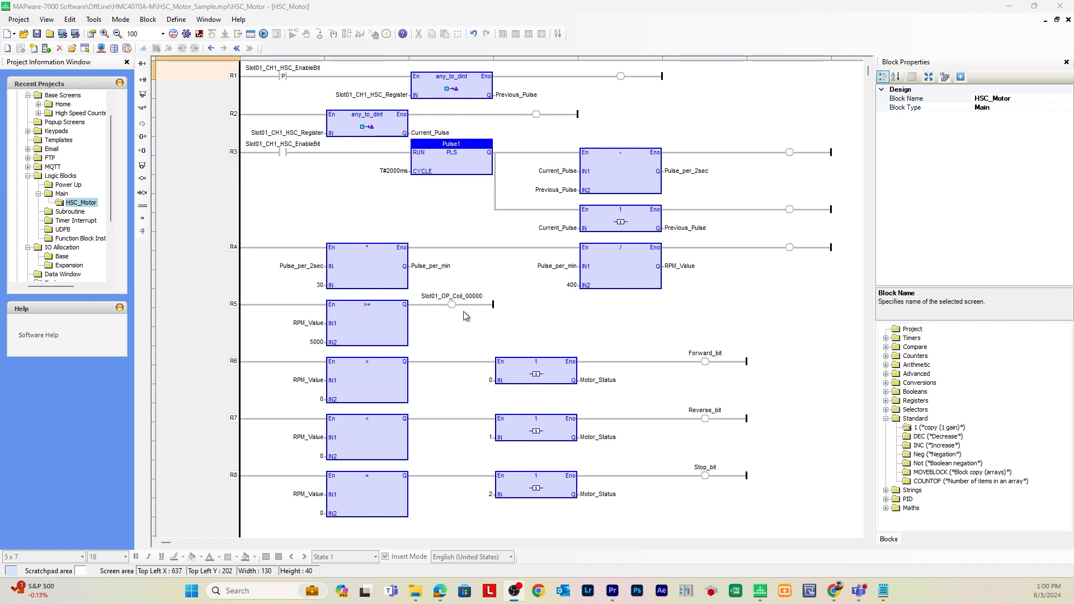
mouse_move(451, 322)
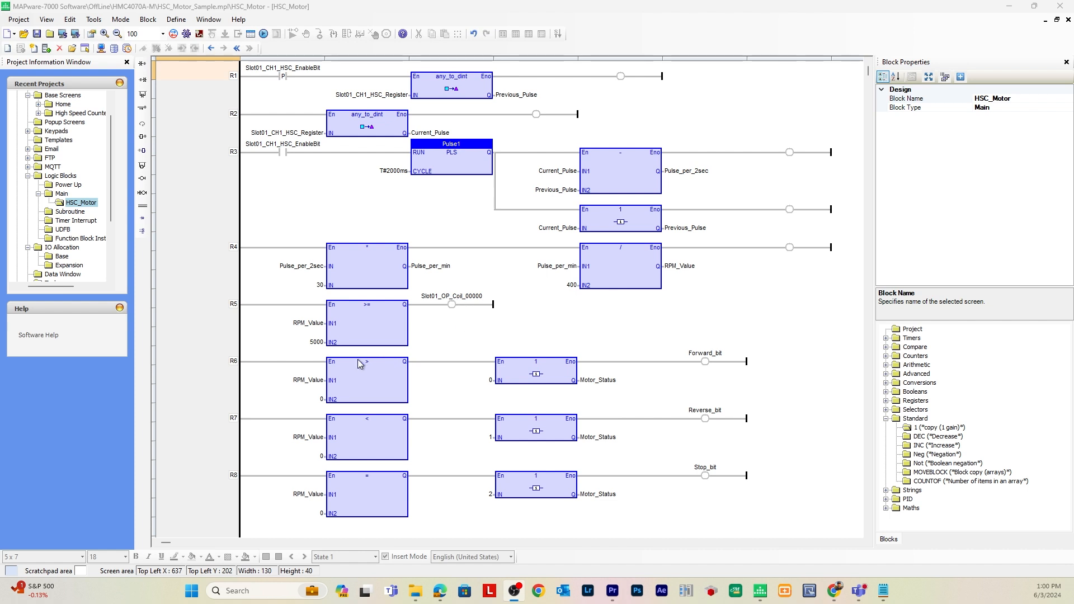
mouse_move(306, 451)
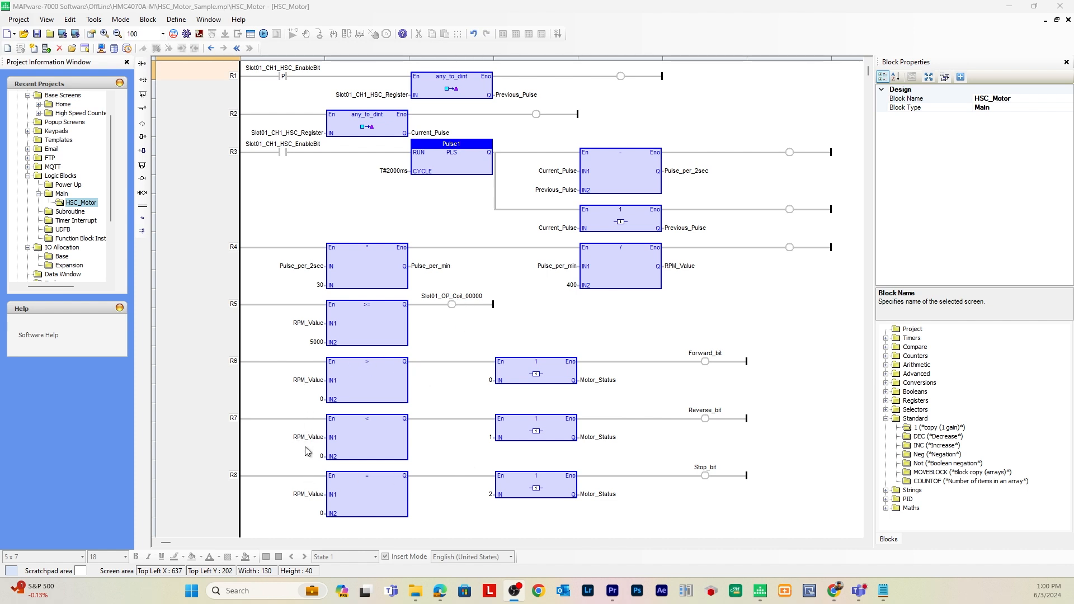
mouse_move(382, 383)
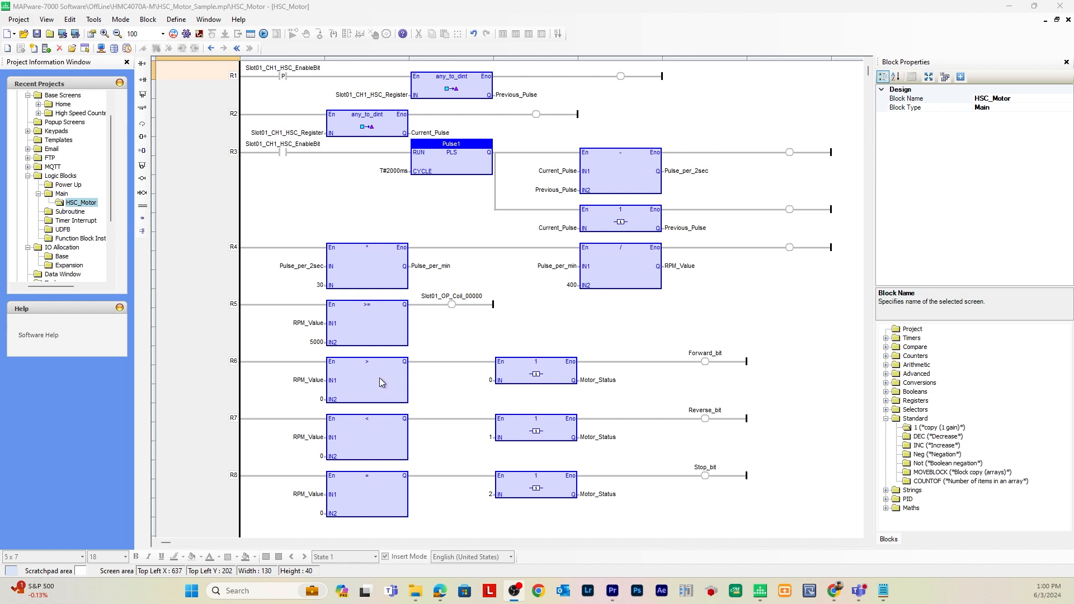
mouse_move(601, 379)
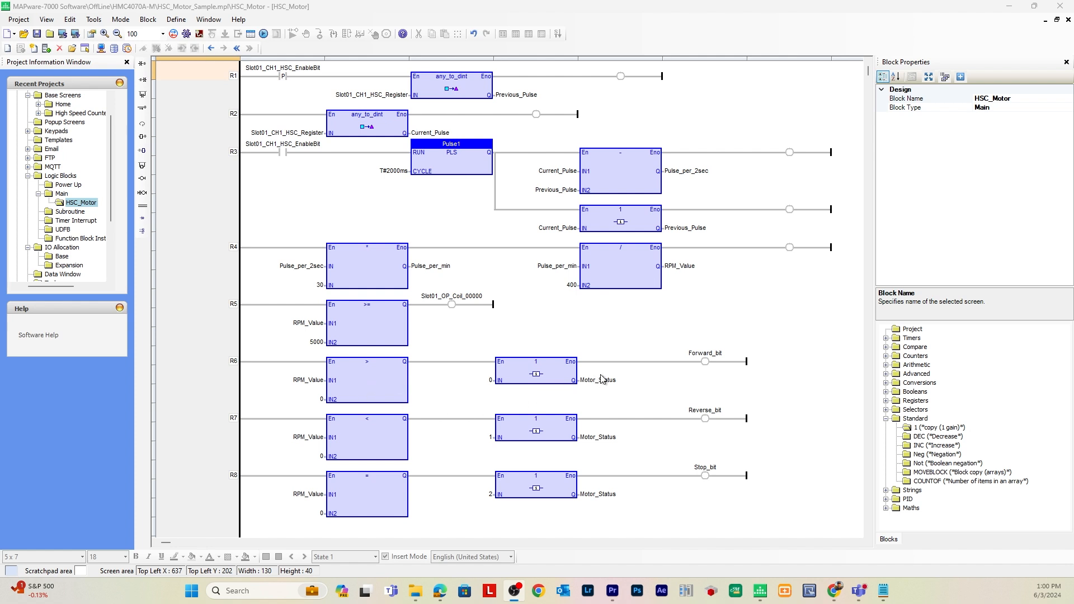
mouse_move(540, 400)
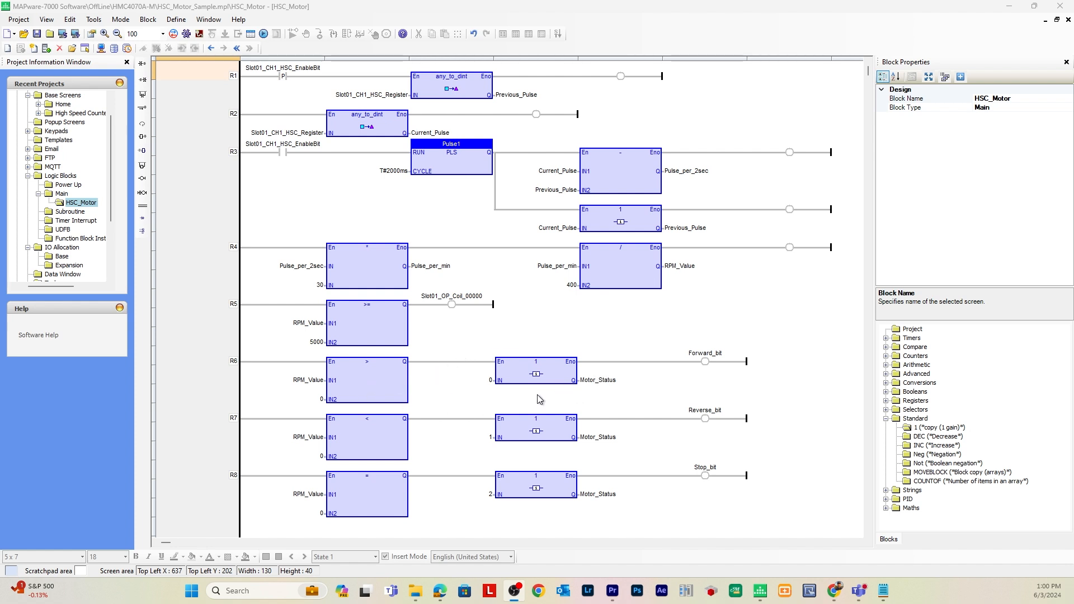
mouse_move(494, 520)
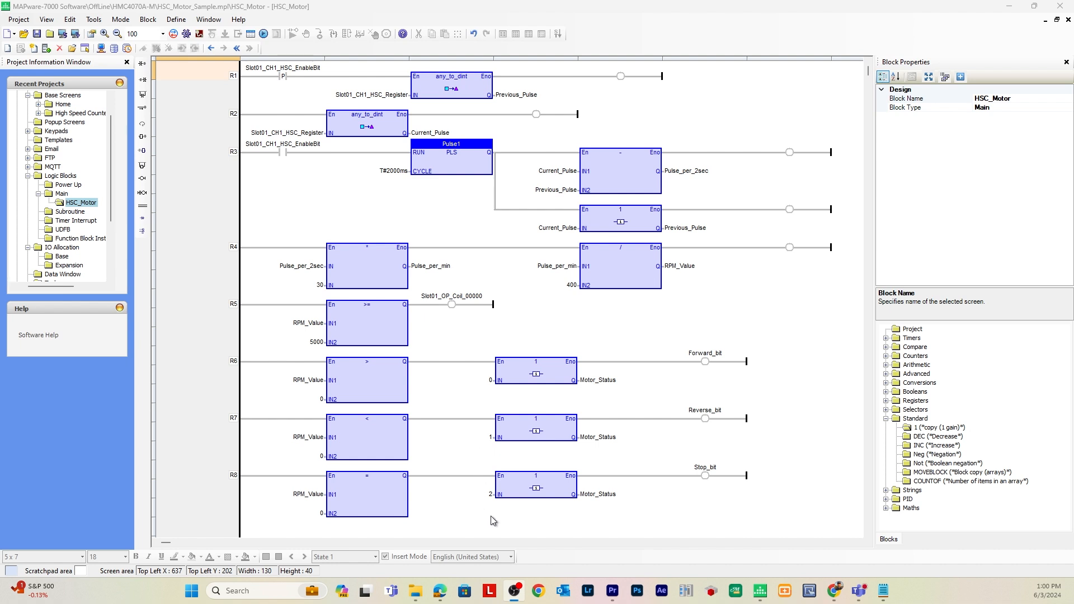
mouse_move(324, 376)
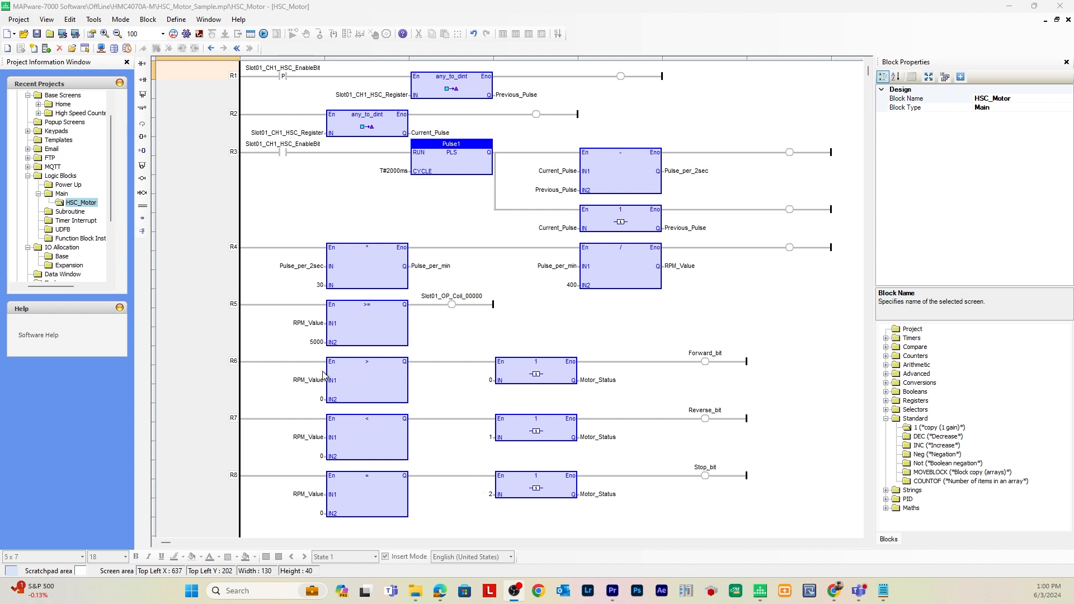
mouse_move(414, 384)
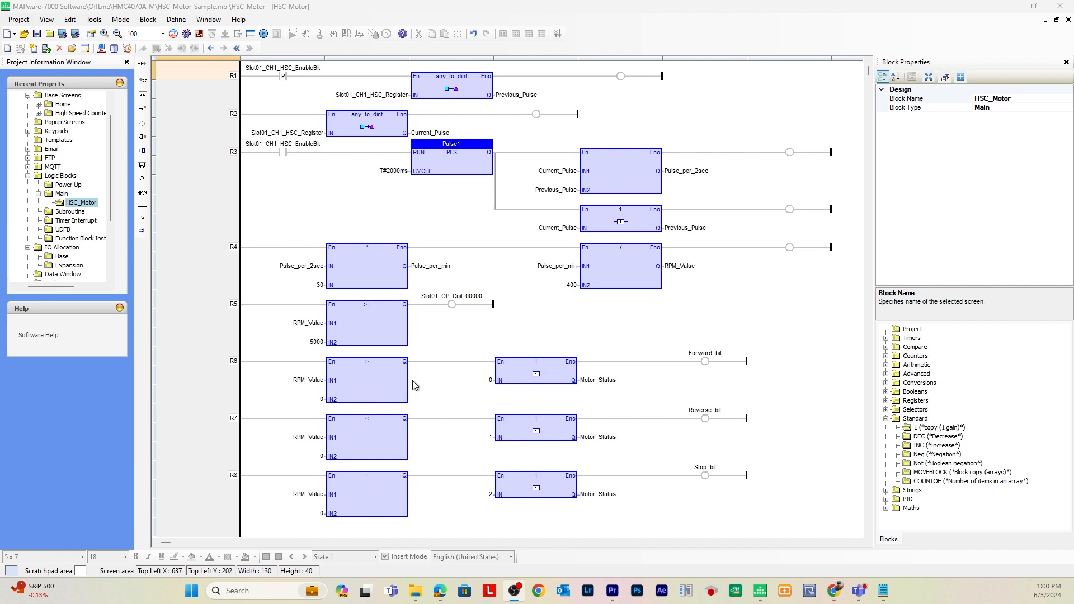
mouse_move(568, 383)
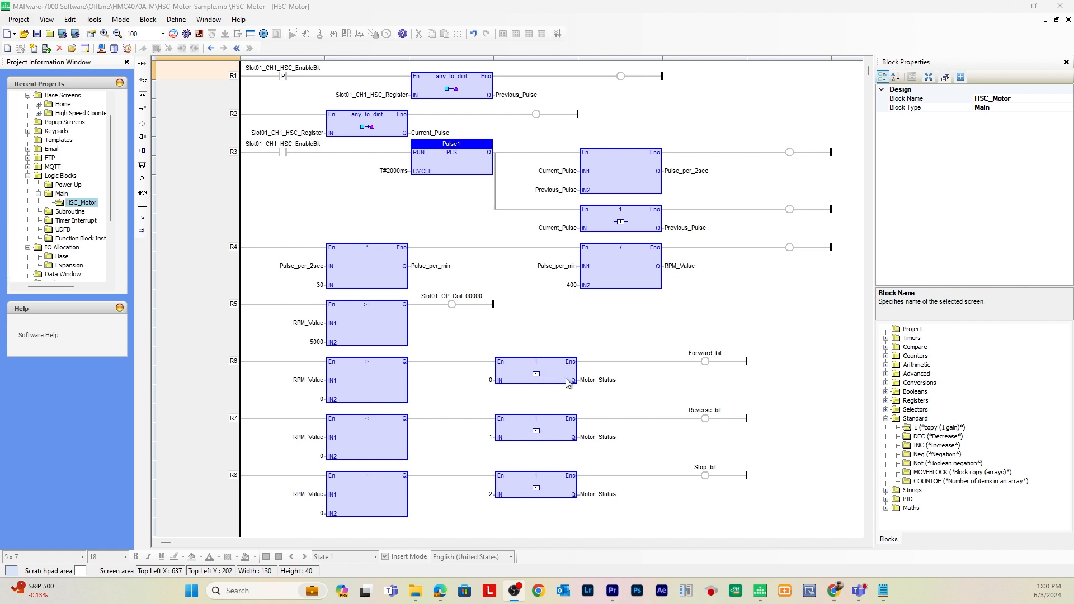
mouse_move(337, 441)
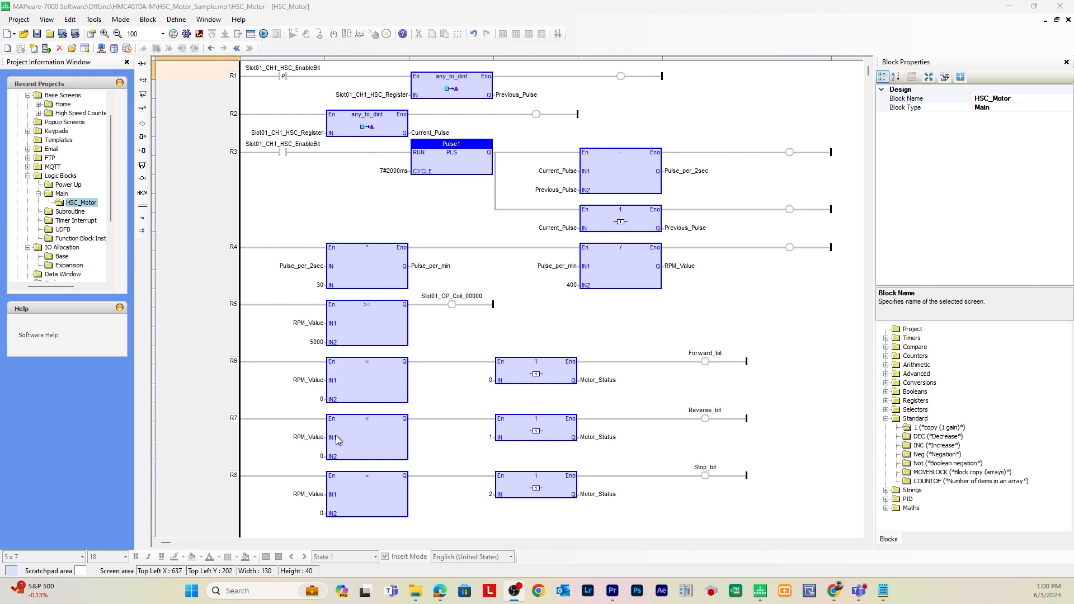
mouse_move(601, 421)
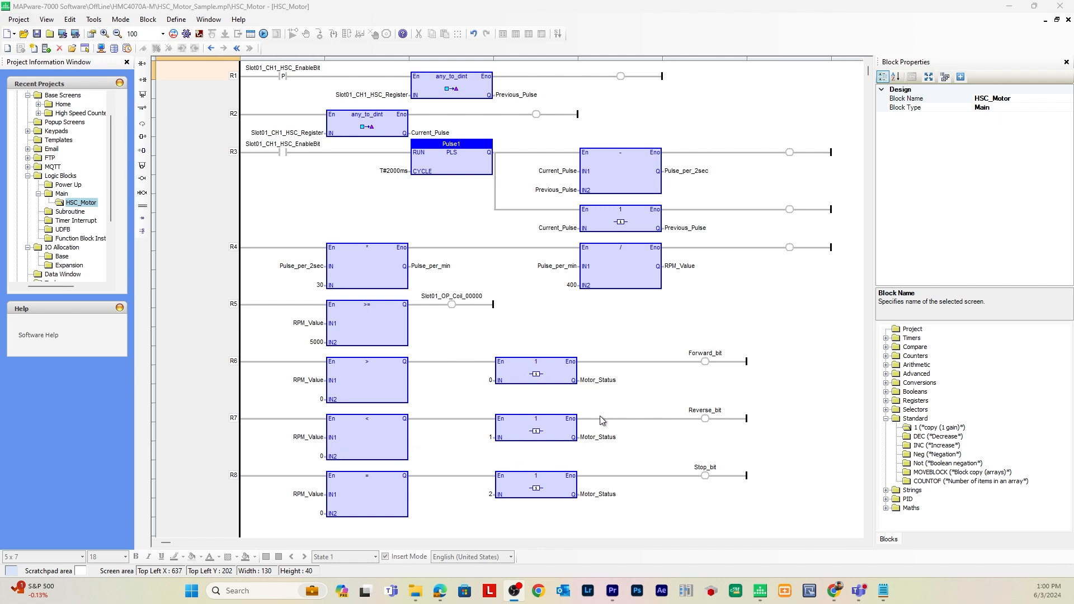
mouse_move(456, 477)
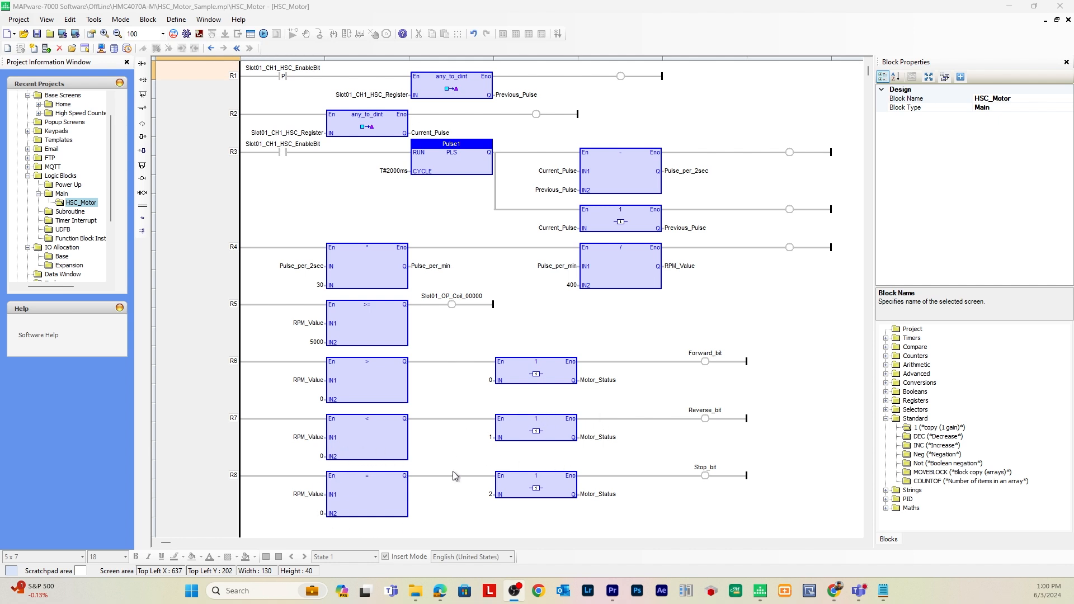
mouse_move(631, 492)
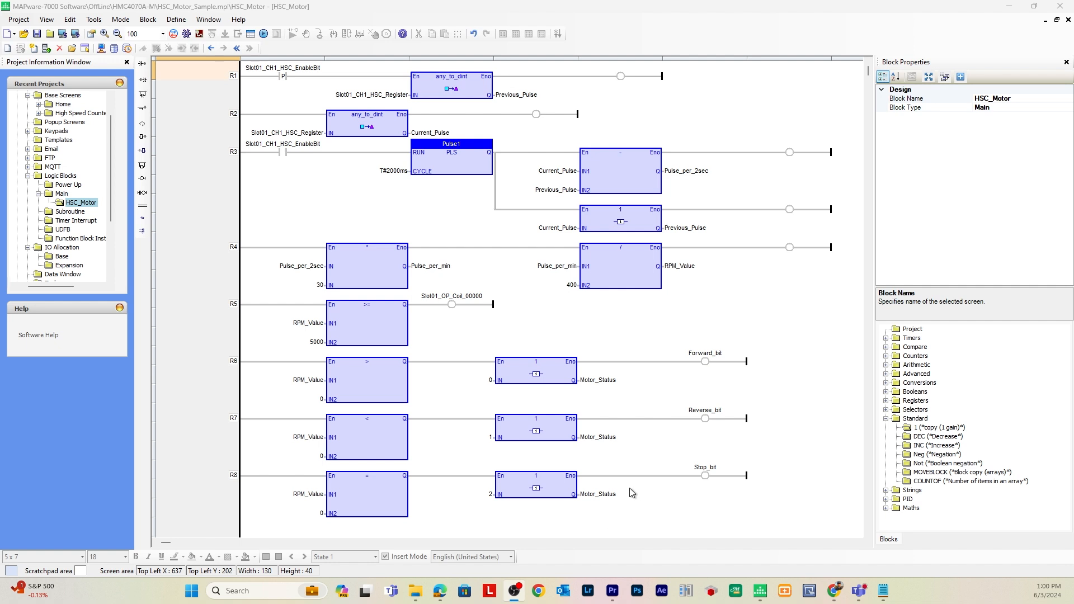
mouse_move(538, 112)
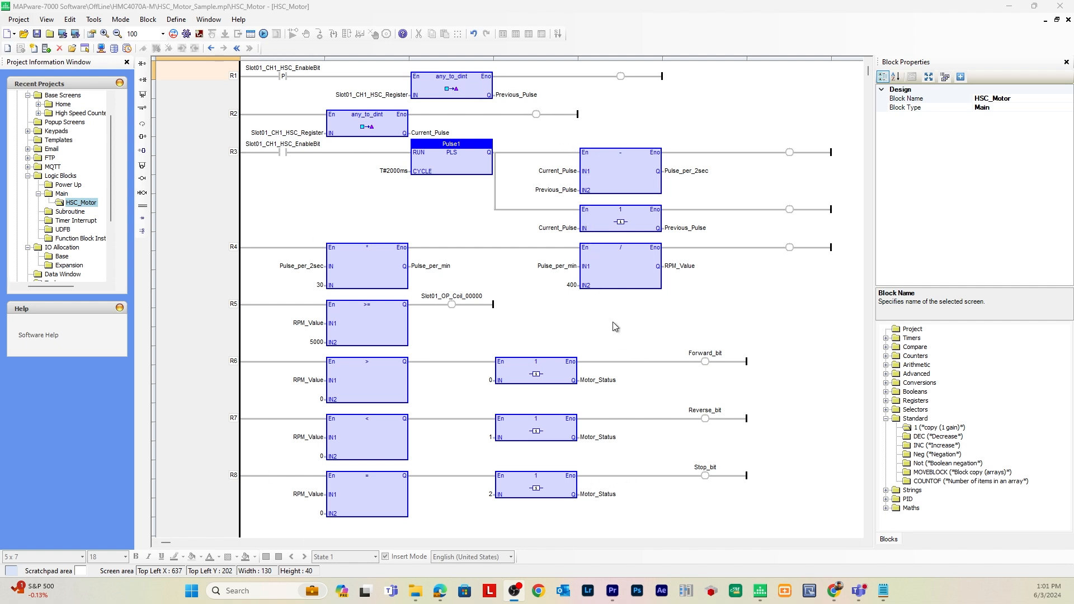
mouse_move(496, 323)
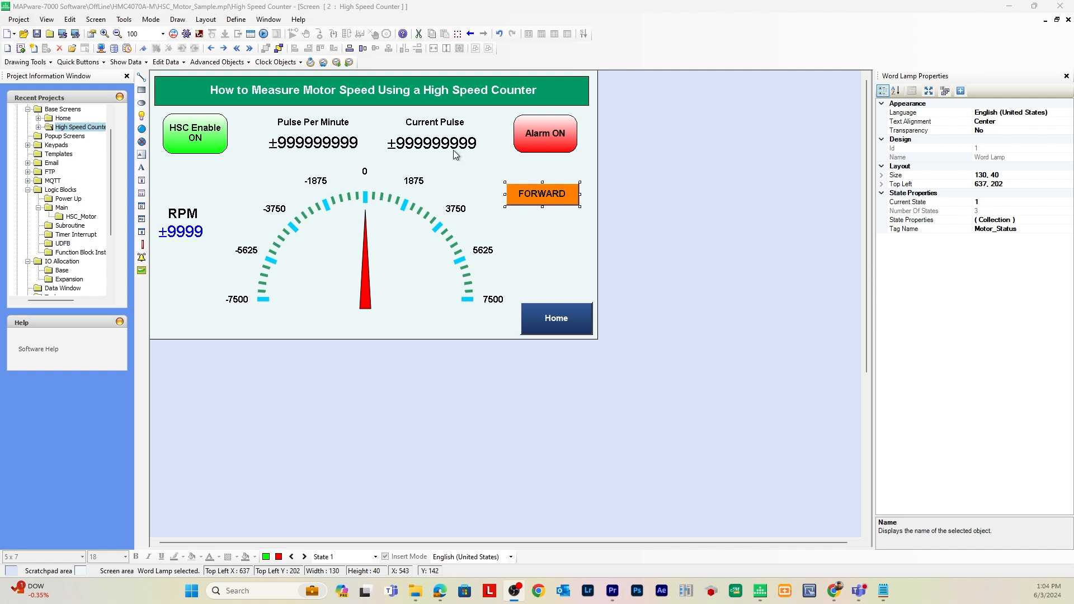
mouse_move(518, 238)
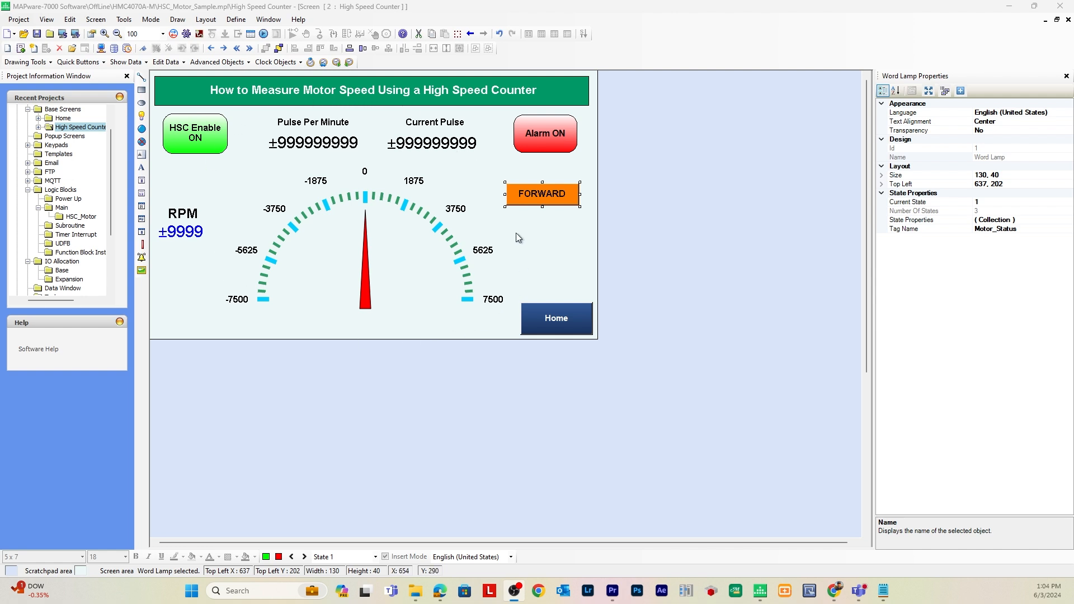
mouse_move(349, 220)
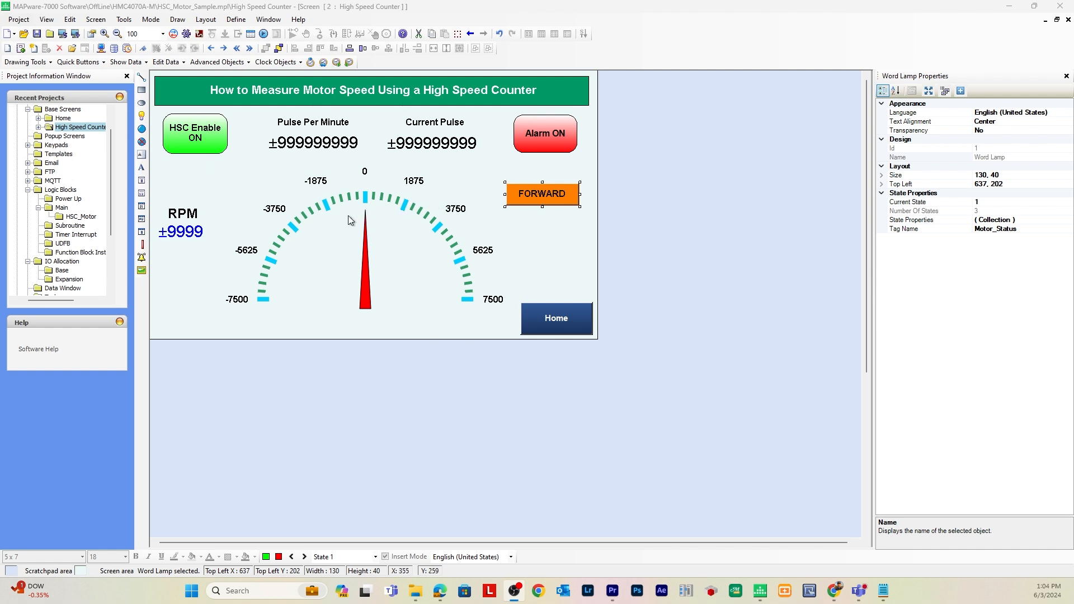
left_click(195, 132)
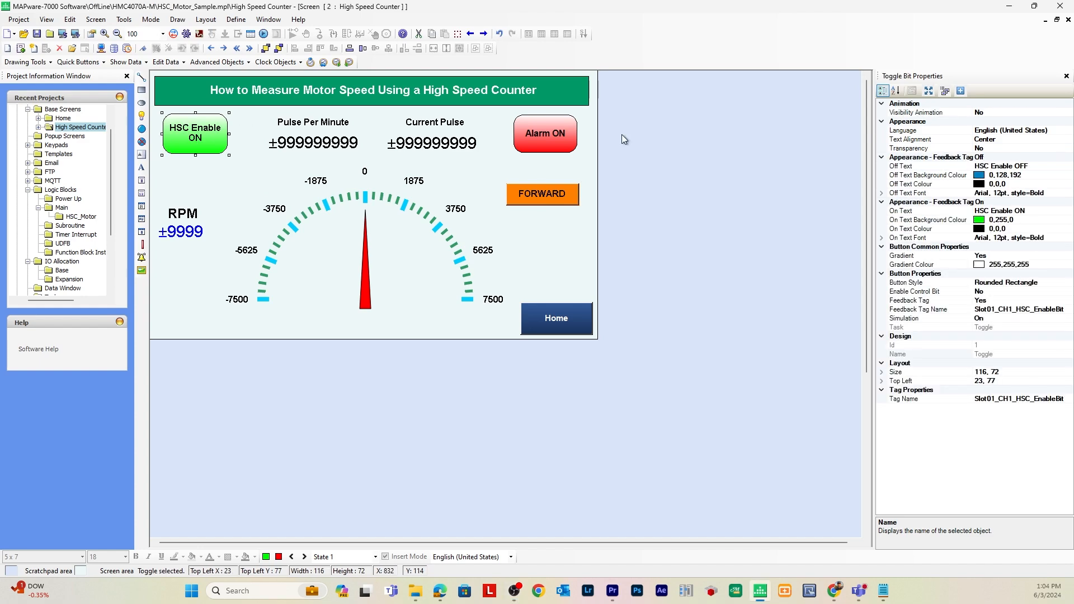
left_click(432, 142)
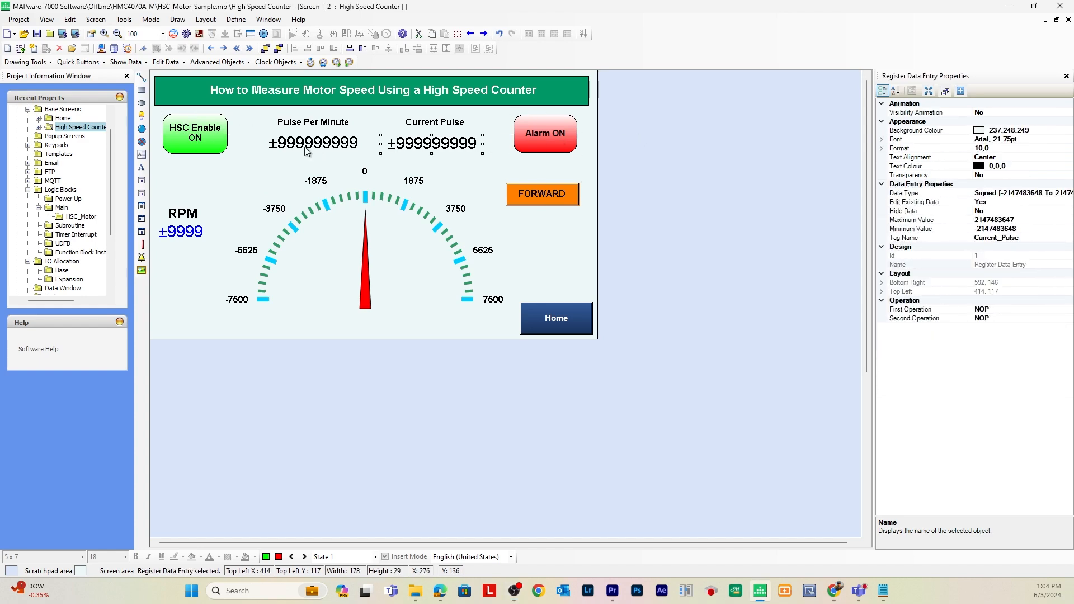
left_click(365, 261)
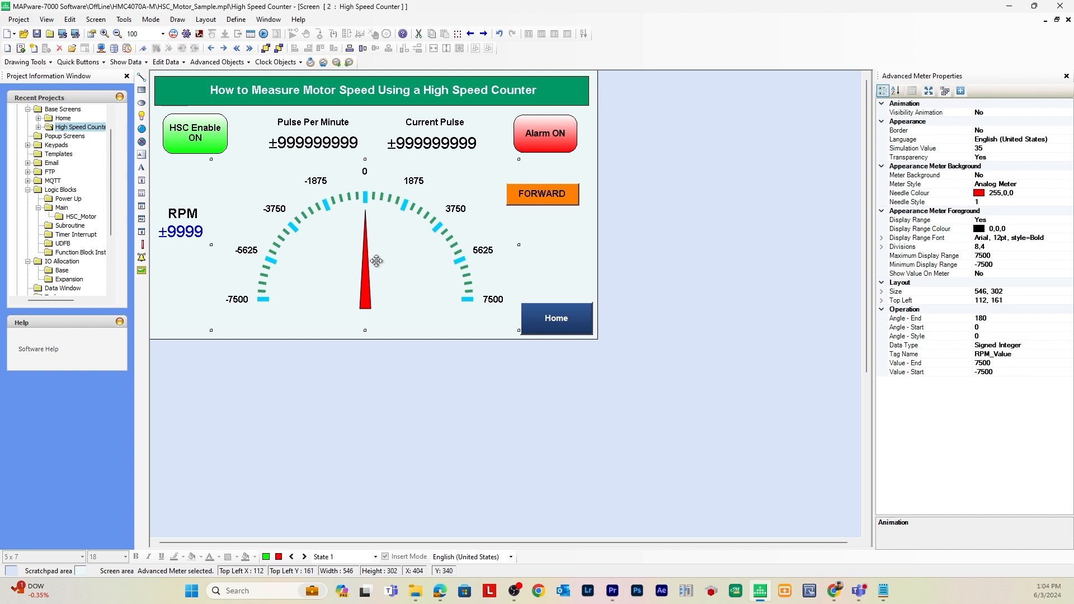
left_click(542, 194)
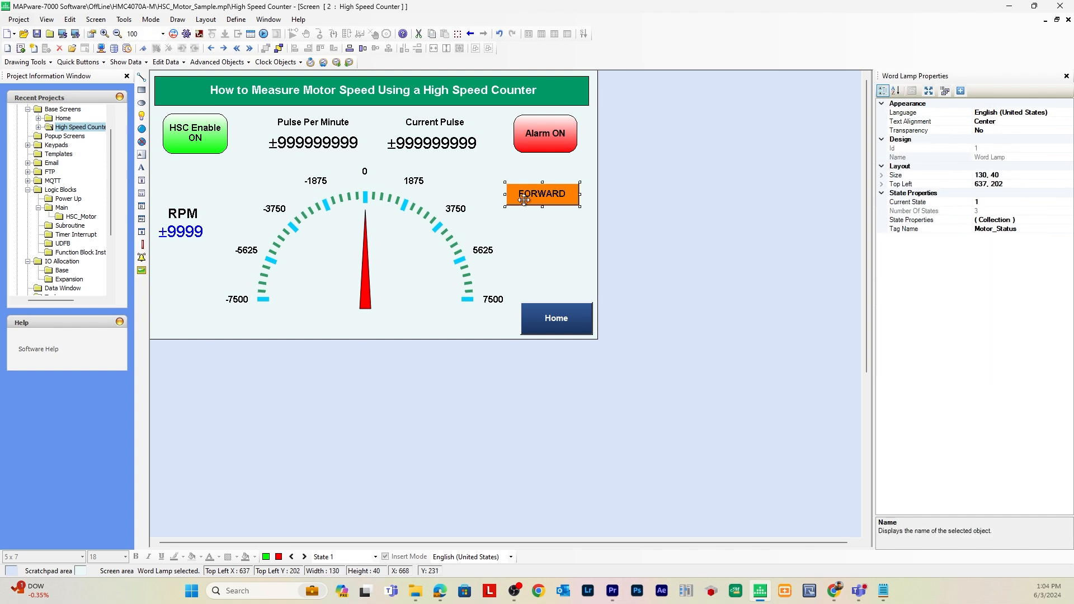
mouse_move(213, 135)
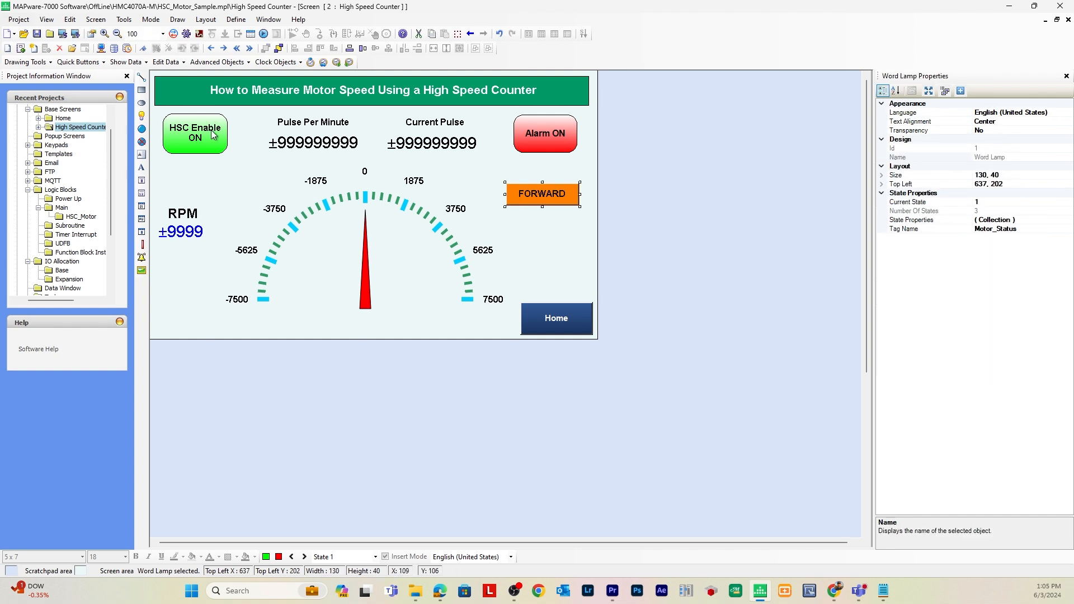
left_click(195, 133)
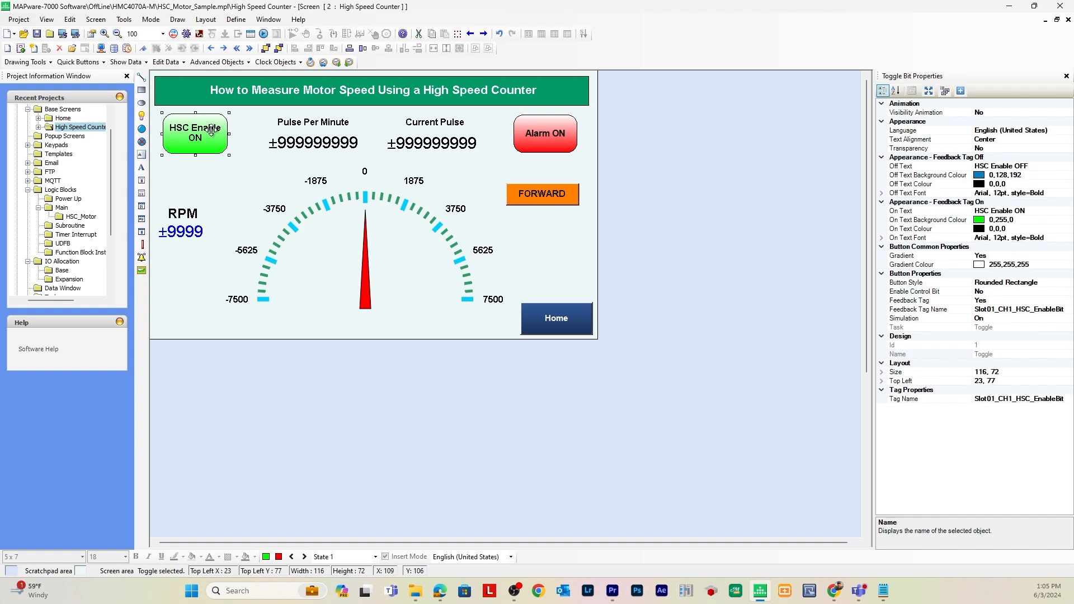
left_click(356, 242)
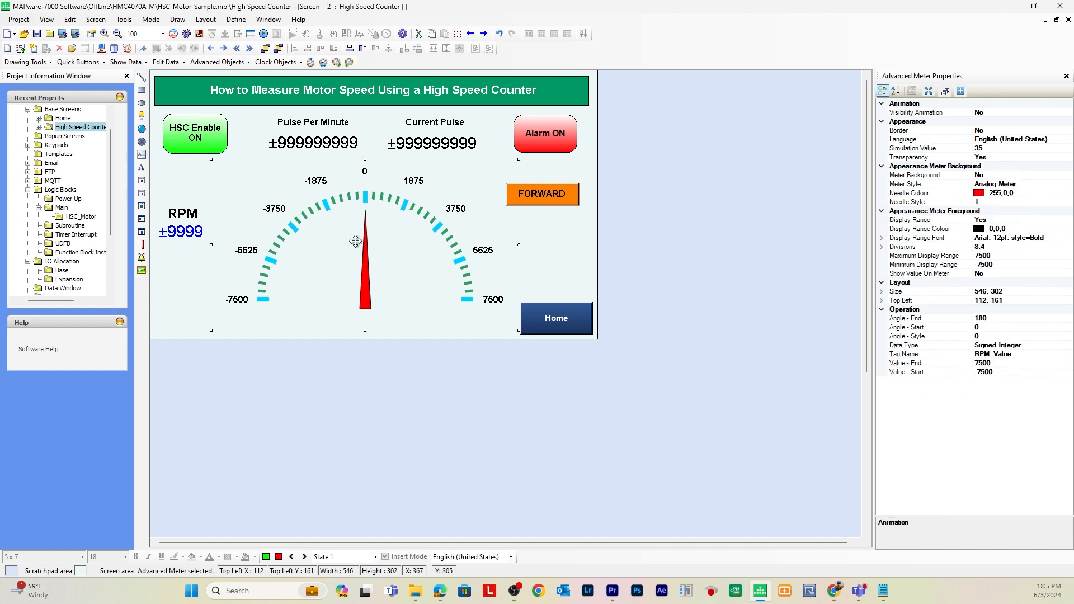
mouse_move(411, 242)
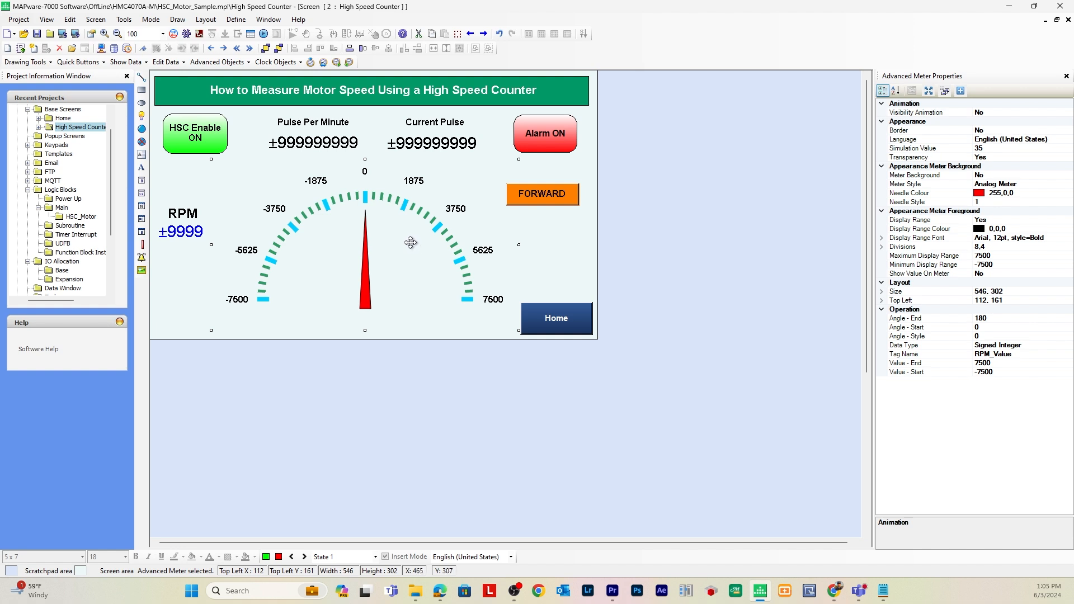
mouse_move(356, 223)
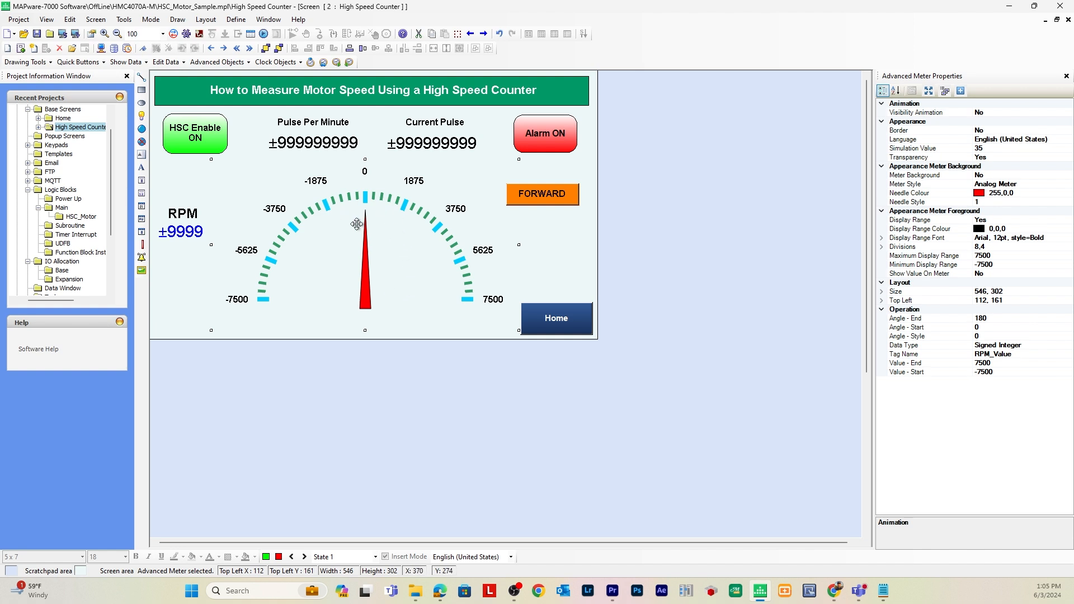
mouse_move(374, 259)
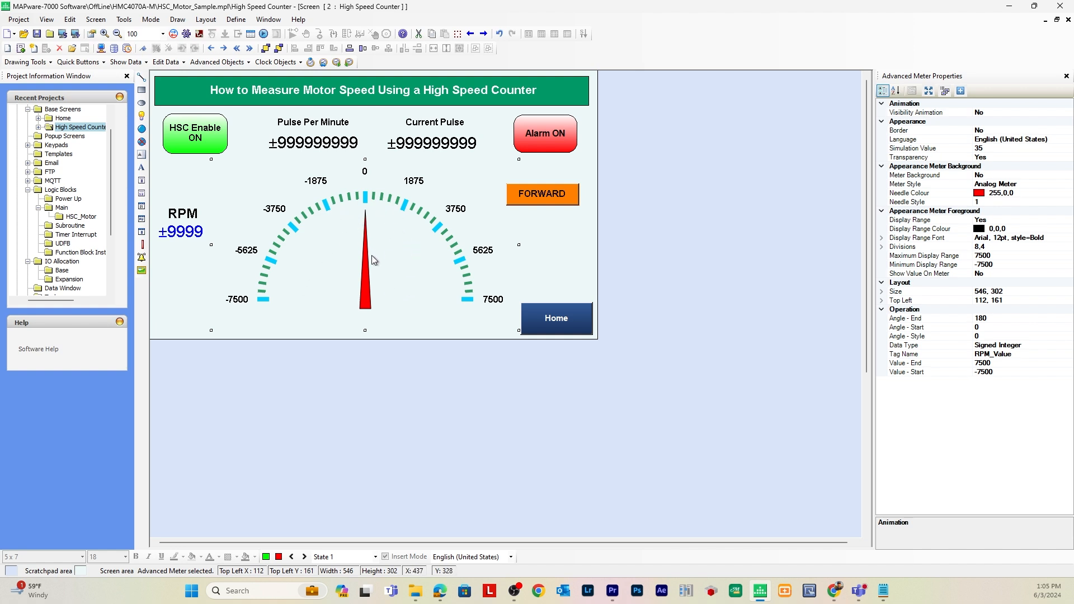
mouse_move(453, 275)
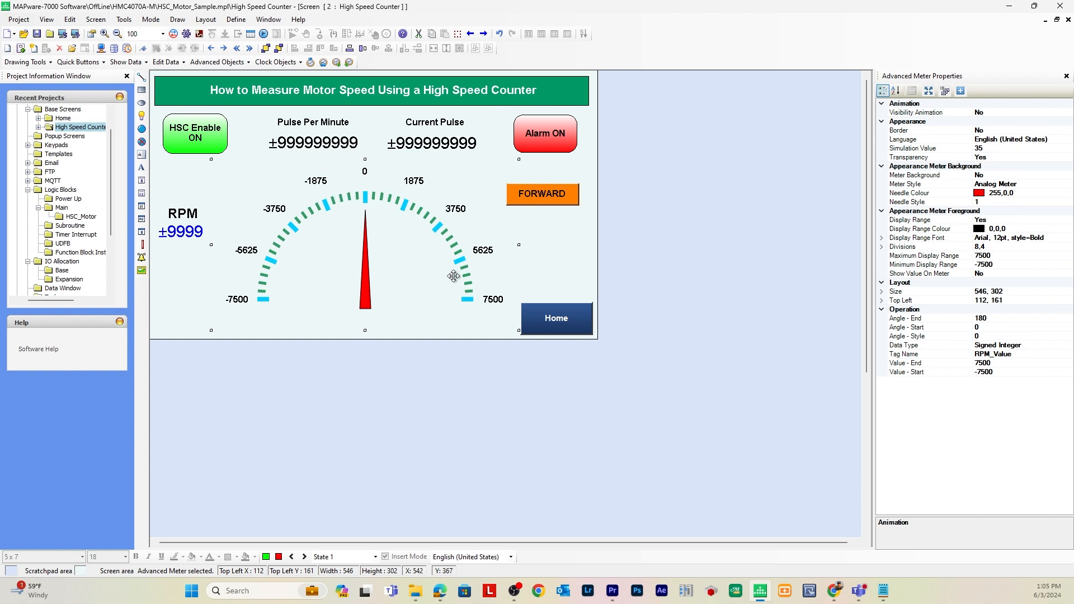
mouse_move(306, 212)
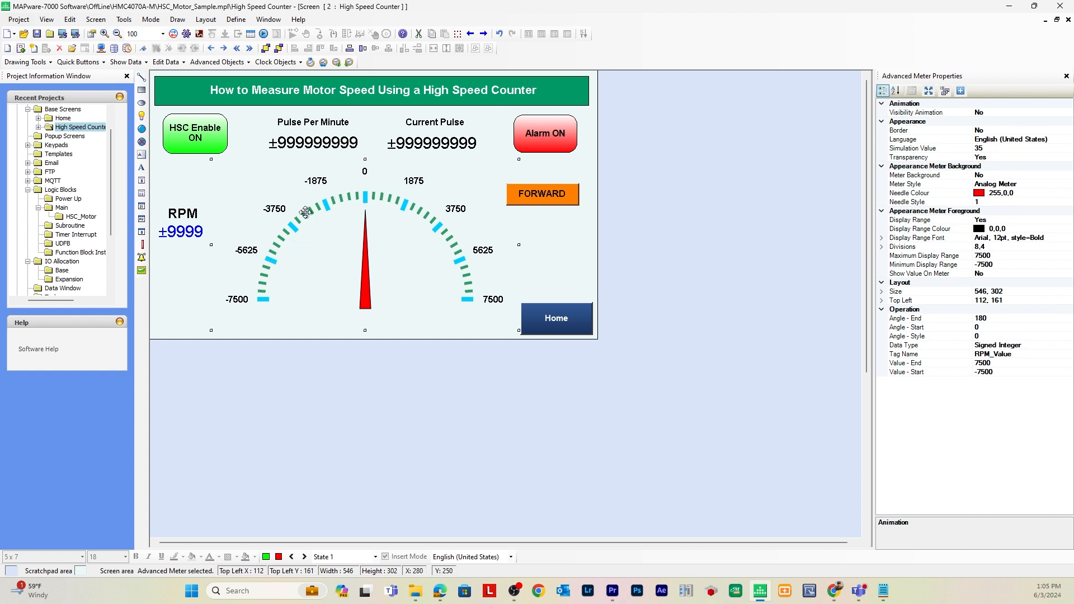
mouse_move(269, 184)
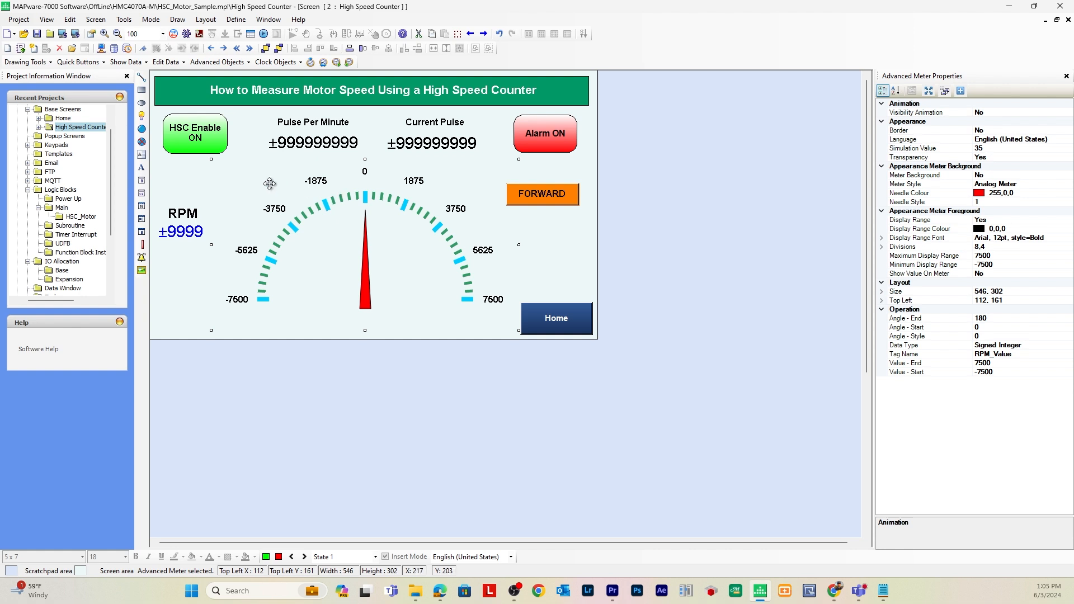
left_click(181, 232)
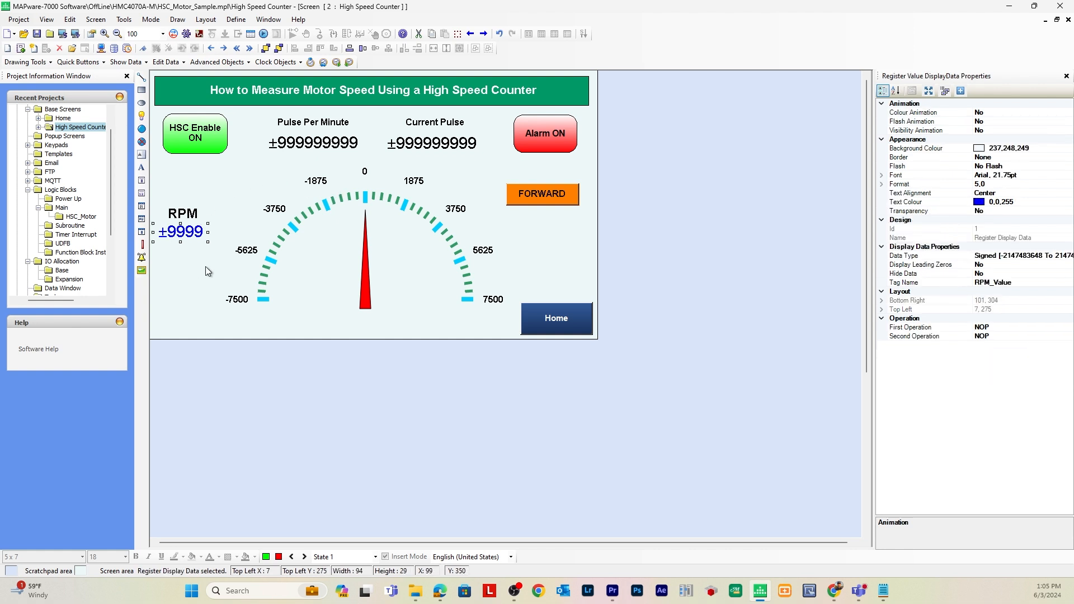
left_click(433, 142)
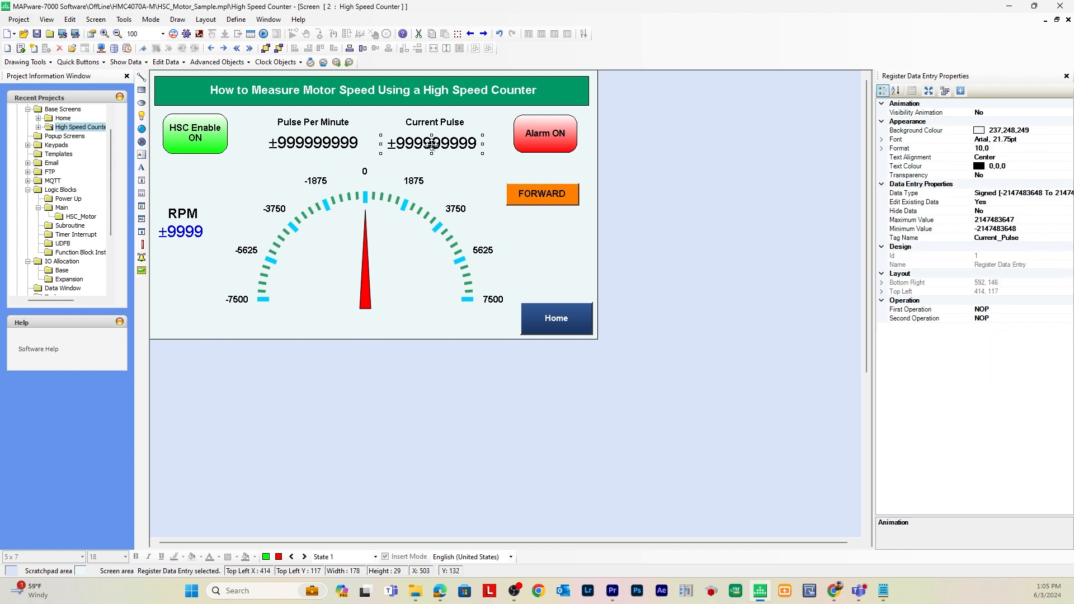
left_click(545, 133)
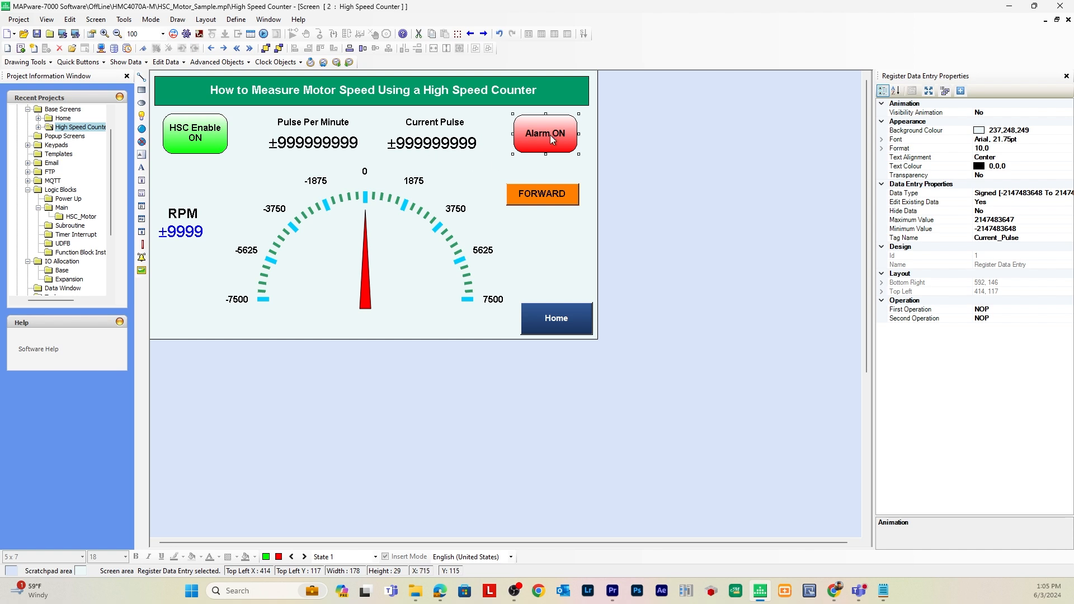
left_click(545, 133)
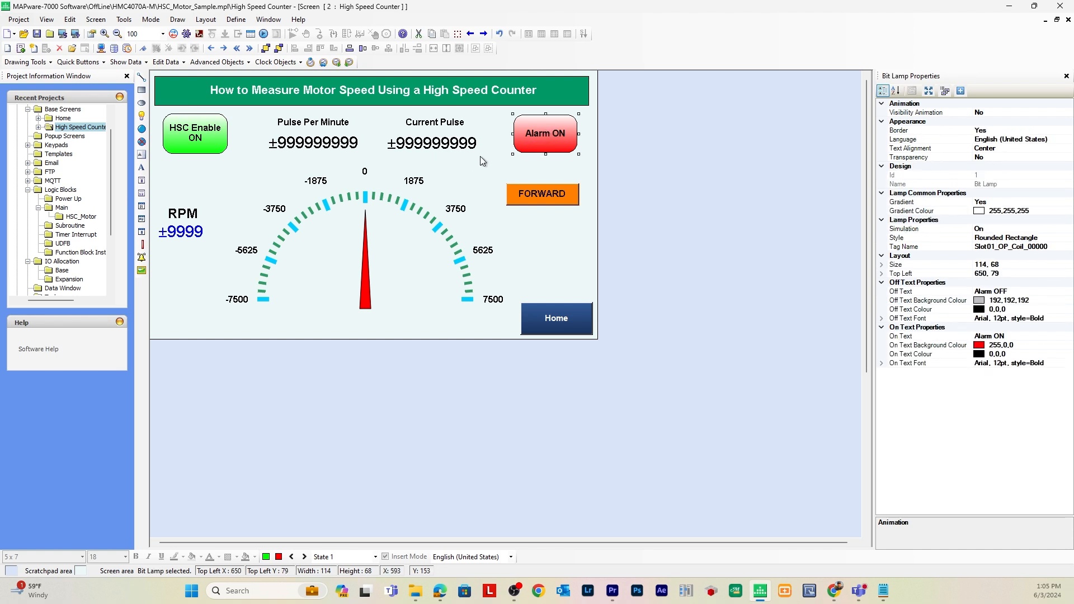
mouse_move(420, 211)
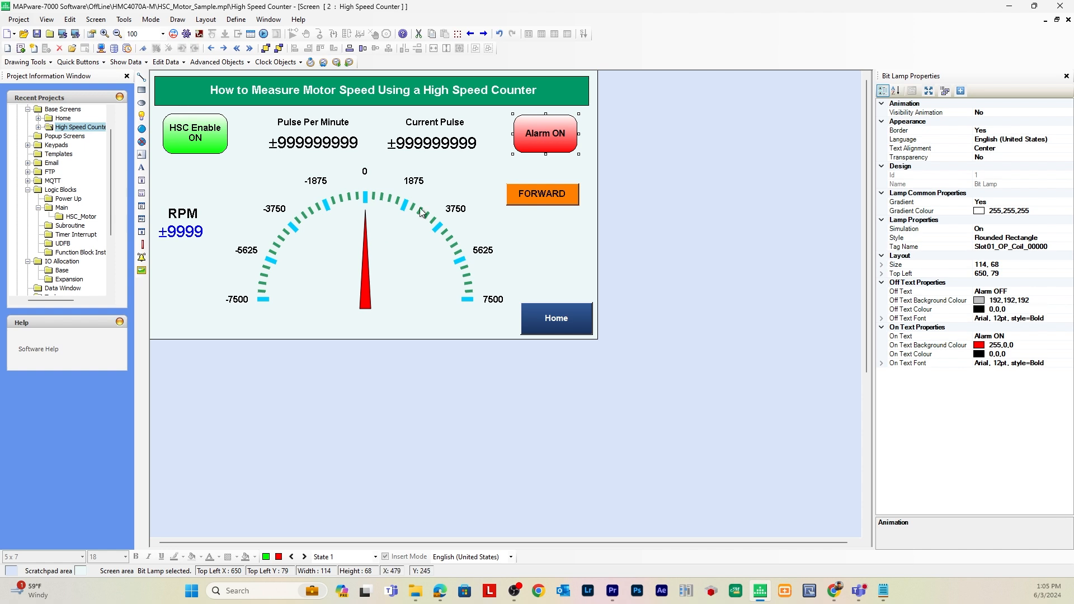
mouse_move(456, 264)
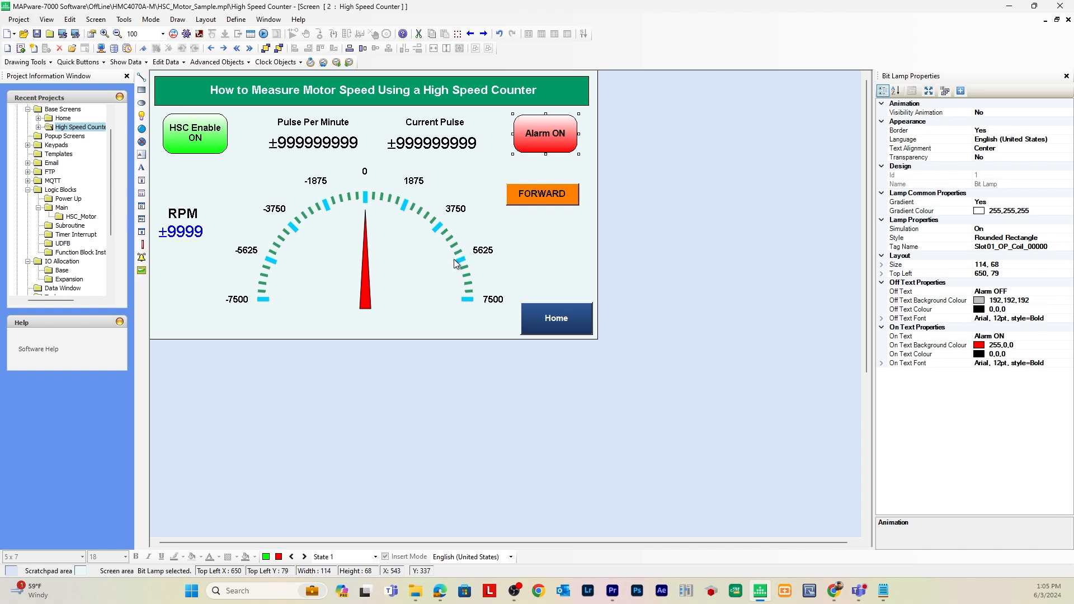
mouse_move(462, 188)
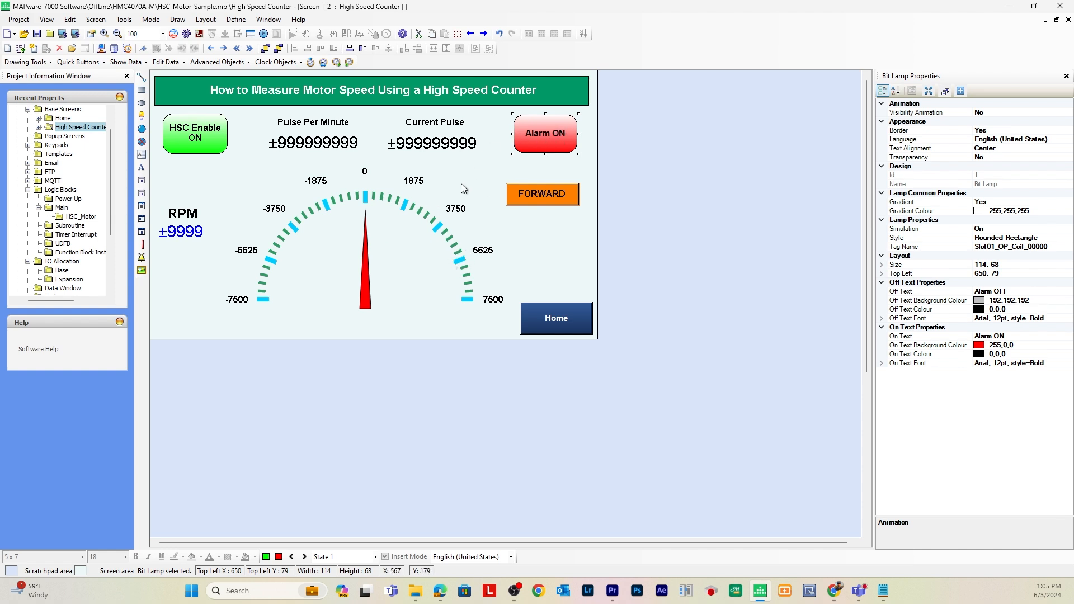
mouse_move(557, 217)
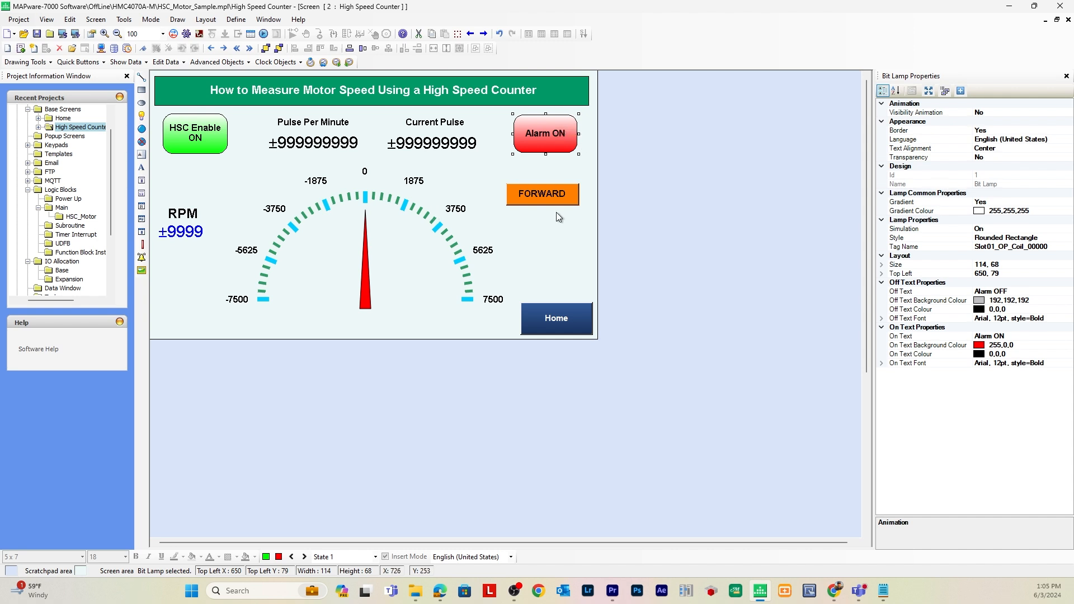
left_click(541, 194)
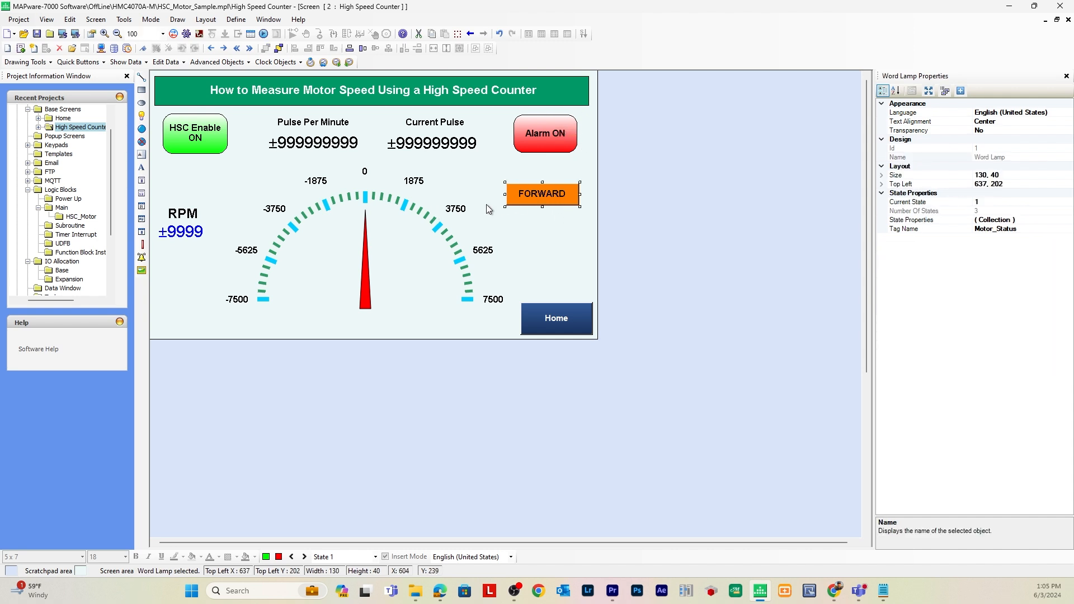
mouse_move(515, 245)
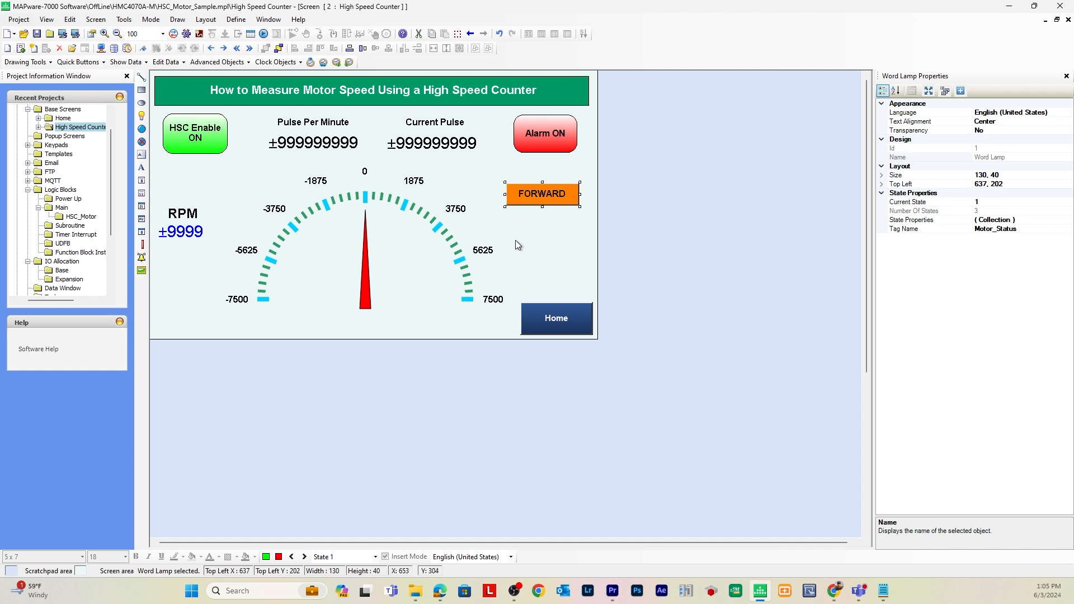
mouse_move(425, 253)
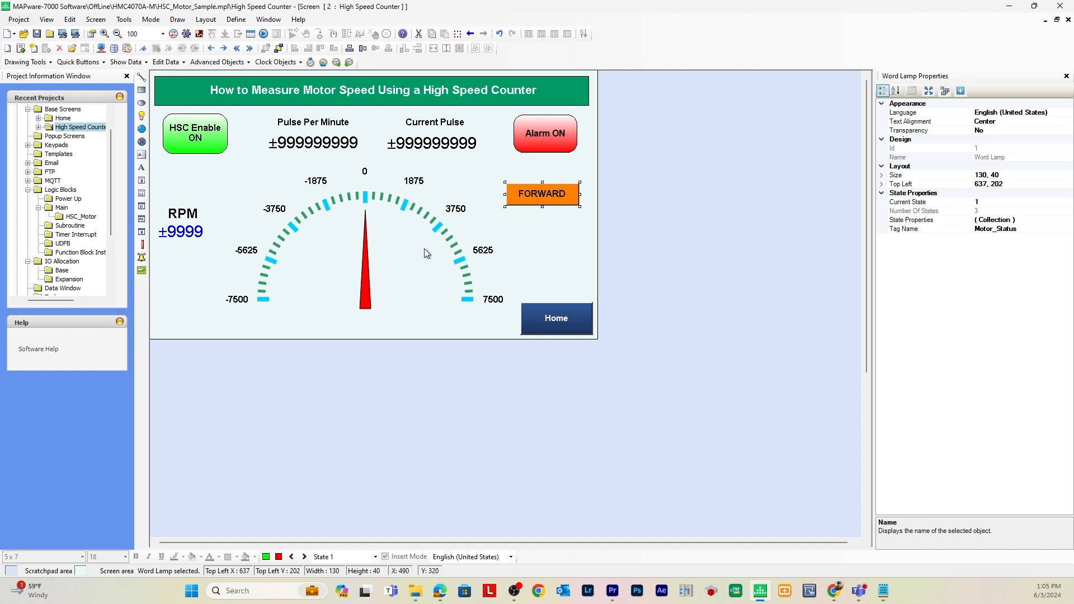
left_click(410, 425)
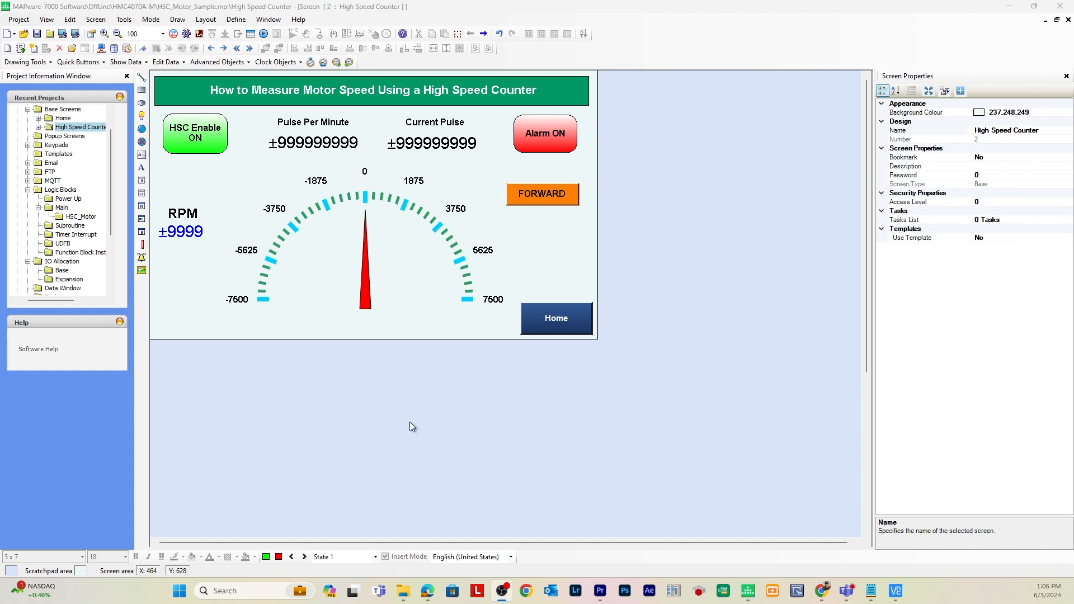
mouse_move(564, 244)
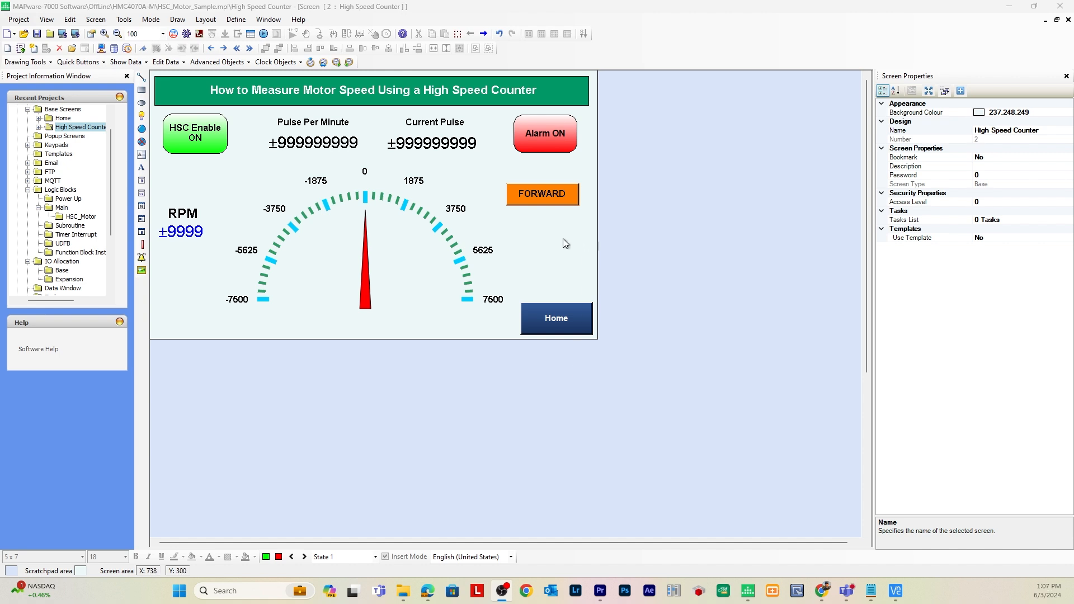
mouse_move(563, 244)
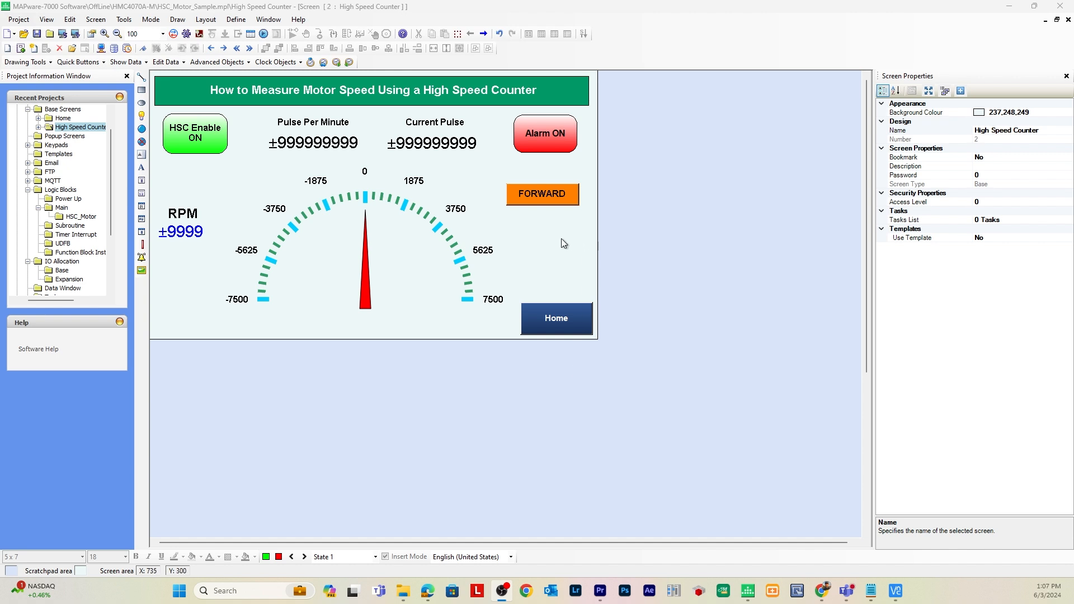
mouse_move(297, 232)
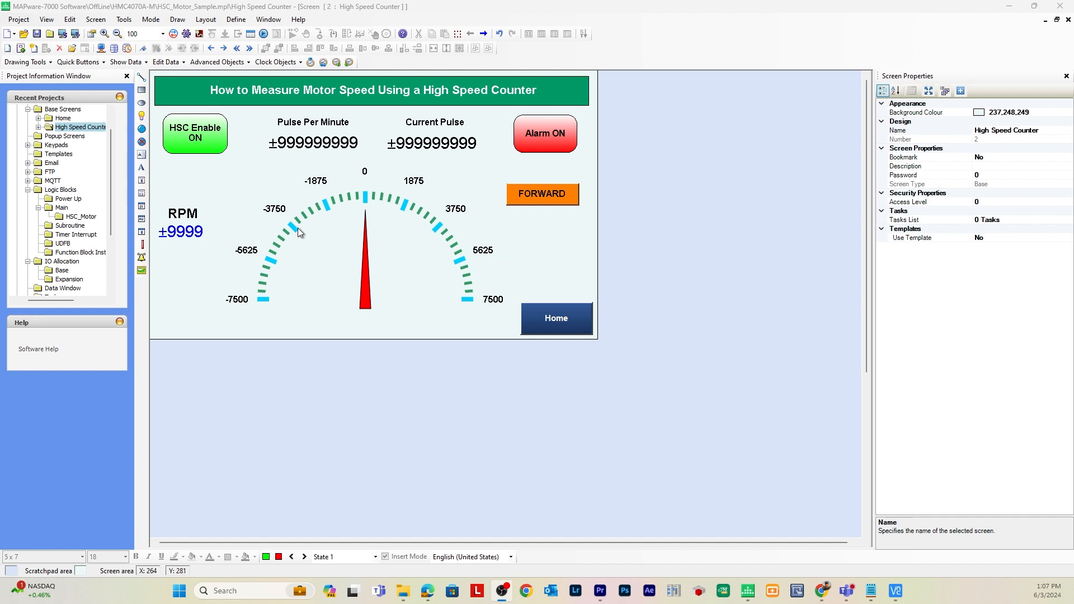
- Go Online from the Mode menu so the HSC_Motor ladder runs with live values
left_click(150, 19)
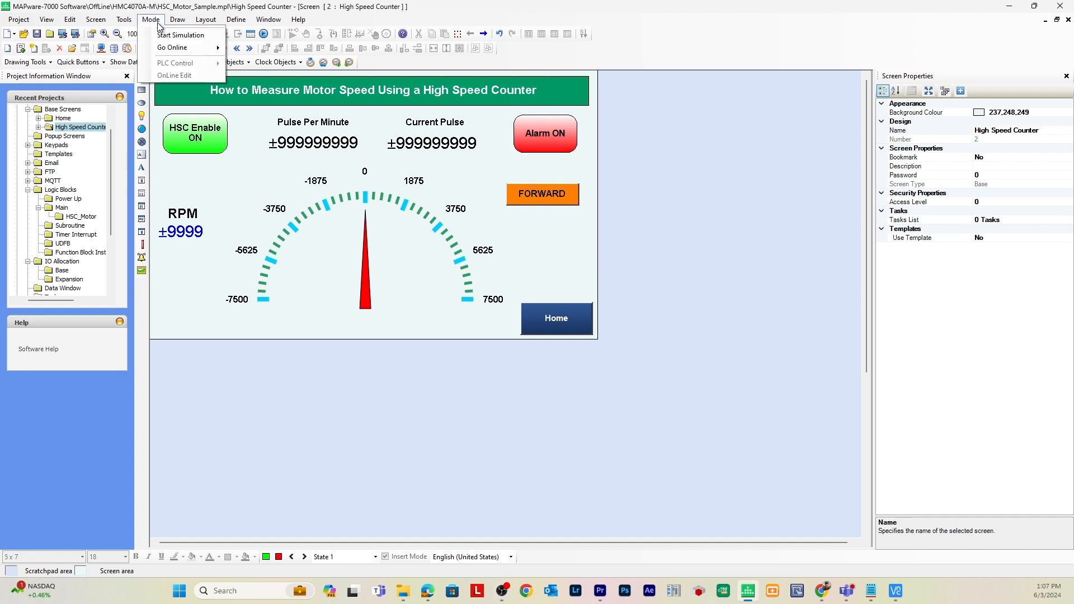
left_click(180, 35)
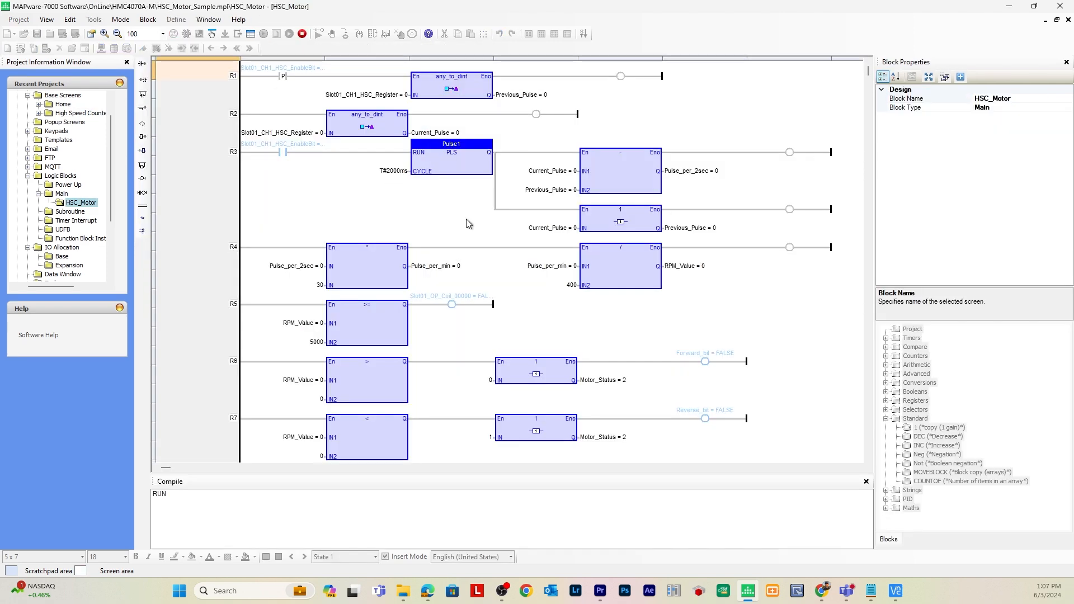
mouse_move(552, 285)
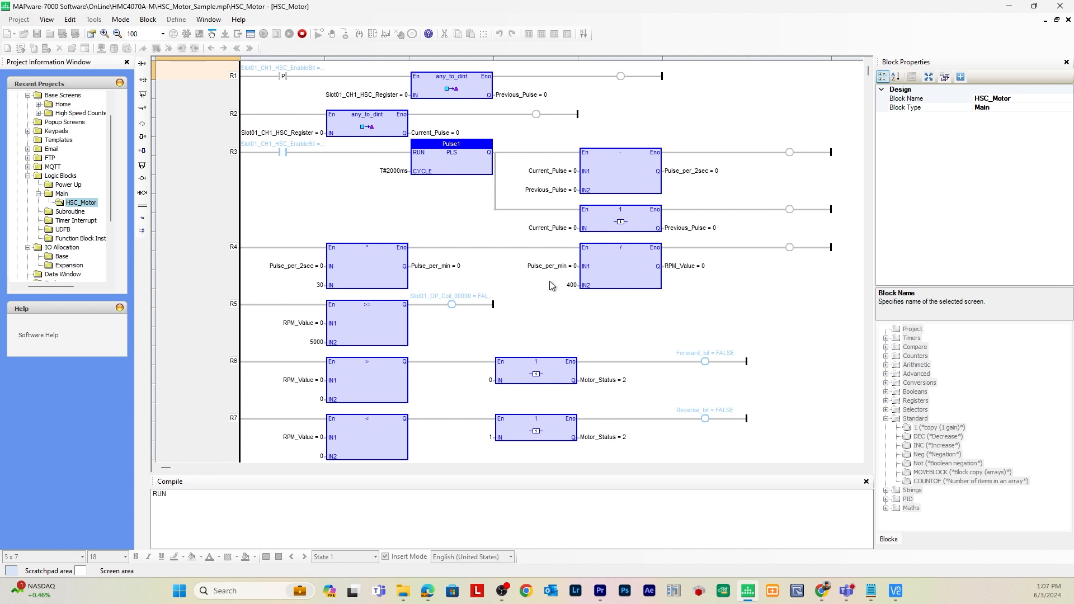
mouse_move(847, 590)
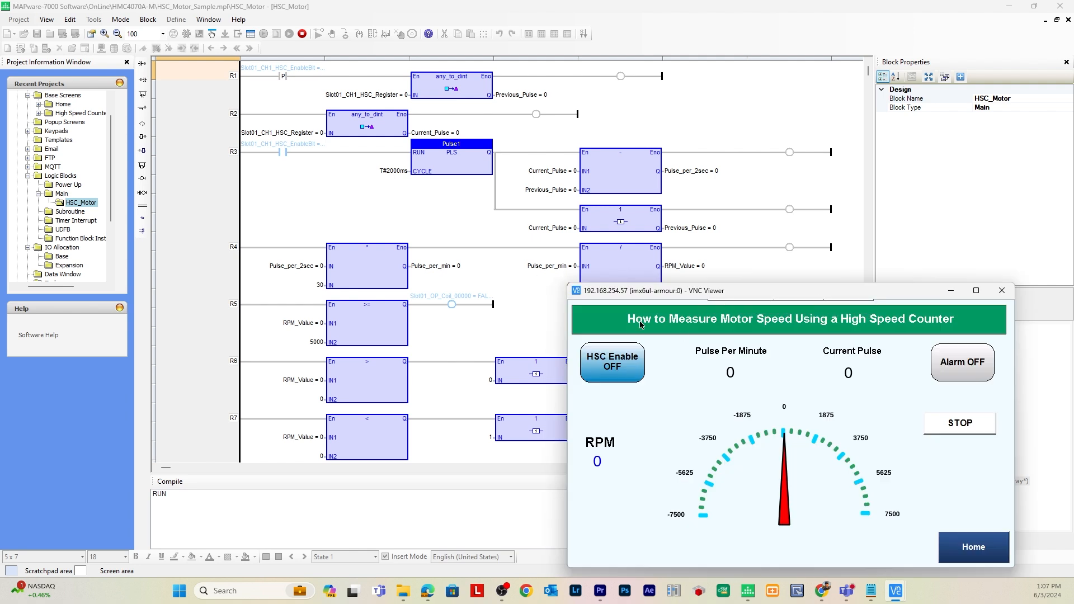
mouse_move(767, 487)
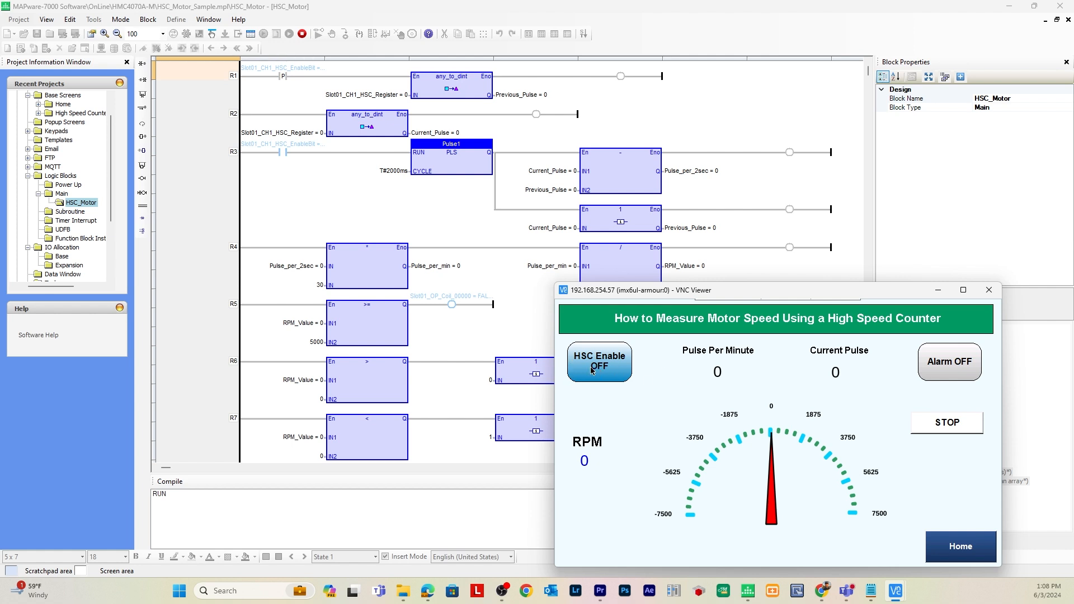
- Switch HSC Enable from OFF to ON on the remote HMI screen
left_click(598, 362)
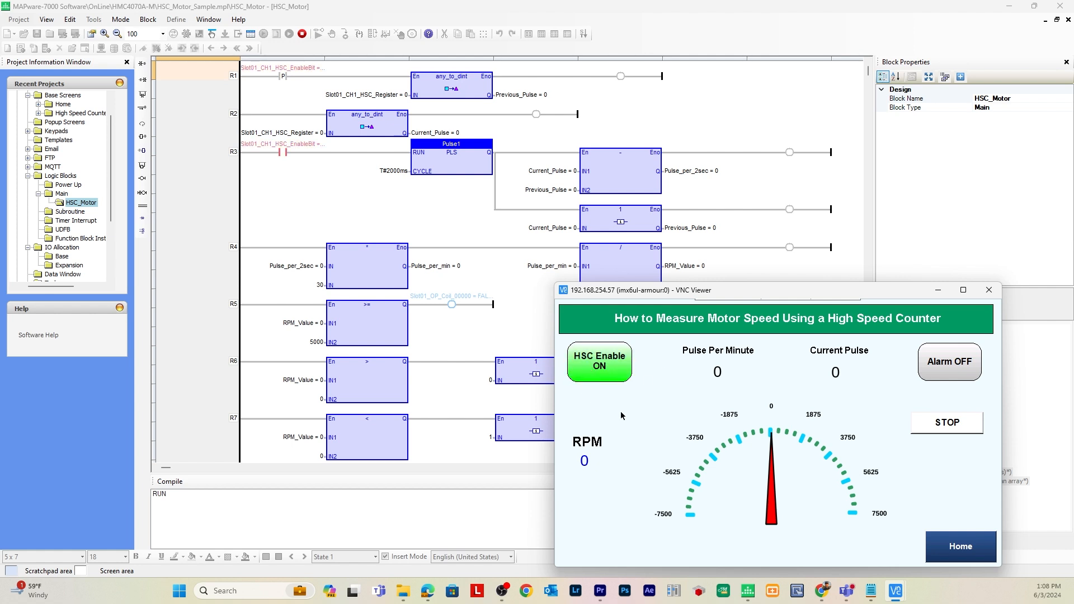
mouse_move(233, 142)
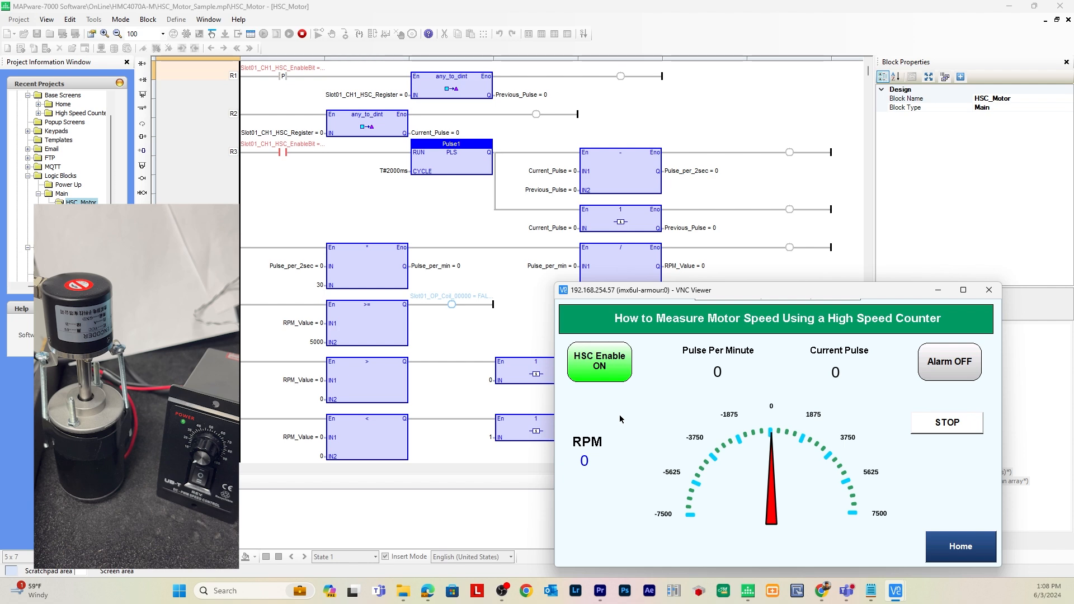
mouse_move(711, 367)
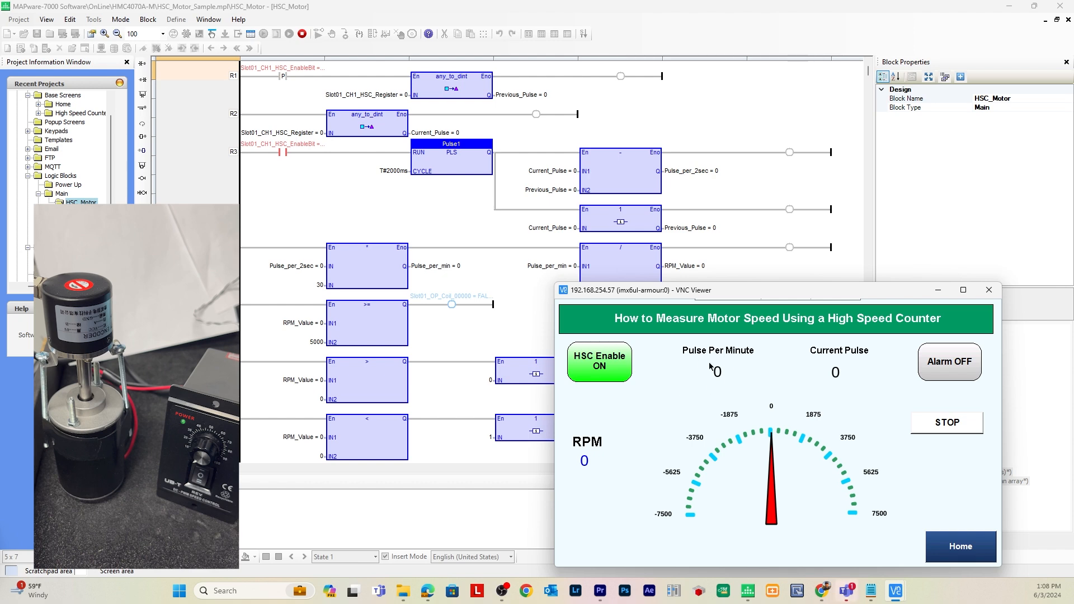
mouse_move(863, 402)
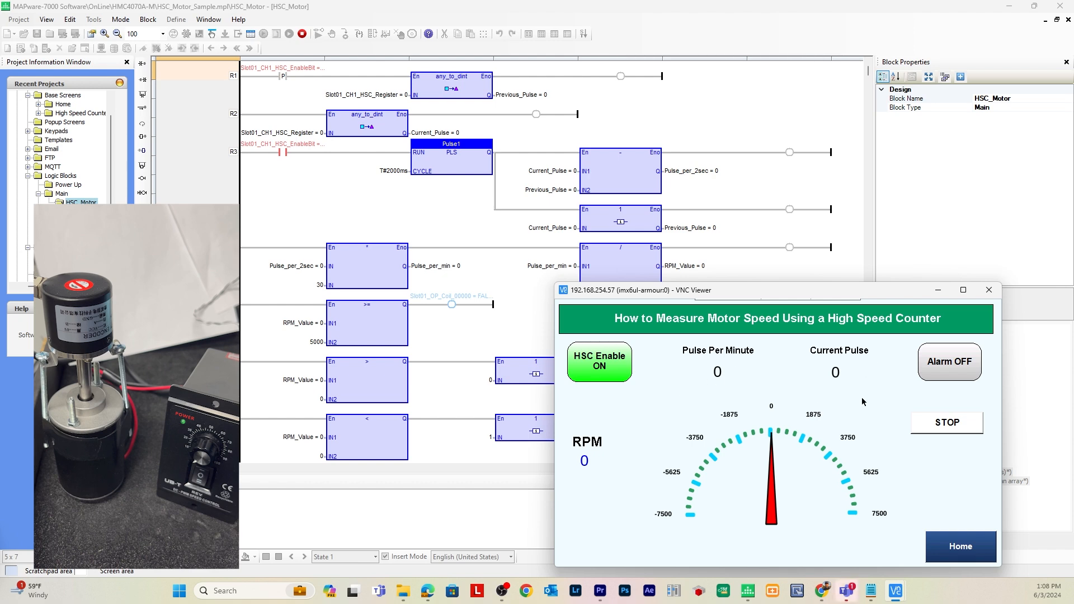
mouse_move(700, 343)
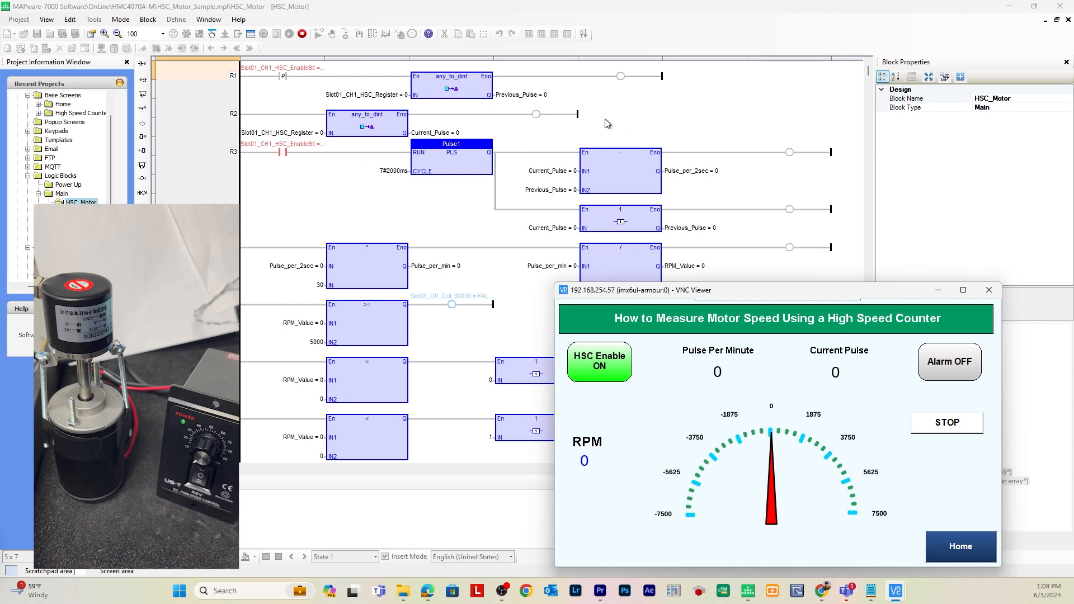
mouse_move(558, 212)
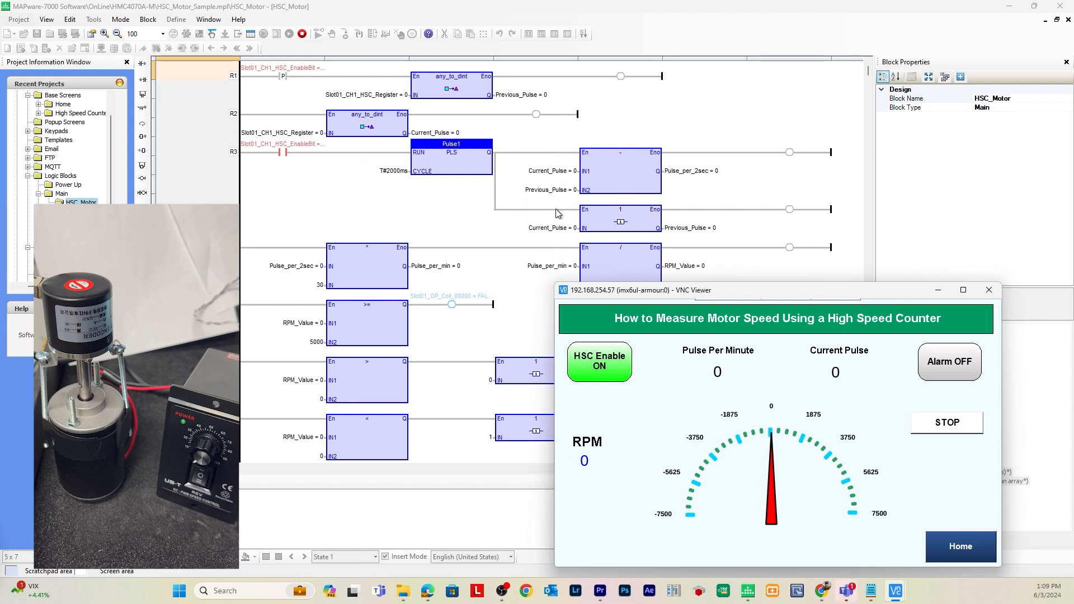
mouse_move(716, 180)
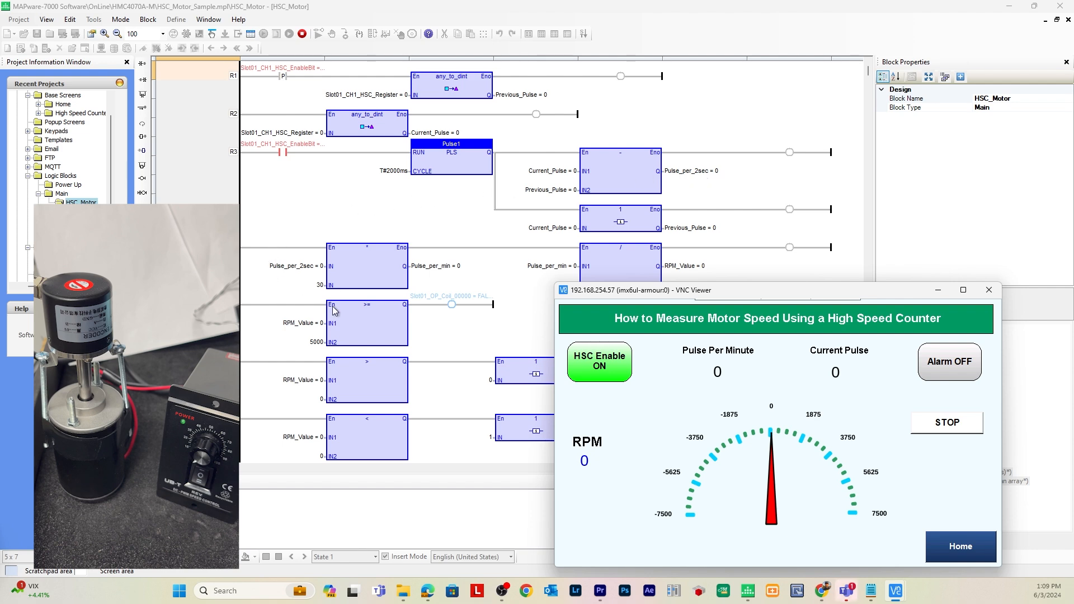
mouse_move(584, 252)
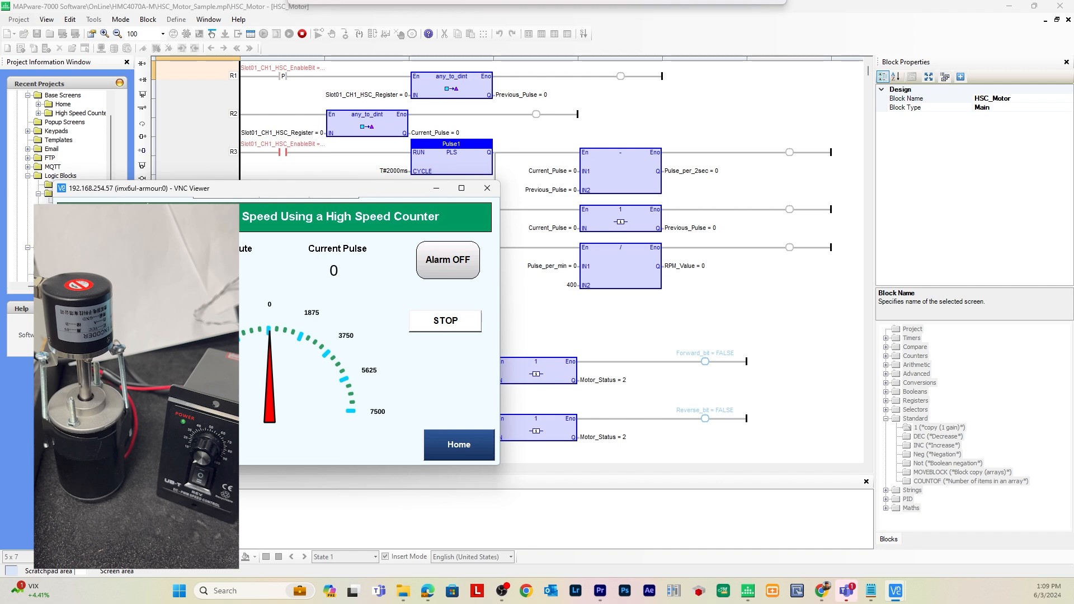
mouse_move(711, 417)
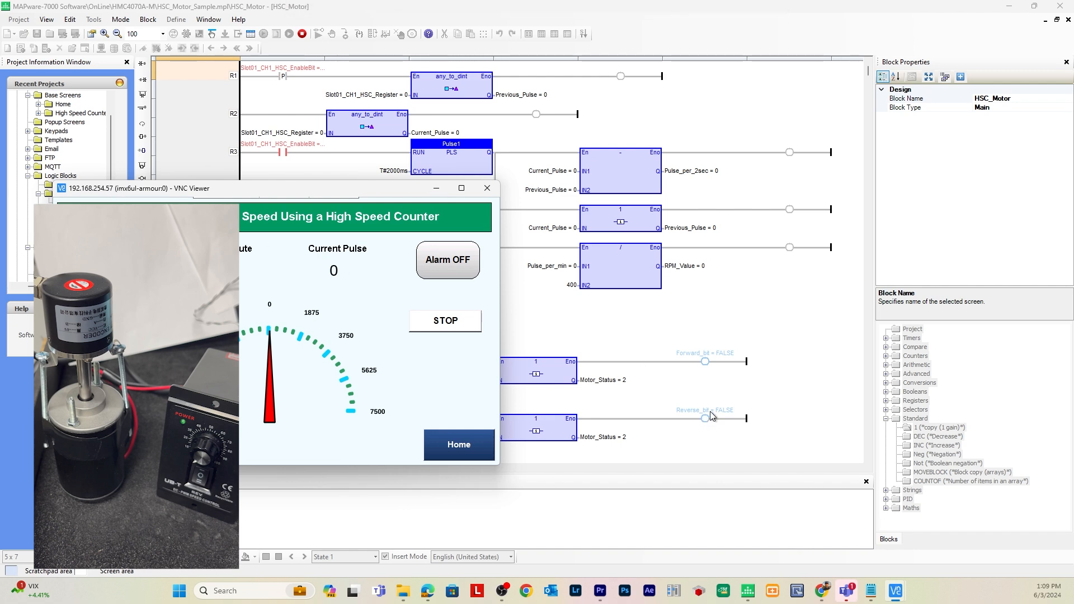
mouse_move(614, 382)
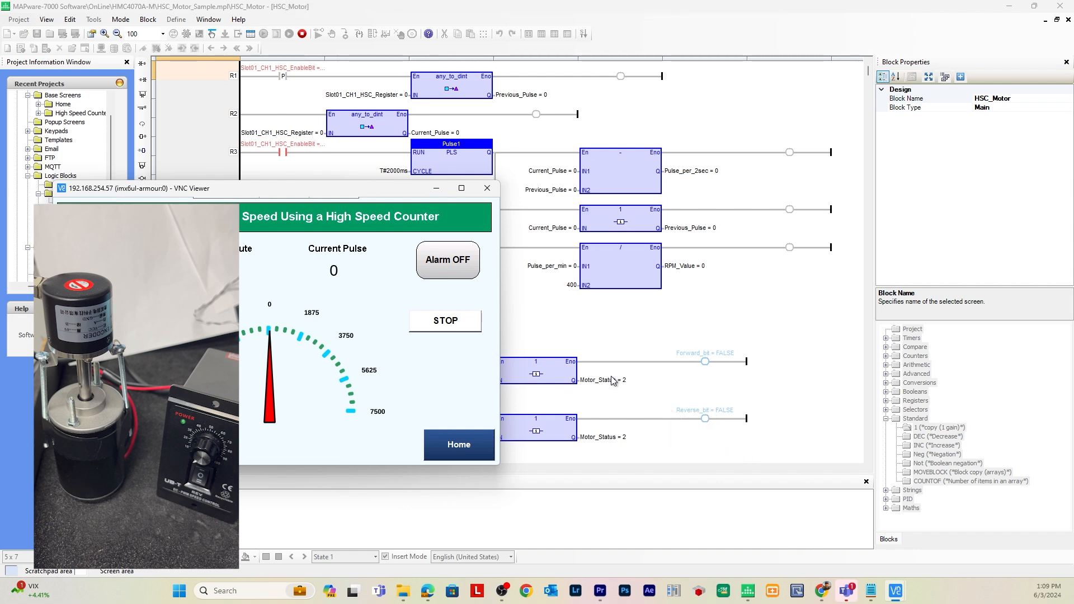
- Bring the online ladder forward and scroll to the Stop_bit rung showing TRUE and Motor_Status 2
left_click(487, 188)
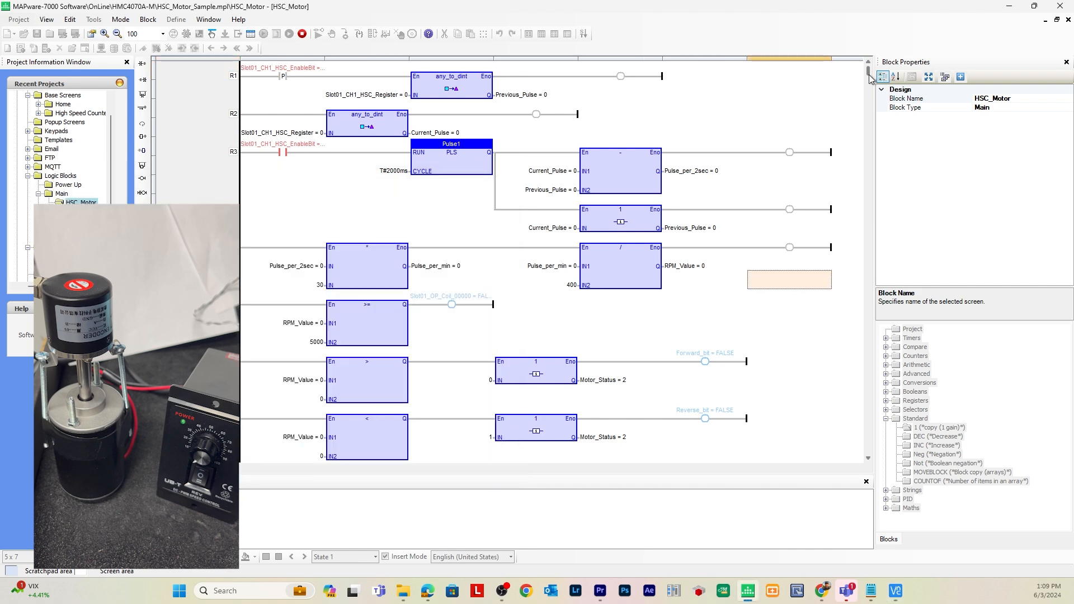
scroll("down", 3)
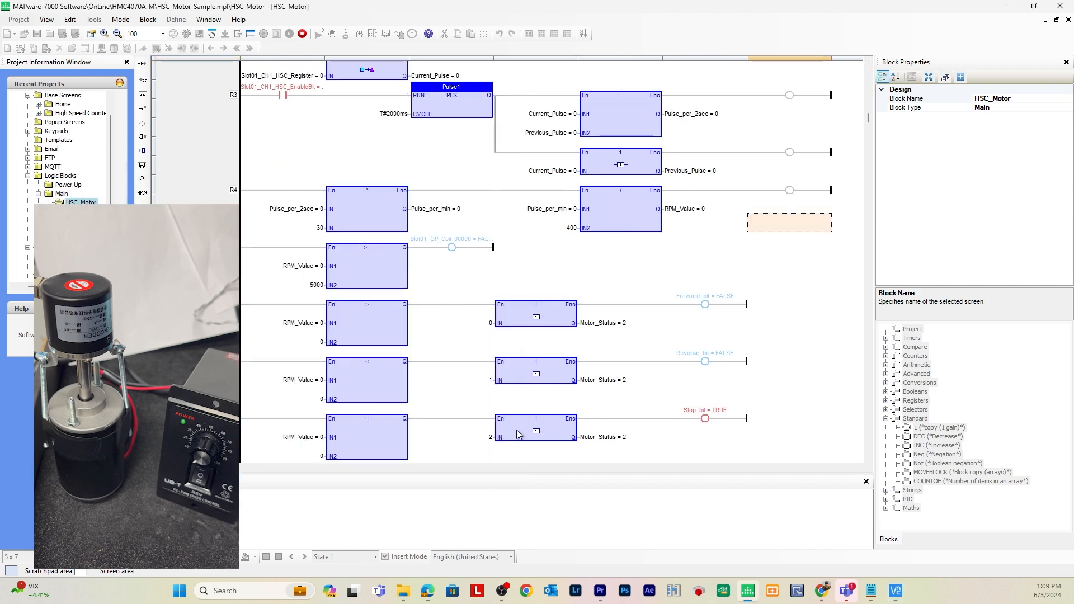
mouse_move(748, 411)
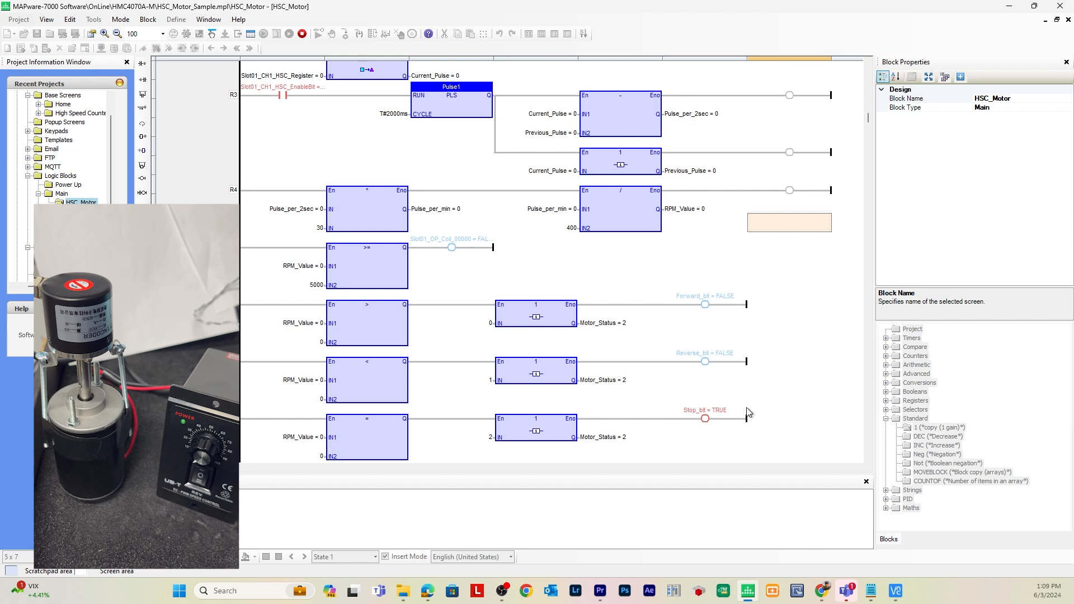
mouse_move(670, 403)
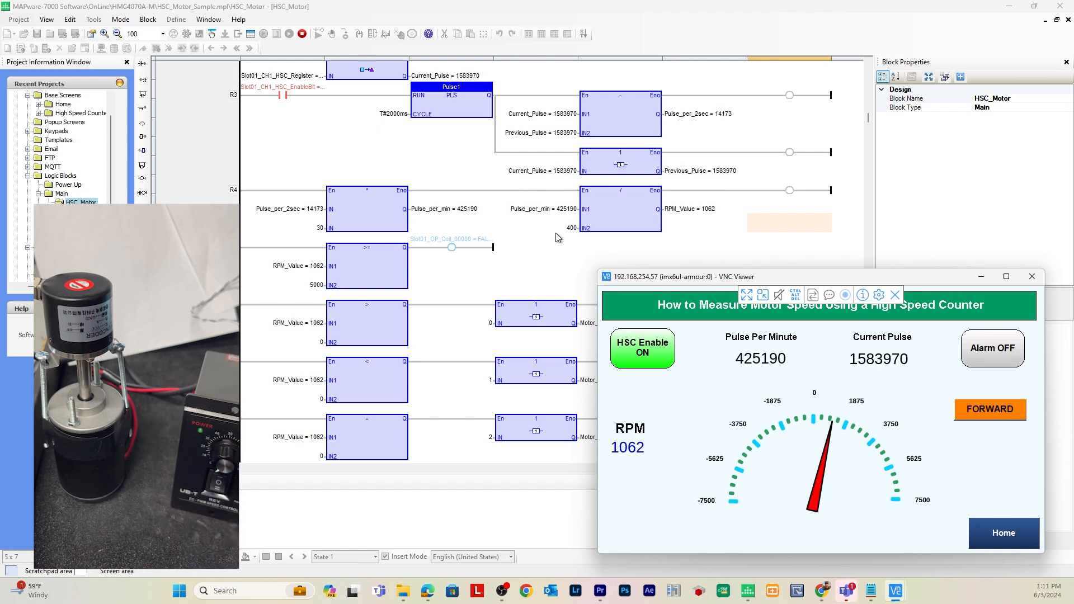
- Observe the HMI through forward and reverse runs until it reads STOP, RPM 0, Current Pulse 1158613
left_click(989, 409)
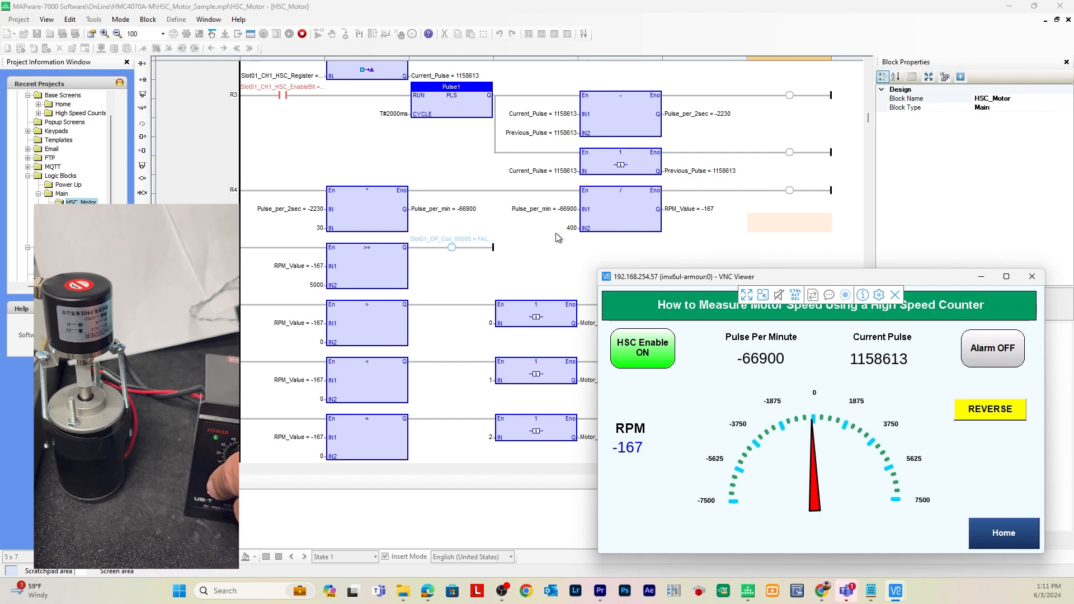
left_click(989, 410)
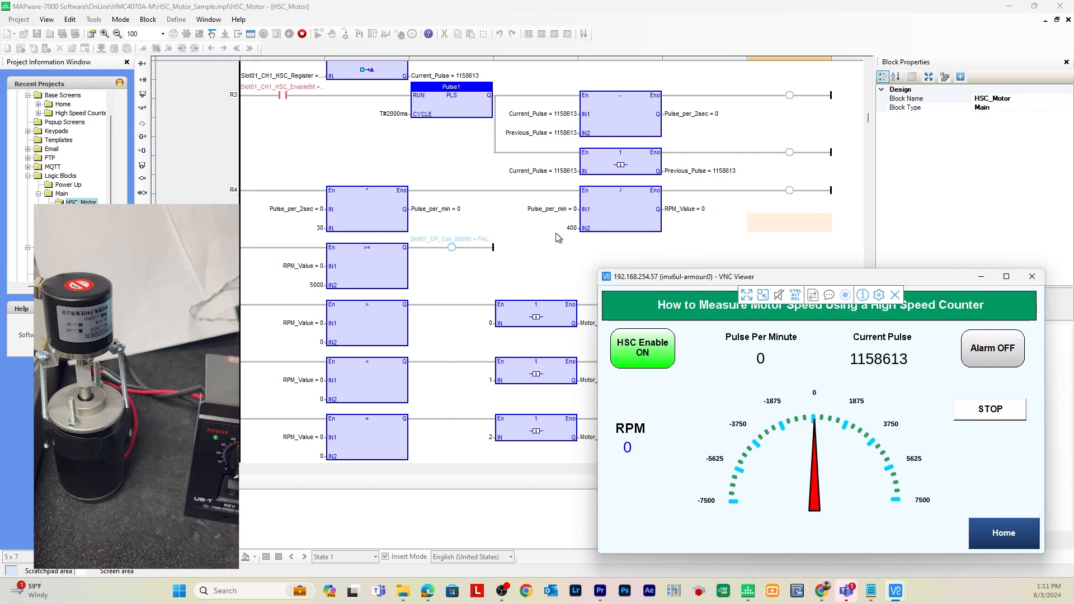